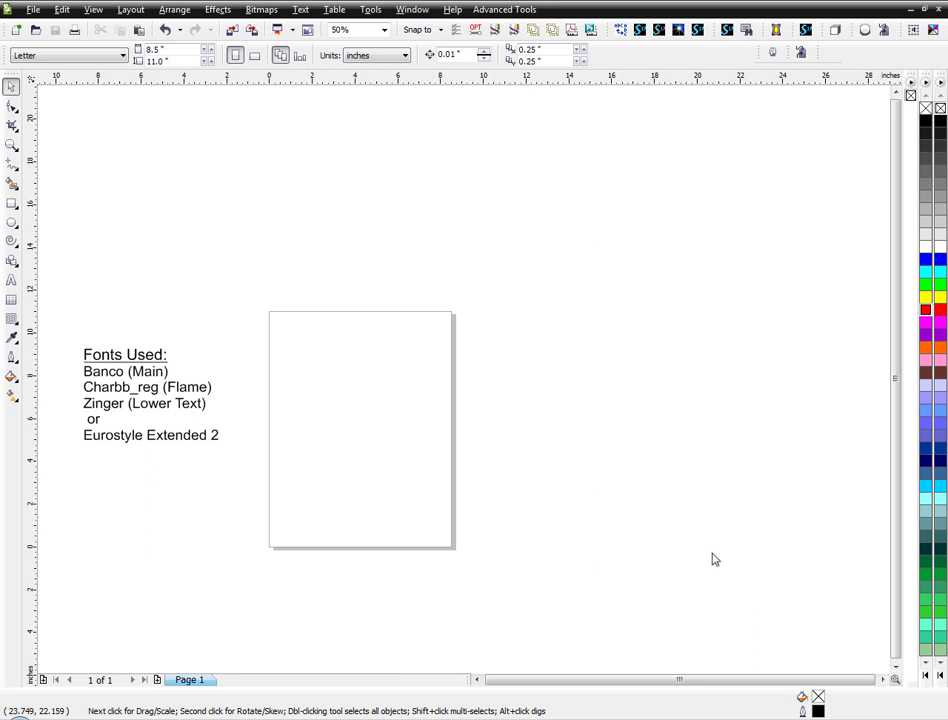
mouse_move(569, 458)
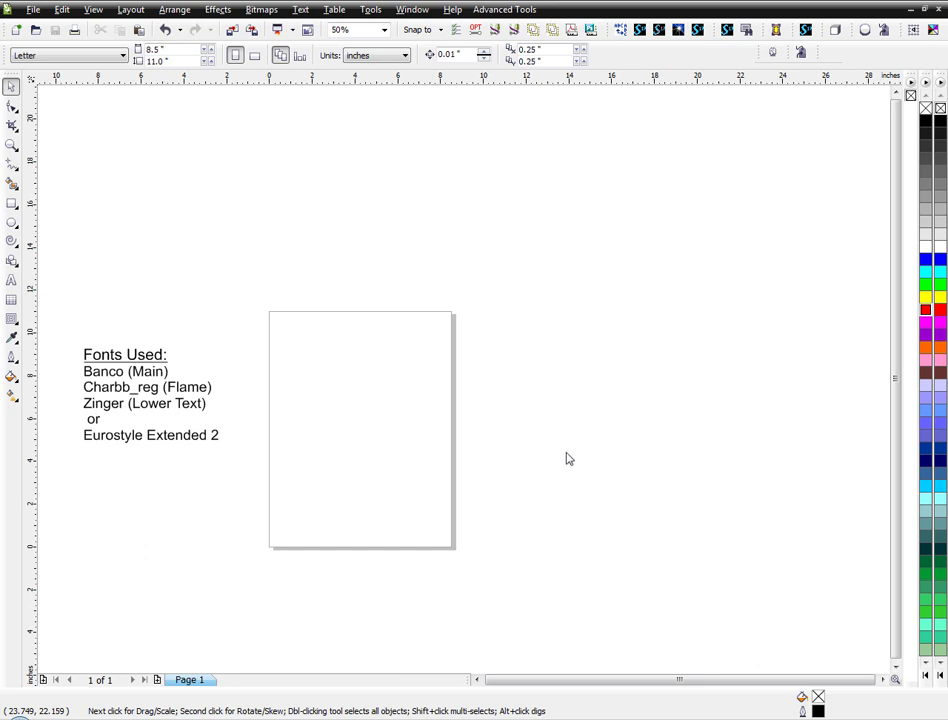
- Switch to the Text tool to begin writing text on the blank page
click(12, 280)
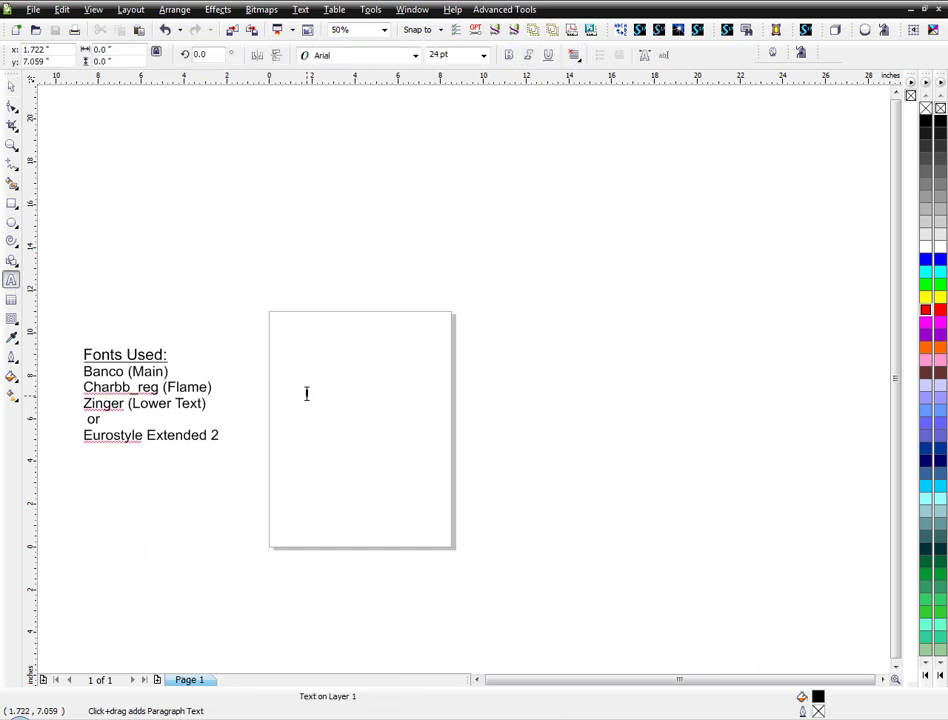
- Write TOVAR as the large title and JOSEPH beneath it, shrunk into a small subtitle
click(307, 393)
text(JO)
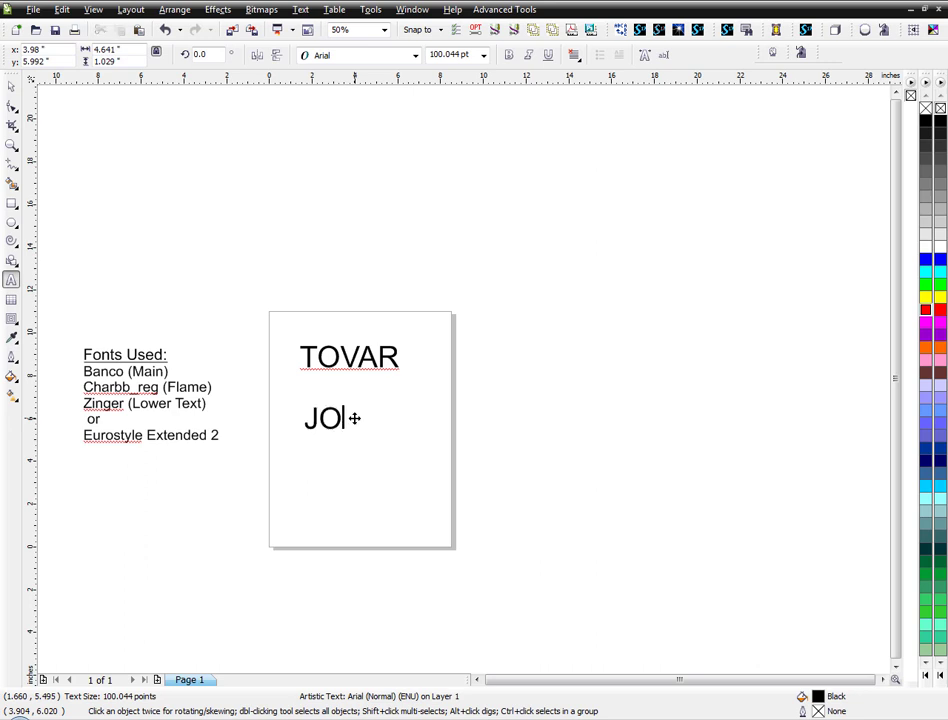
text(SEPH)
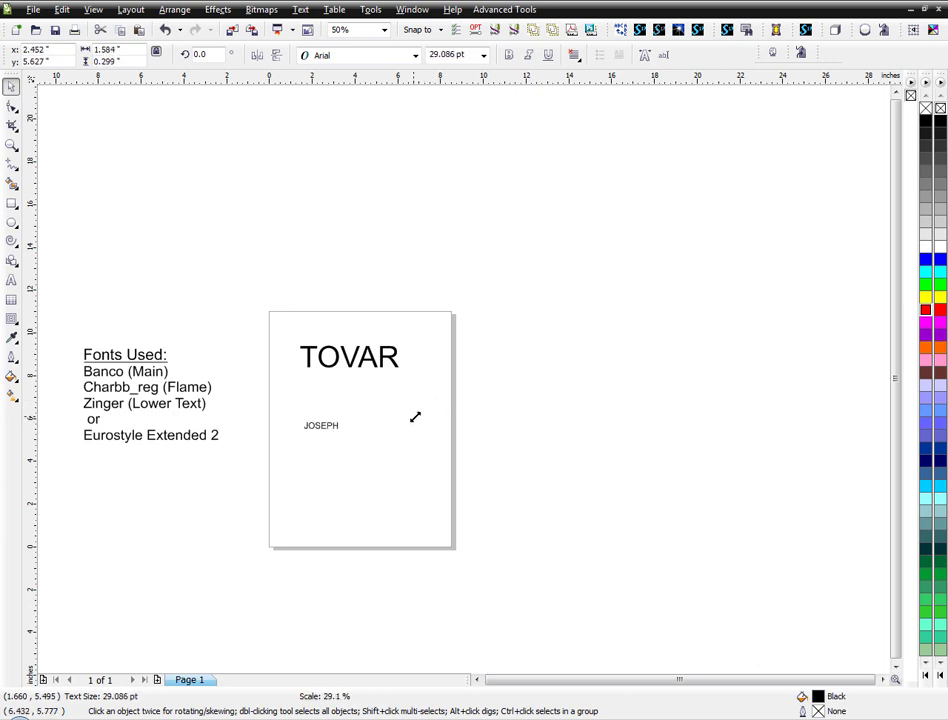
drag(320, 425, 245, 461)
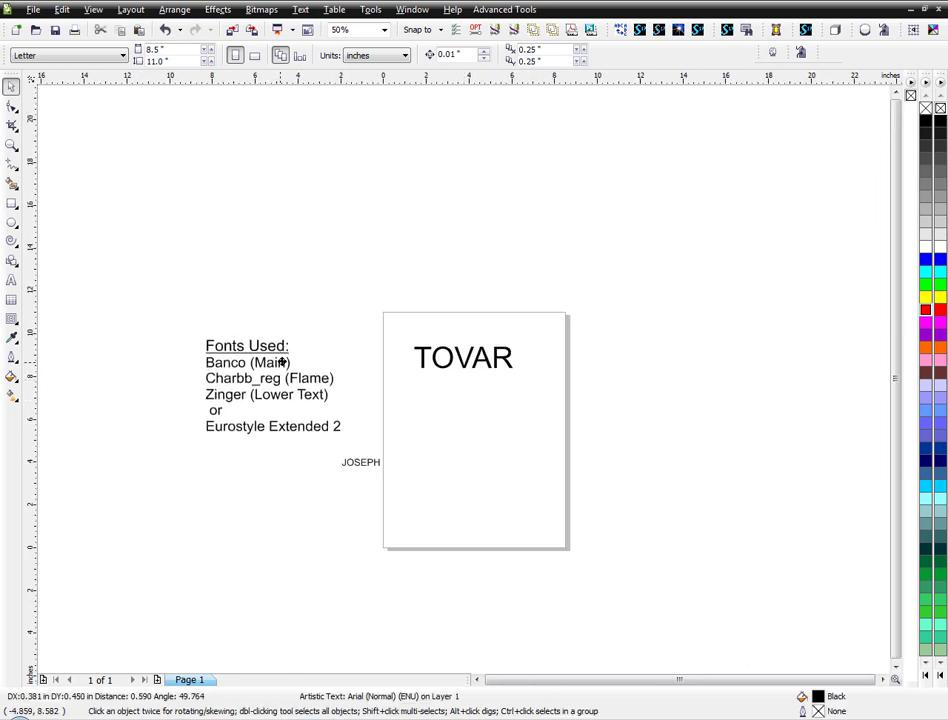
- Set the TOVAR title in the Banco font
click(270, 380)
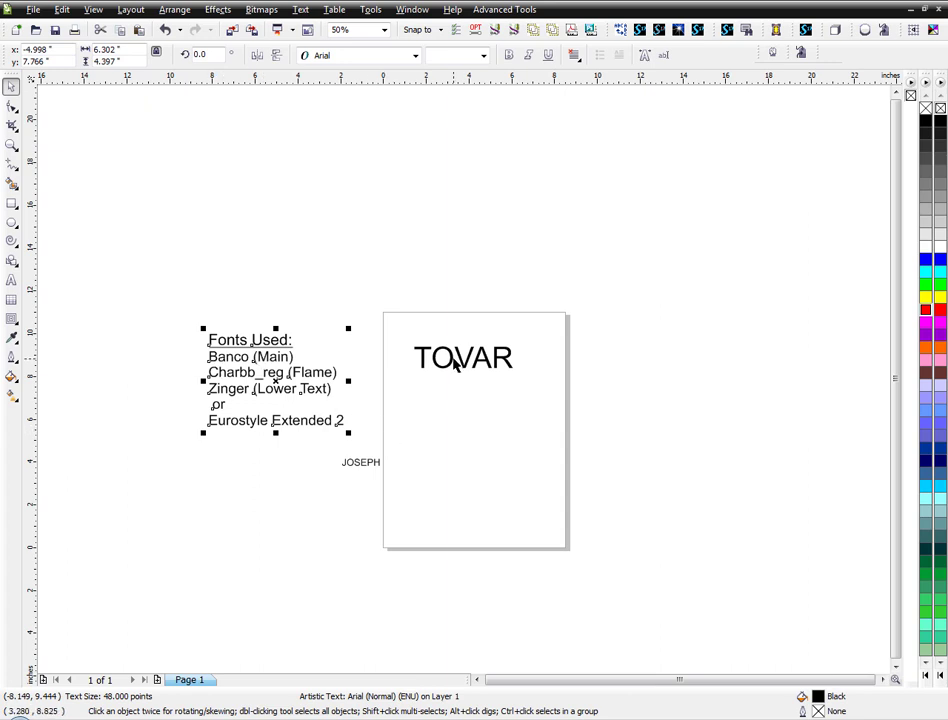
click(463, 362)
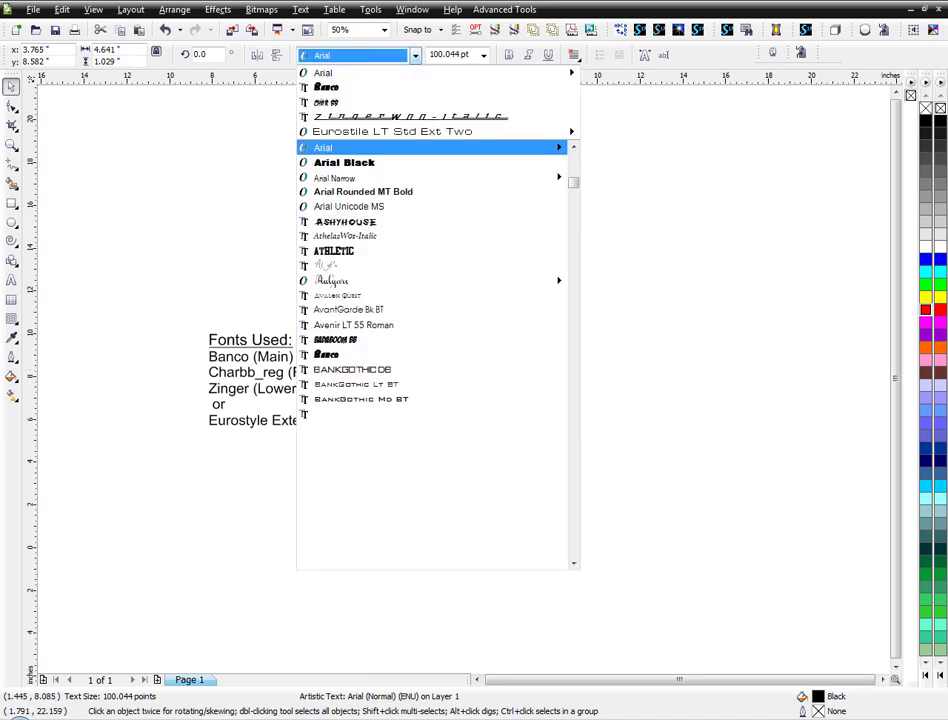
click(327, 354)
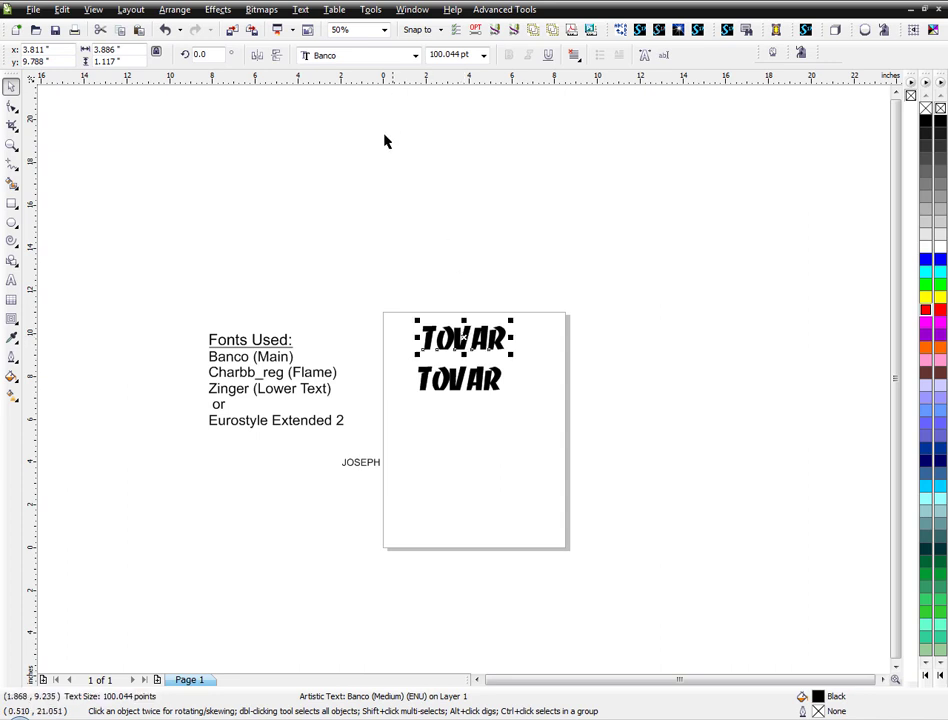
mouse_move(420, 68)
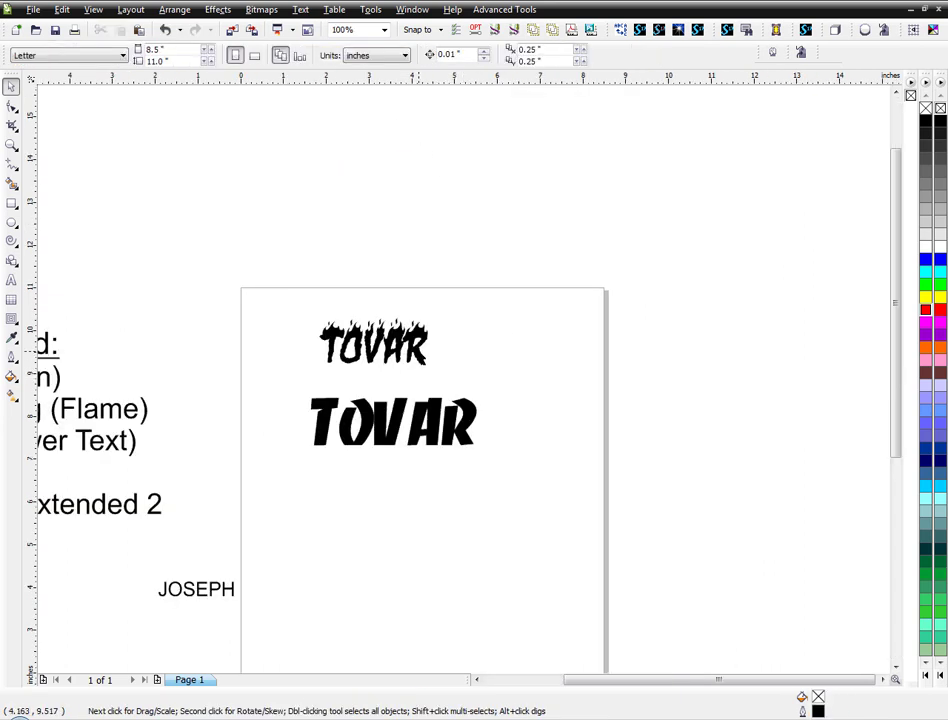
- Add a TOVAR copy above it in the flaming Char BB font and reselect the Banco one
click(374, 345)
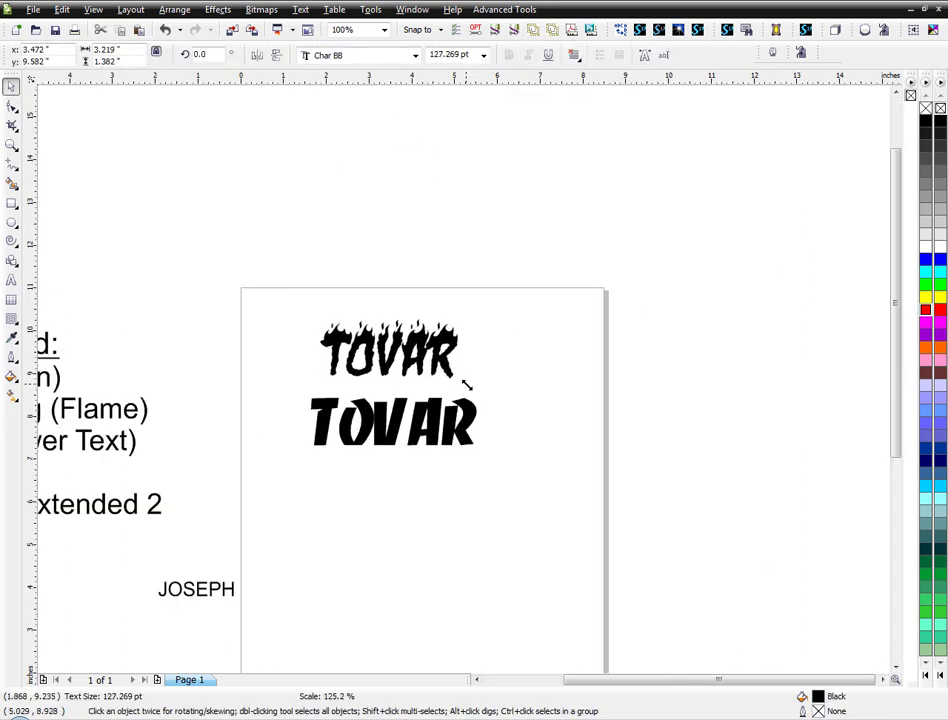
click(390, 340)
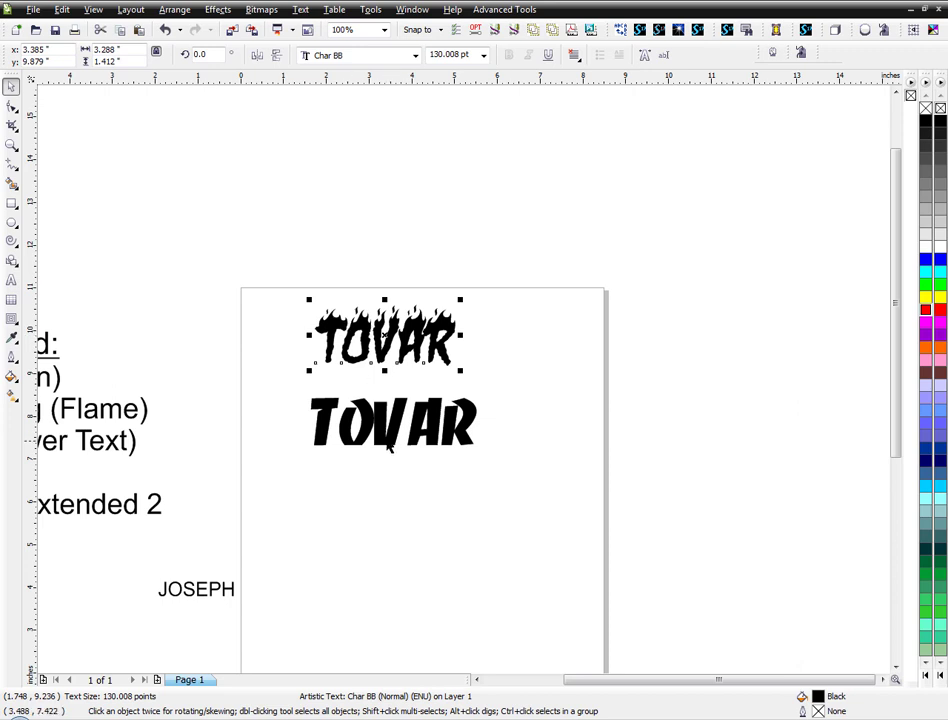
click(392, 423)
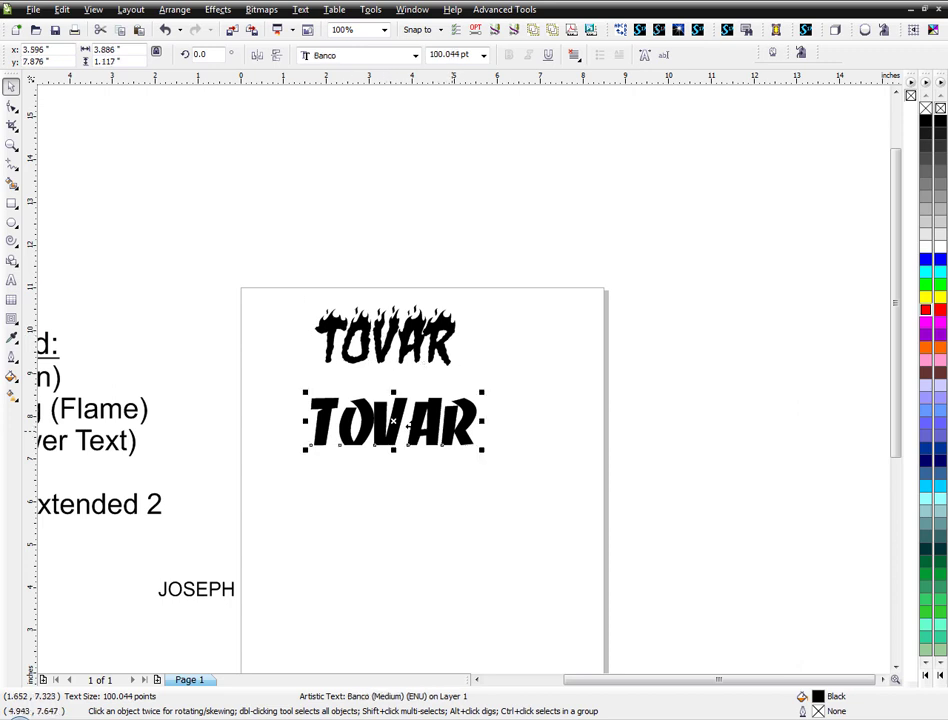
mouse_move(445, 390)
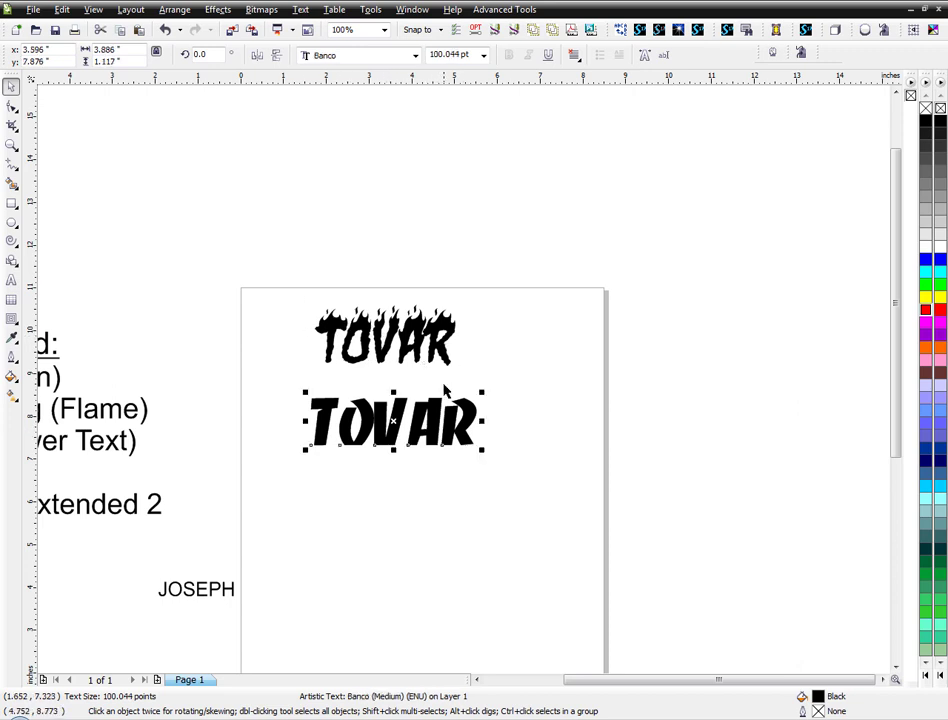
mouse_move(397, 465)
text(3.5)
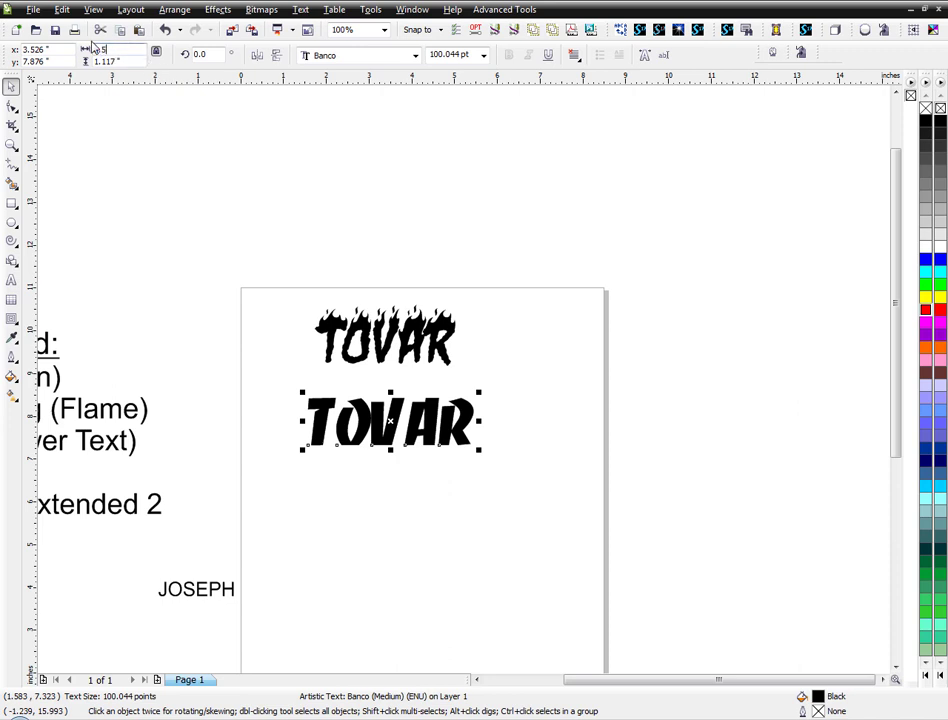
- Enlarge both TOVAR words to page width and widen the Banco TOVAR's letter spacing
drag(479, 448, 607, 534)
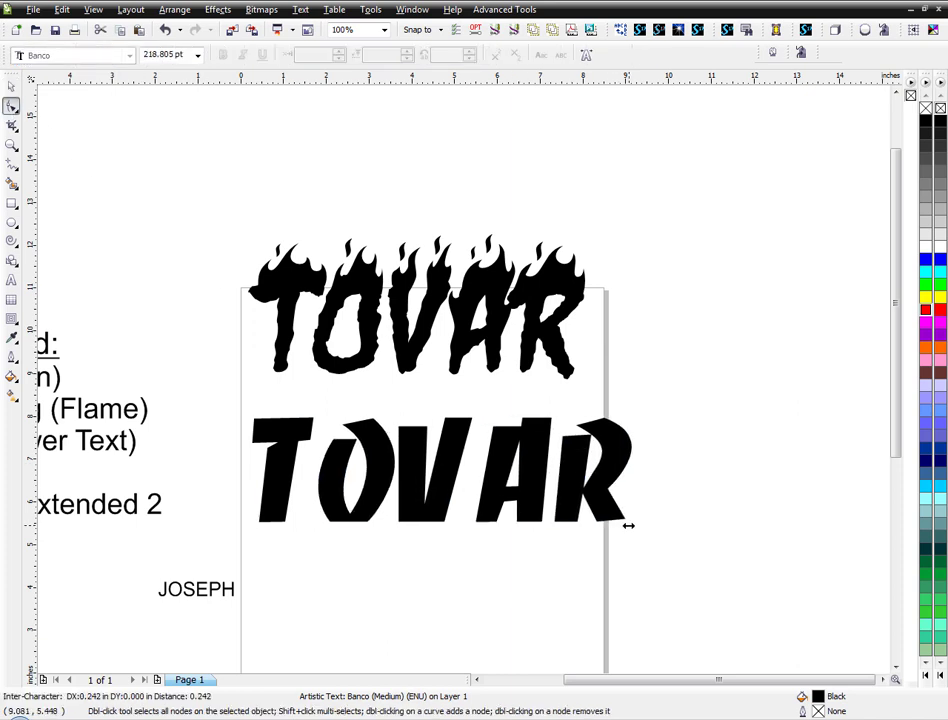
click(440, 475)
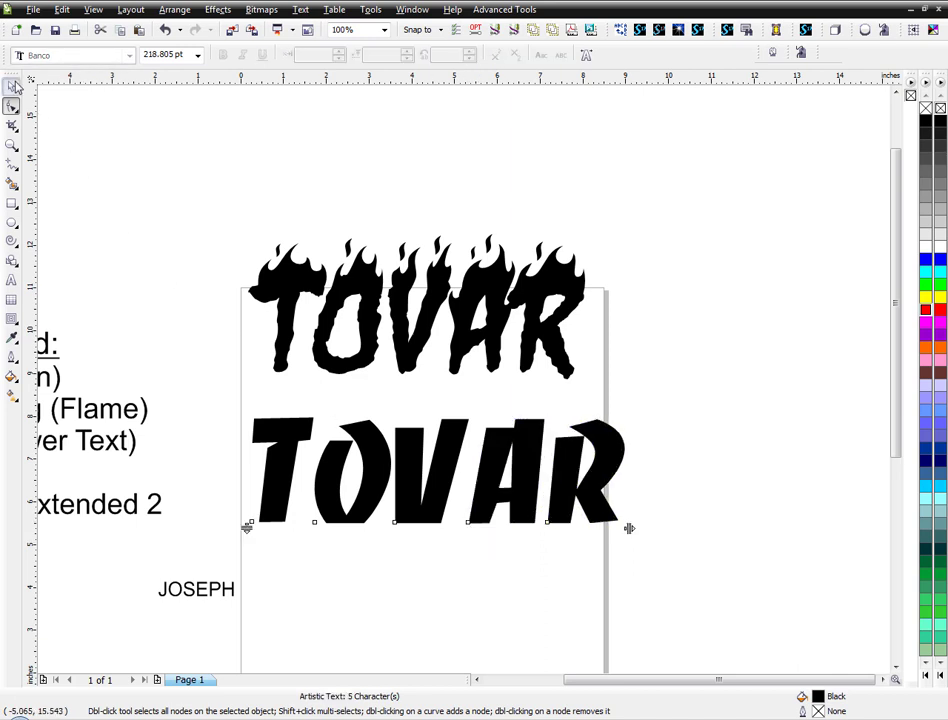
click(13, 87)
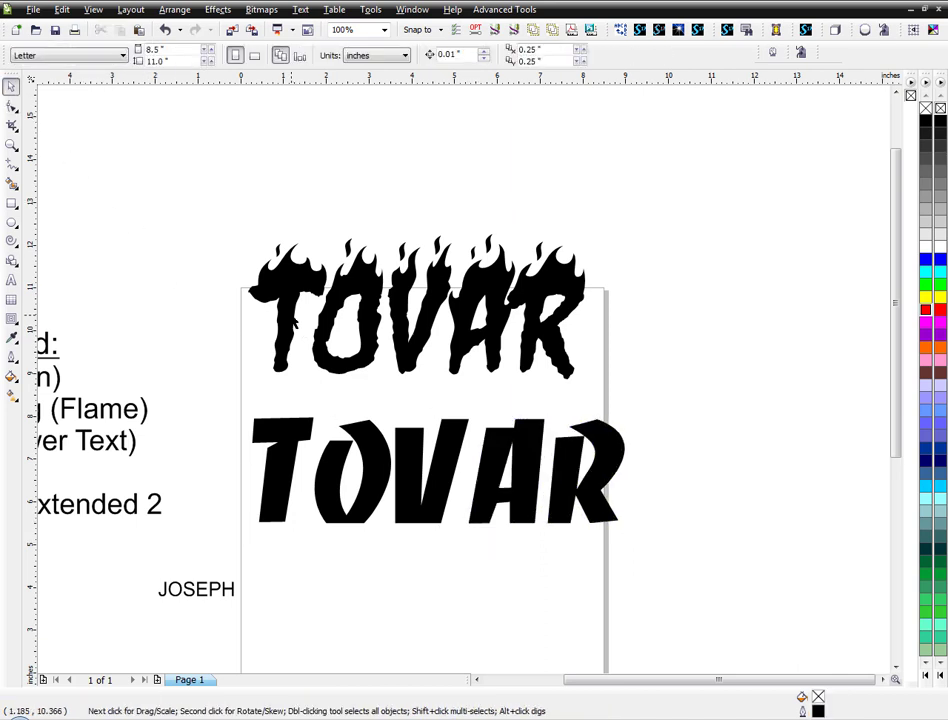
- Show Wireframe view and raise the flaming TOVAR above the page's top edge
click(415, 305)
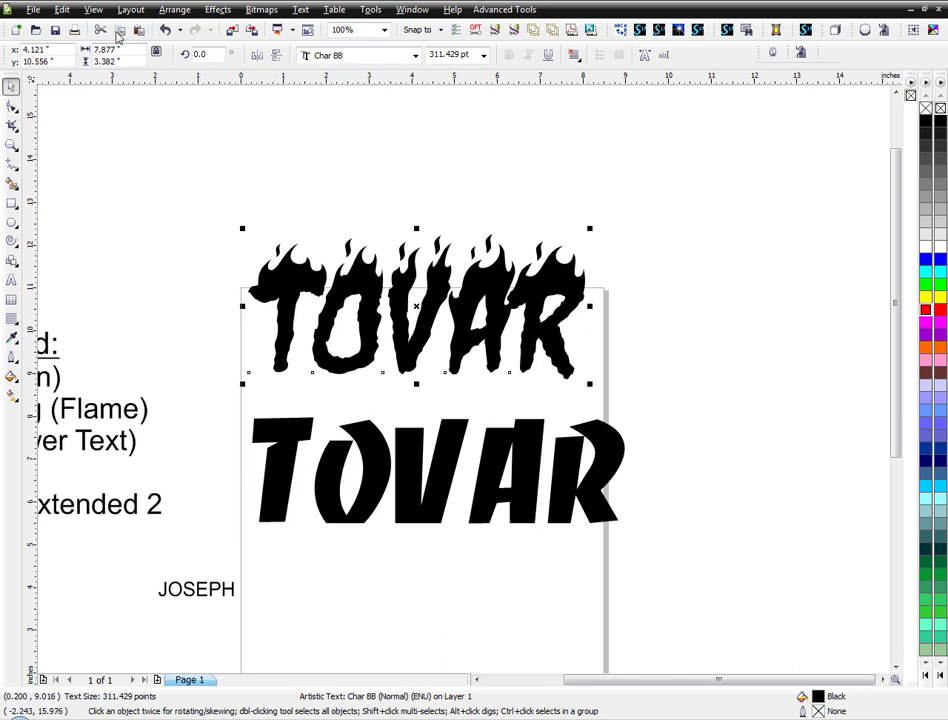
click(92, 9)
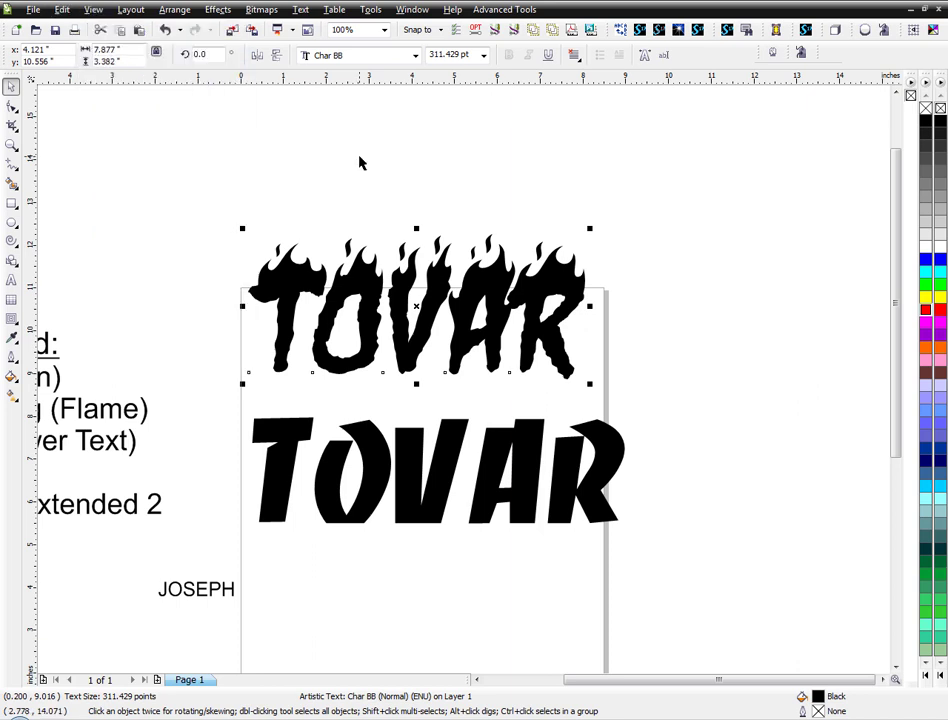
drag(415, 305, 378, 438)
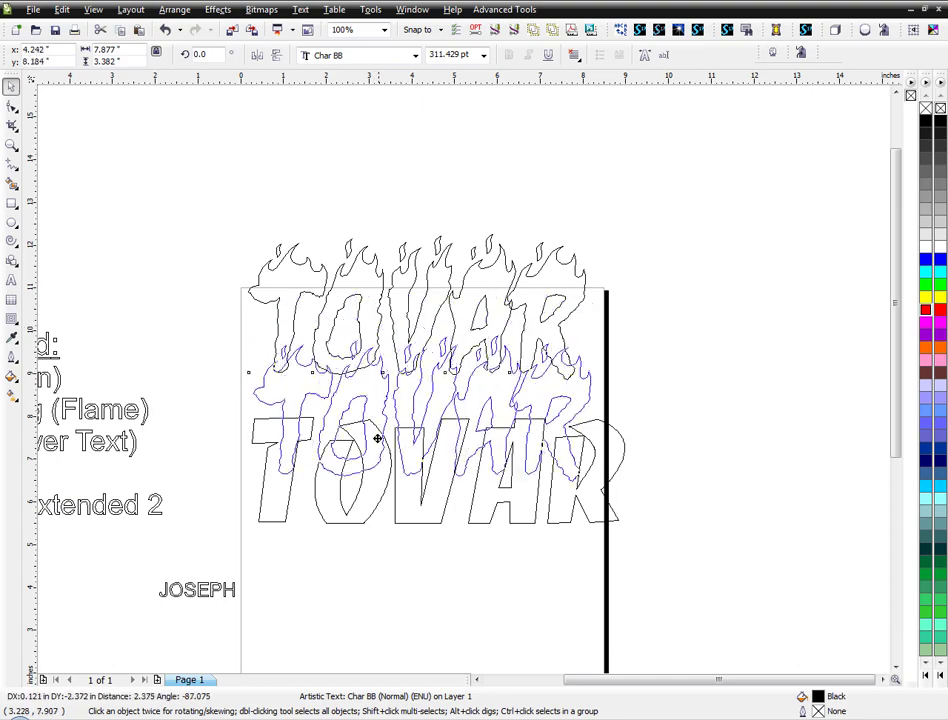
drag(377, 438, 403, 406)
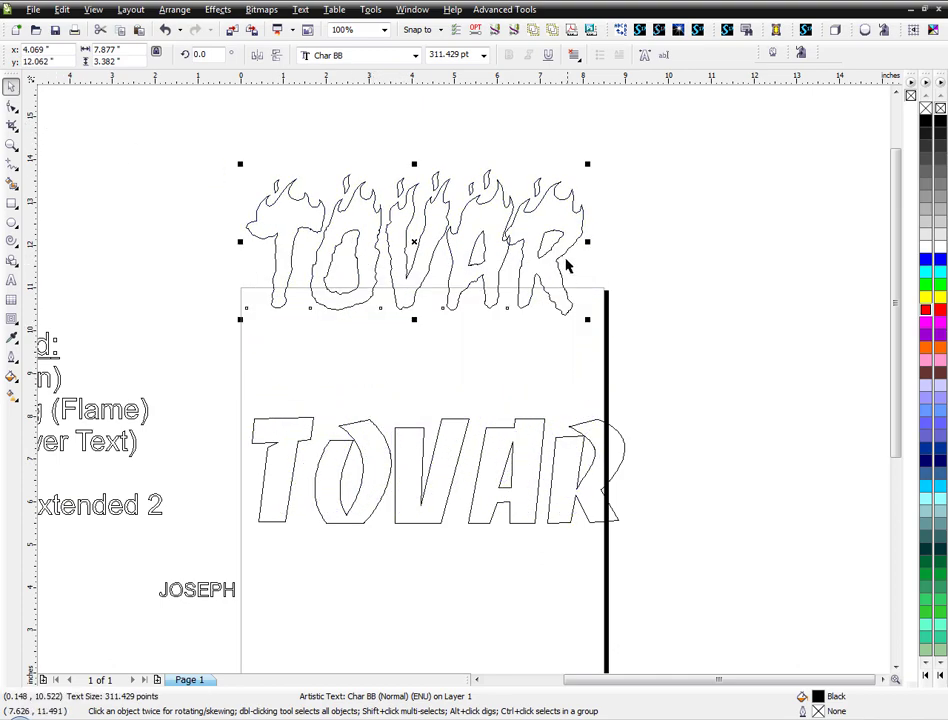
mouse_move(12, 110)
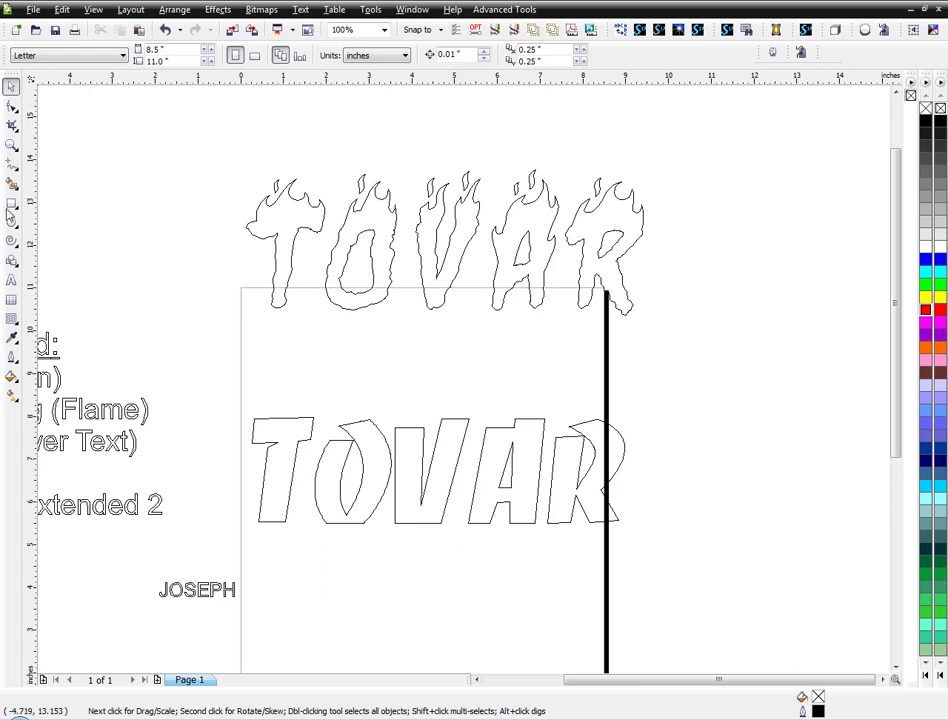
- Draw a rectangle over the flames' lower part and select it with the flaming TOVAR for trimming
drag(215, 207, 530, 273)
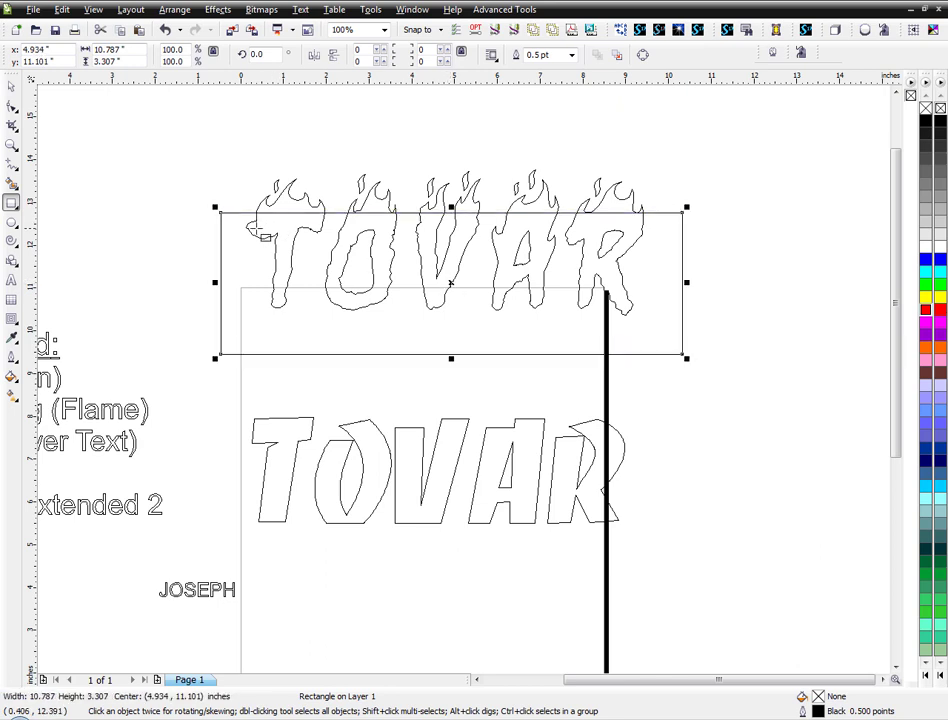
mouse_move(450, 225)
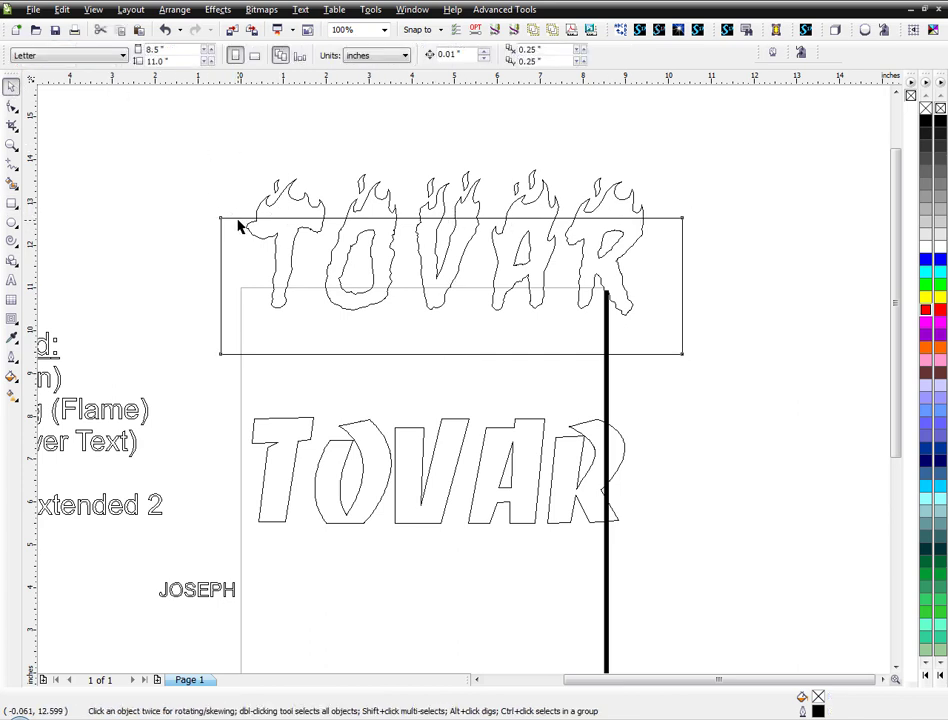
click(450, 285)
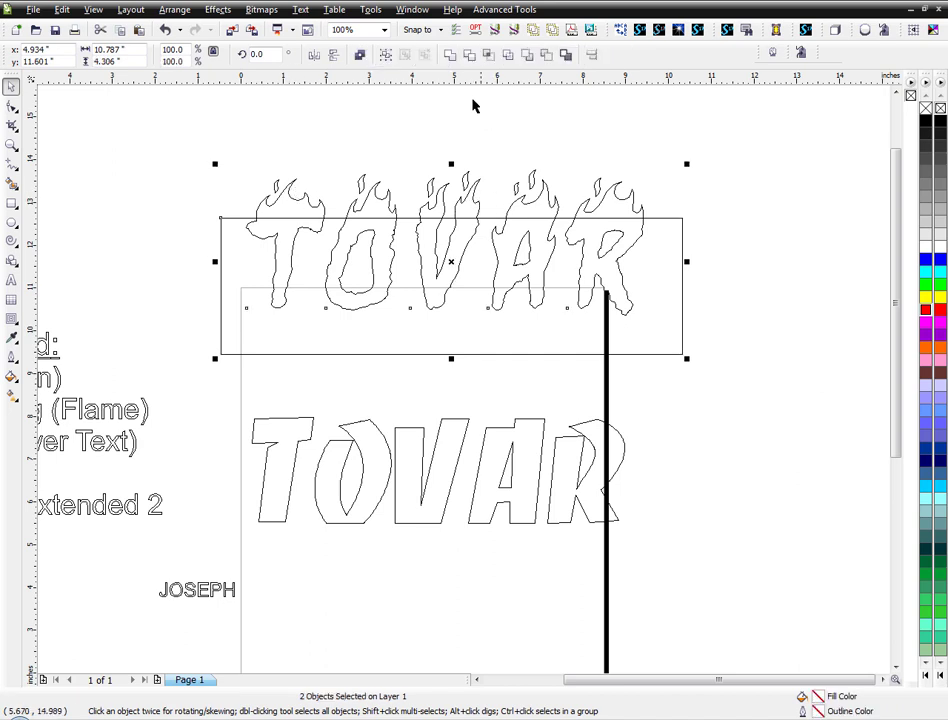
mouse_move(545, 55)
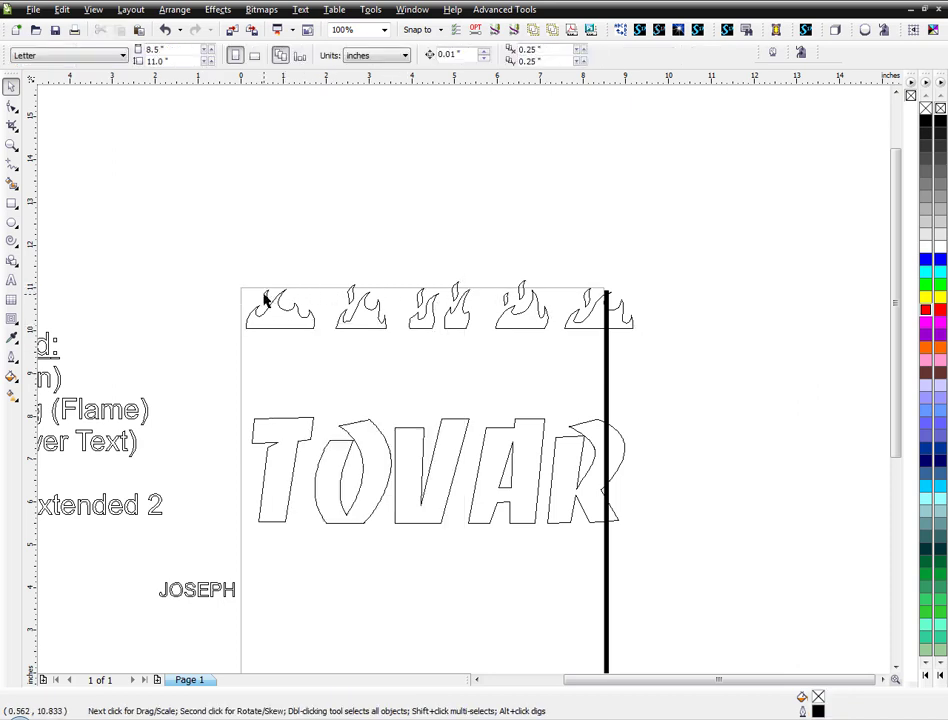
mouse_move(228, 274)
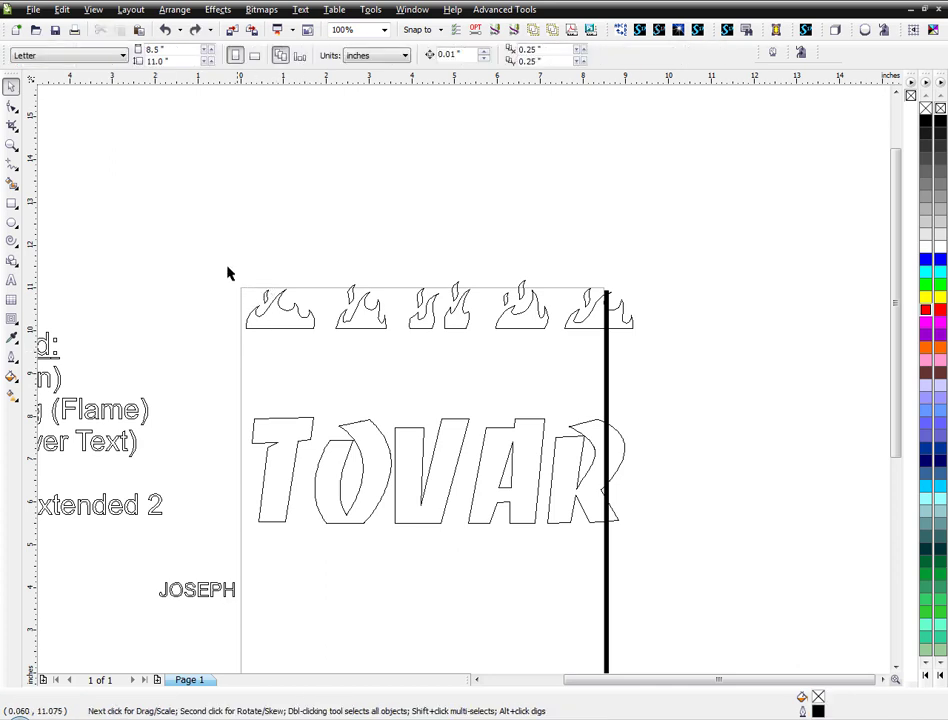
click(280, 307)
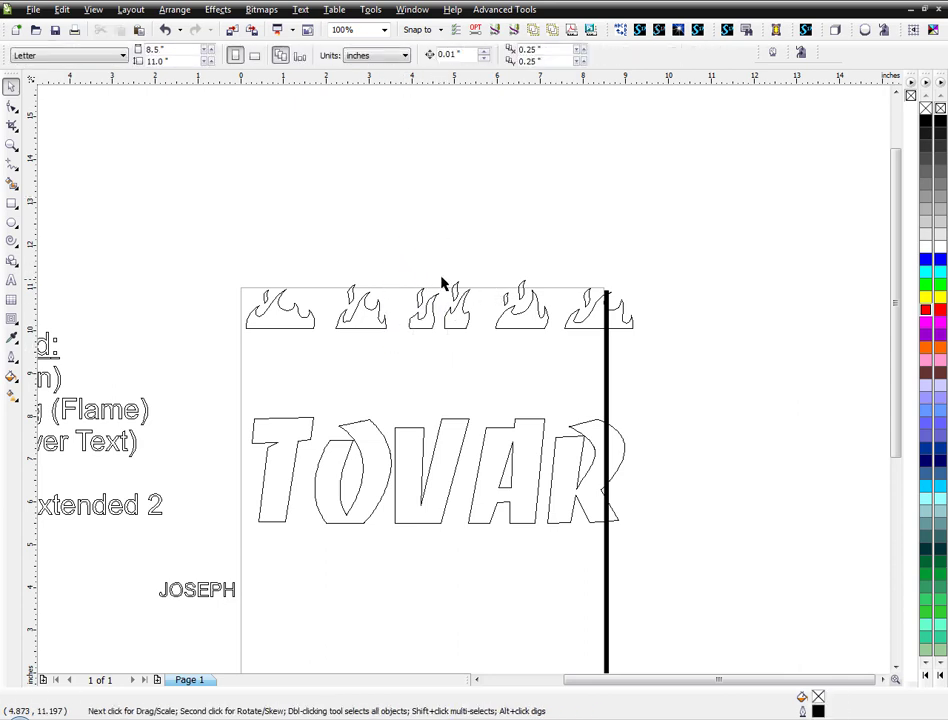
click(455, 305)
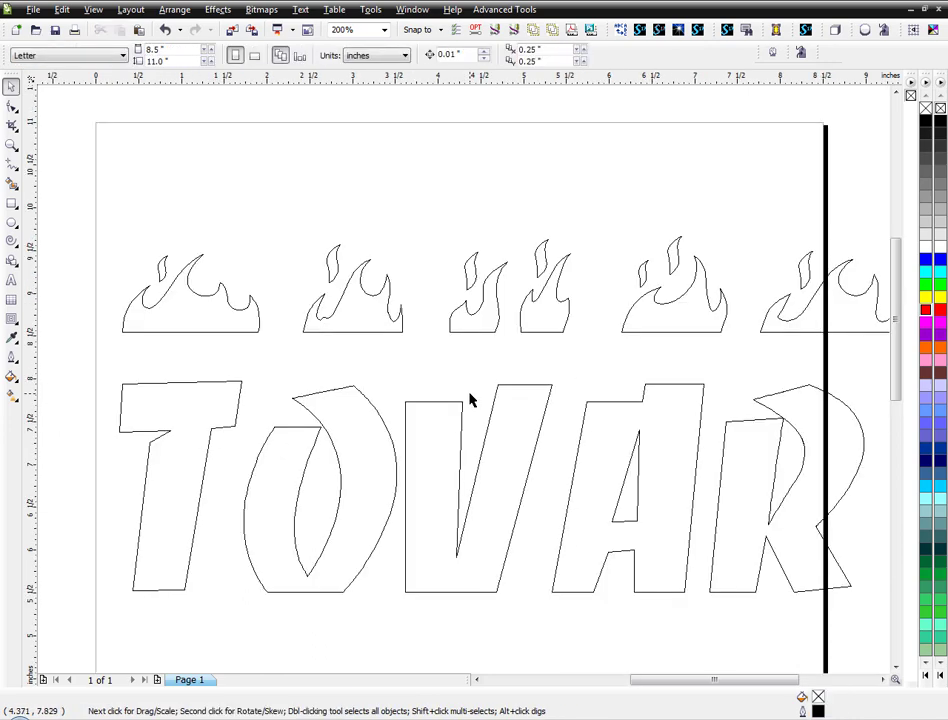
- Lower a flame tip onto the T and place another copy atop the O
click(190, 290)
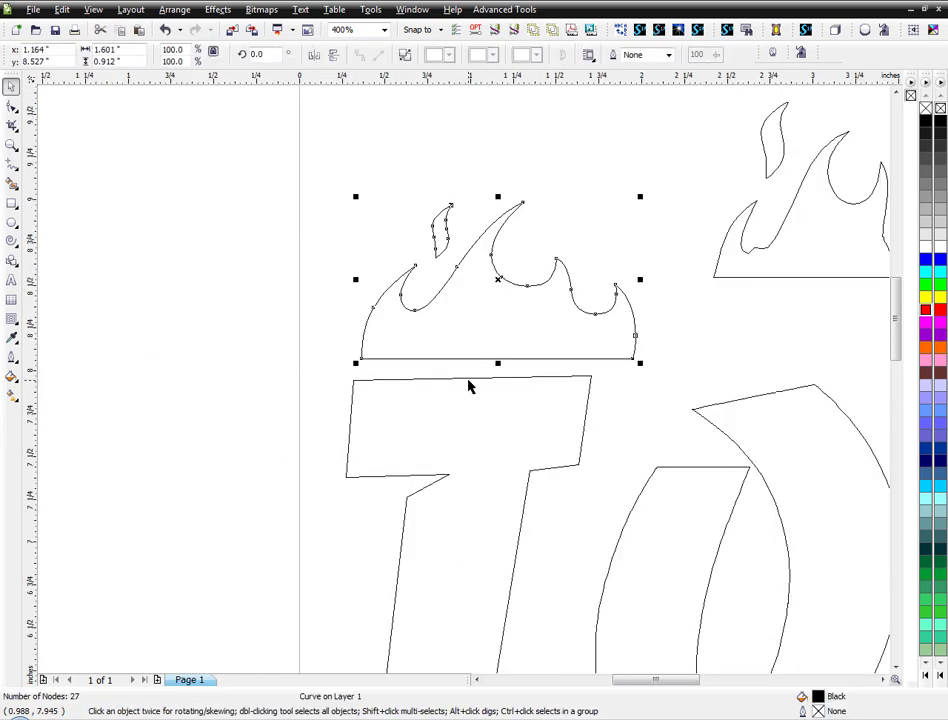
mouse_move(357, 393)
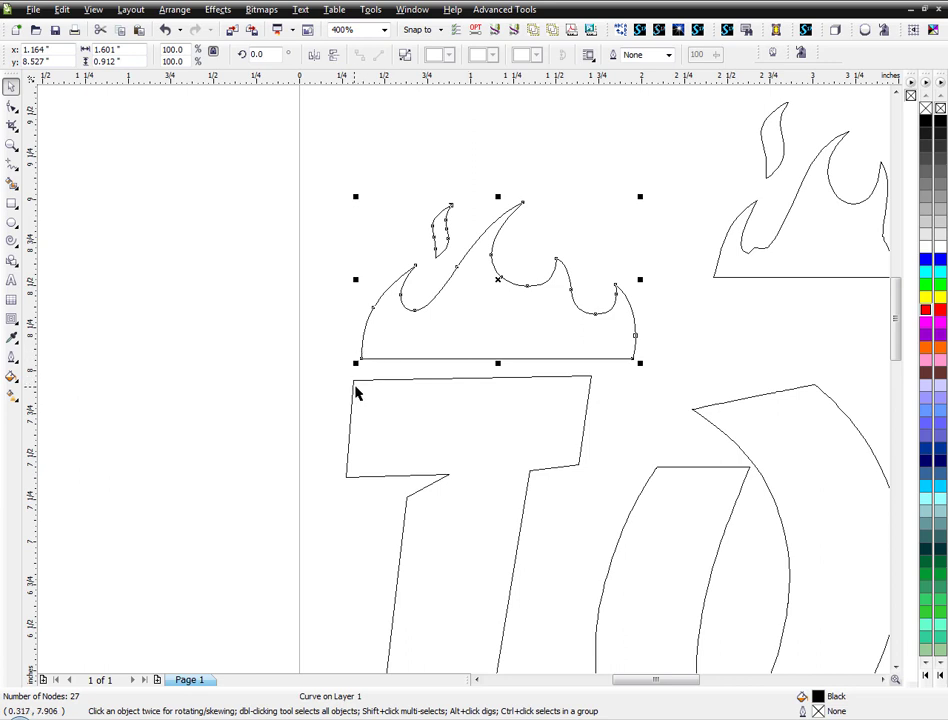
mouse_move(497, 282)
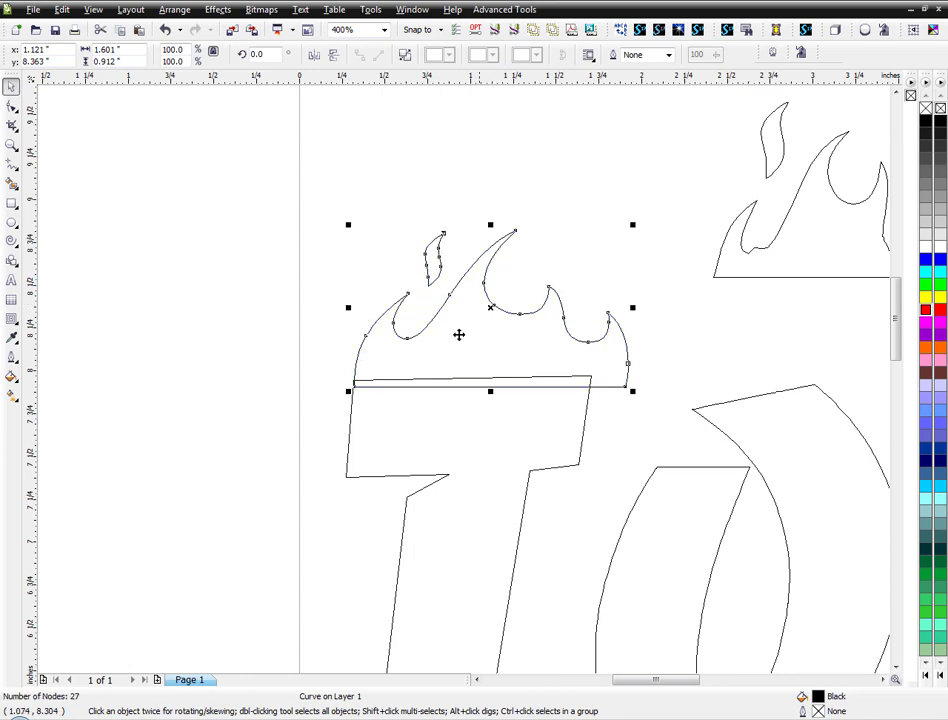
mouse_move(633, 309)
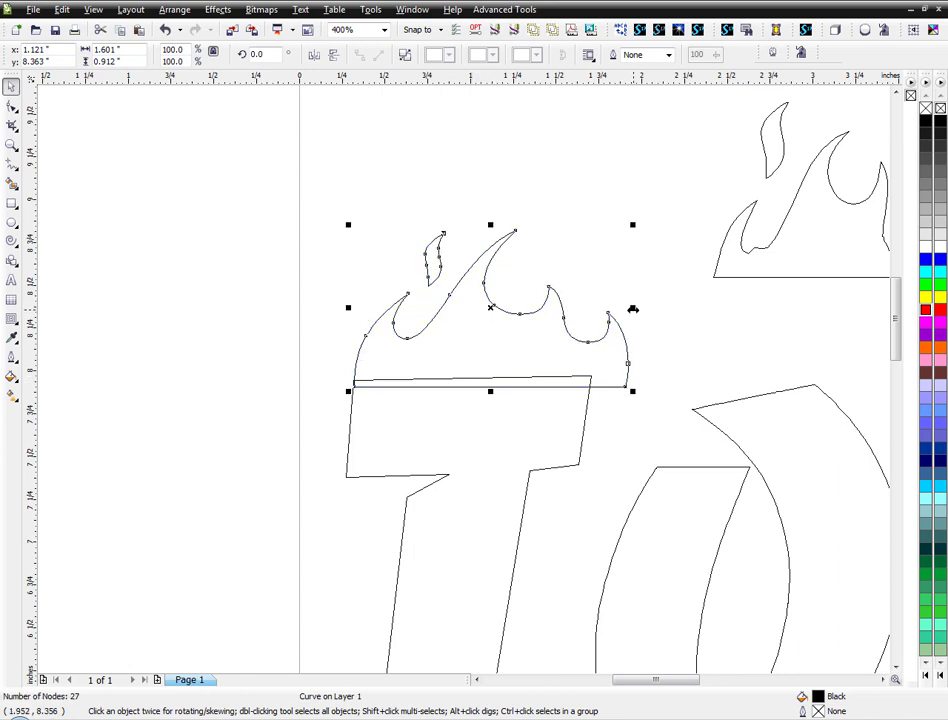
drag(632, 309, 592, 309)
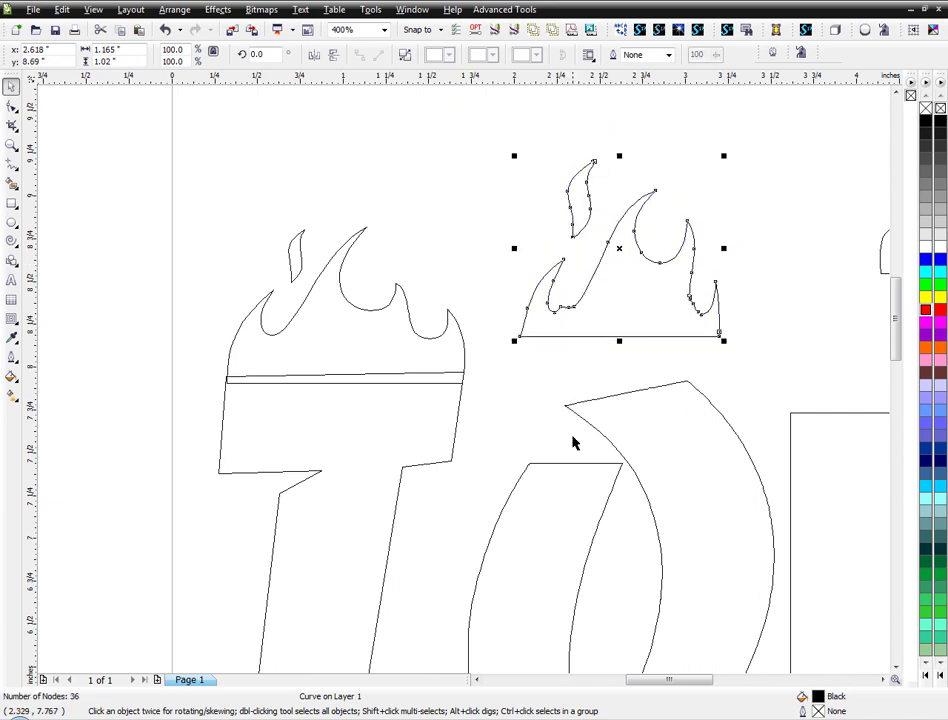
drag(618, 248, 605, 427)
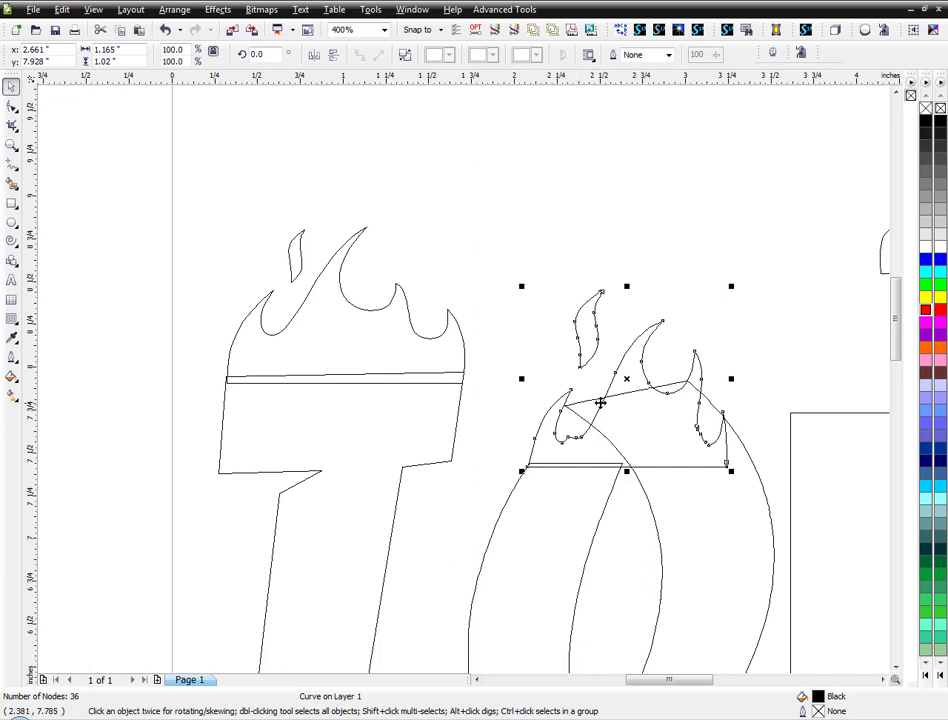
mouse_move(616, 410)
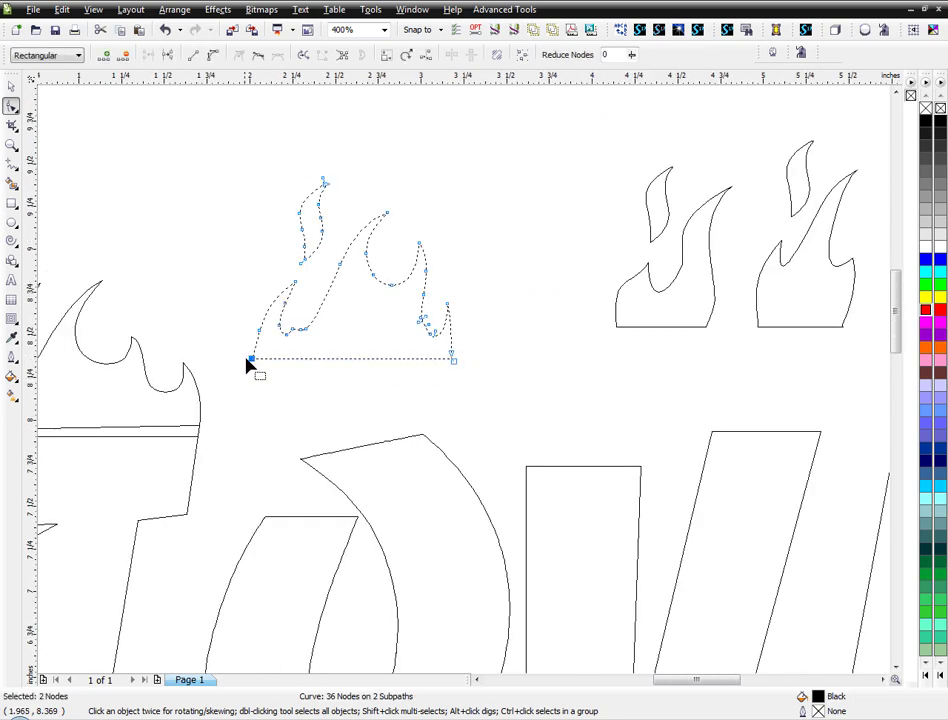
- Extend the flame's bottom nodes to crown the O, then widen a flame across the V
drag(250, 360, 253, 405)
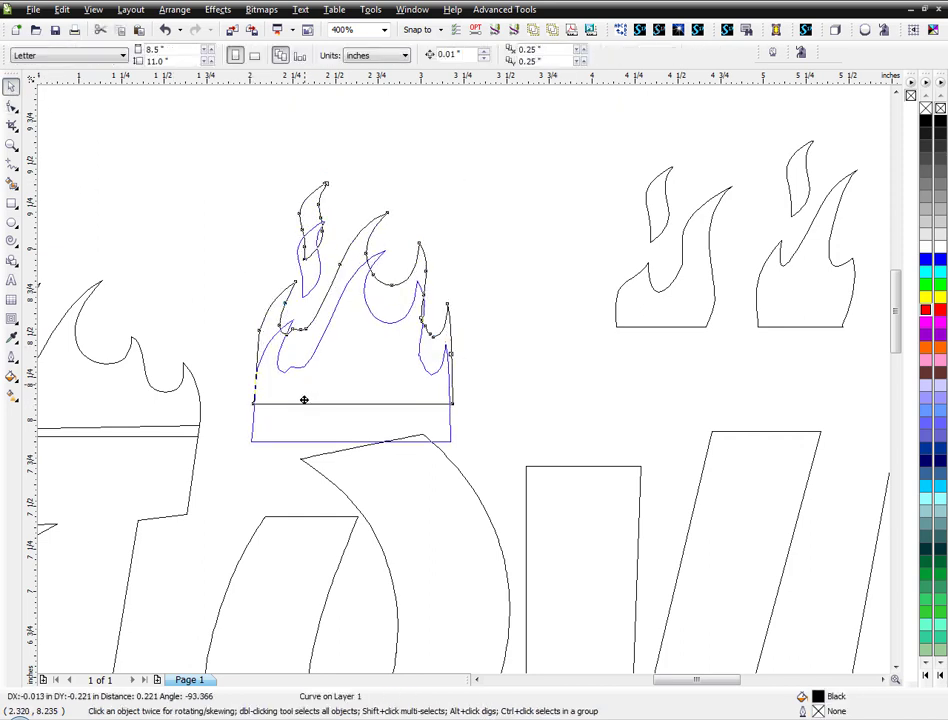
drag(305, 400, 311, 467)
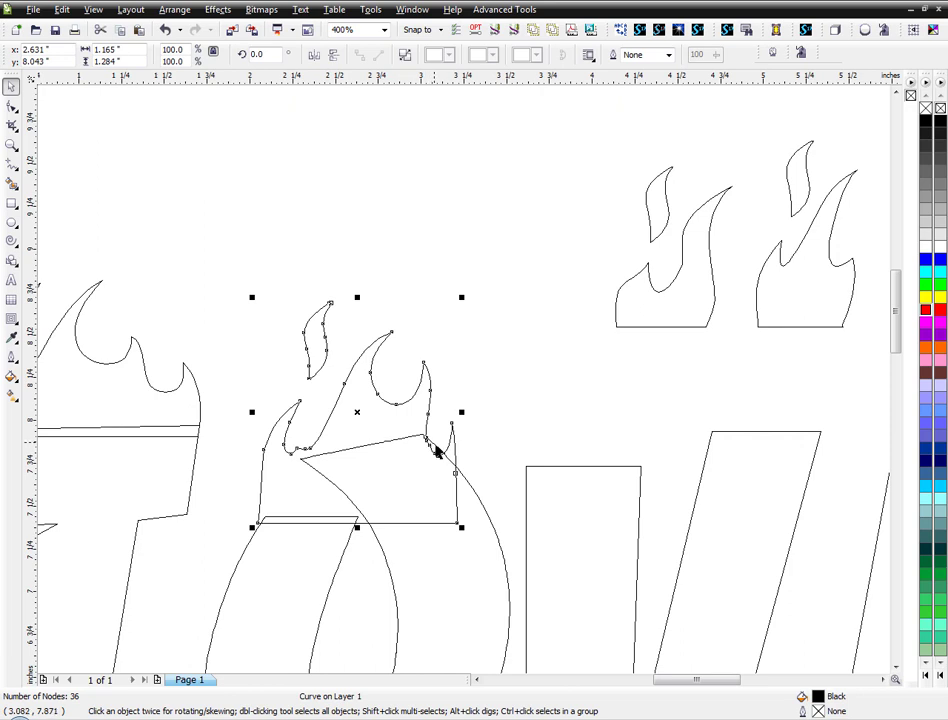
mouse_move(350, 428)
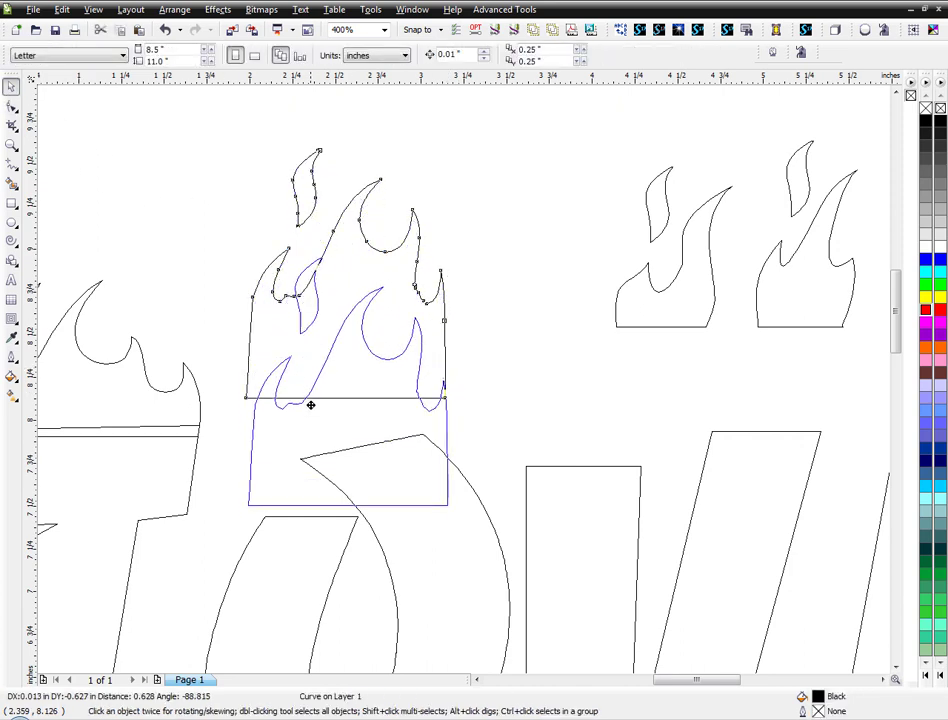
drag(311, 405, 320, 423)
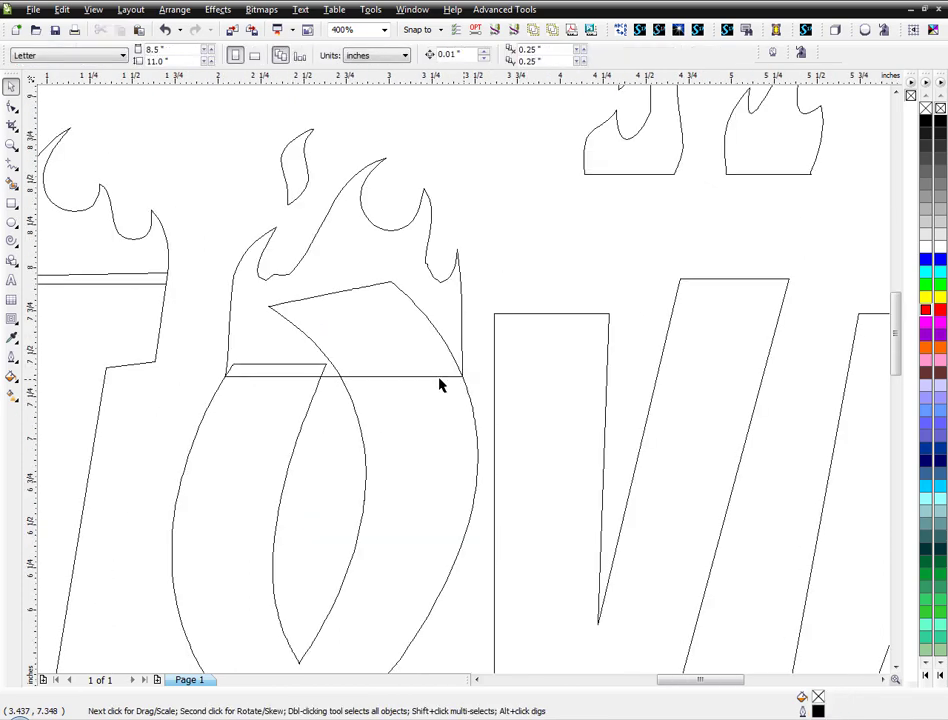
mouse_move(374, 362)
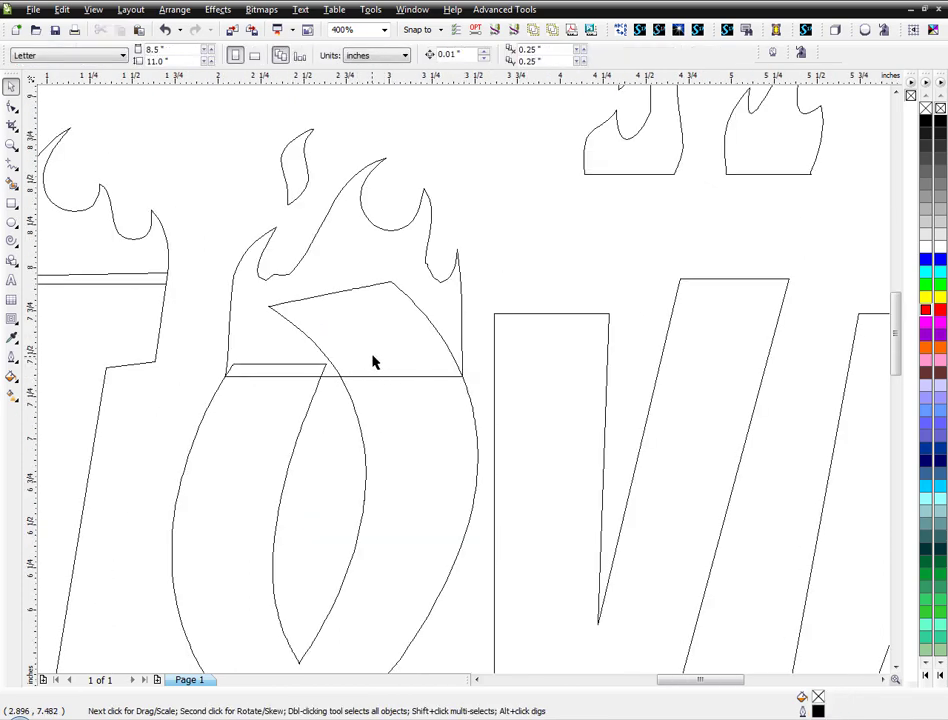
click(384, 29)
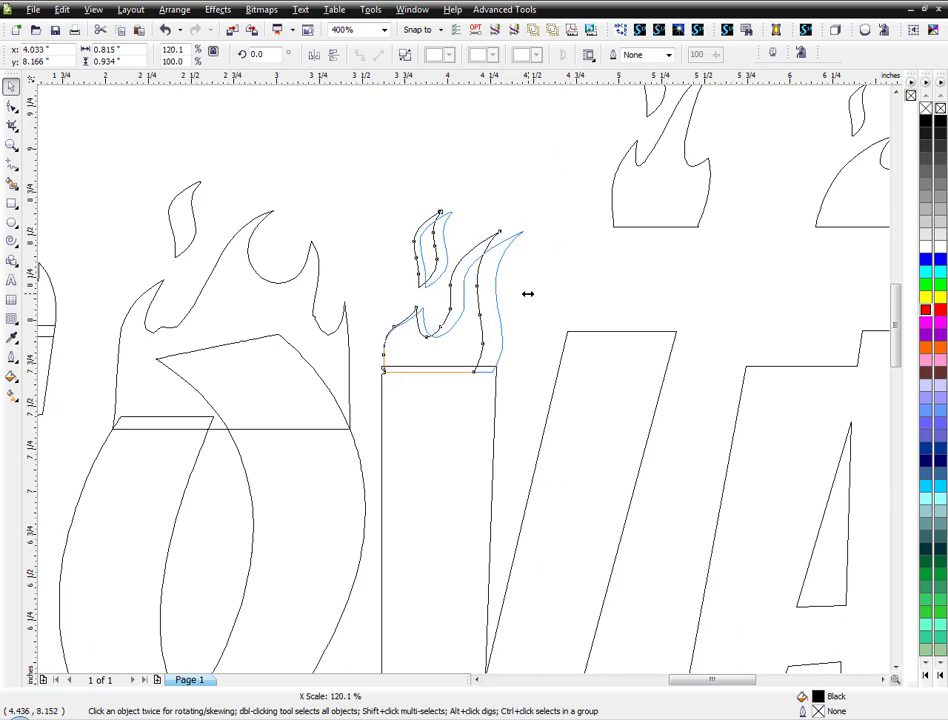
click(445, 290)
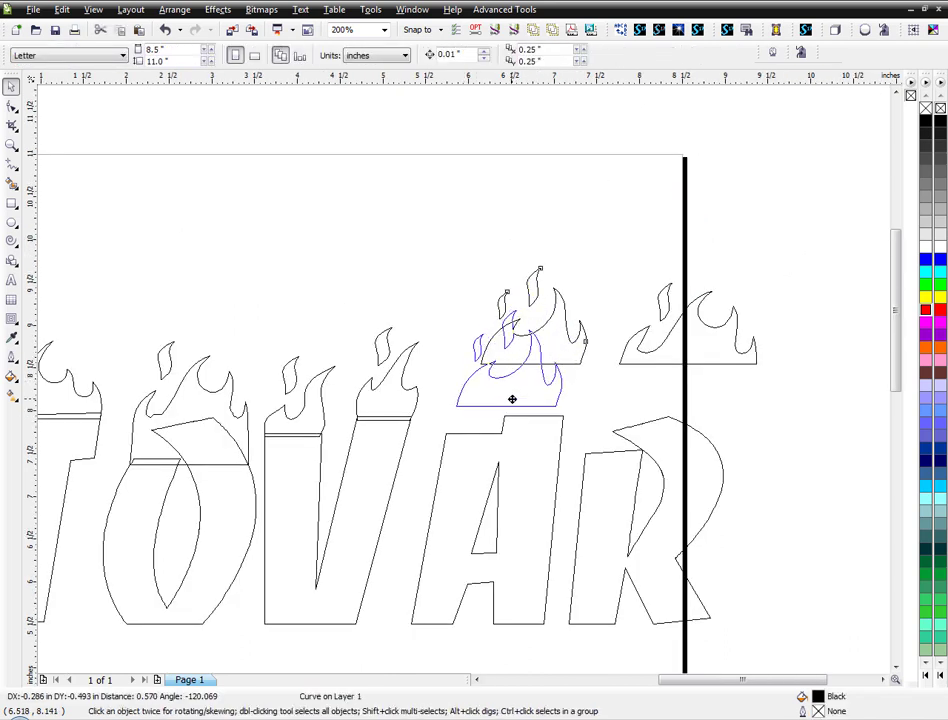
- Fit a flame crown onto the A, stretched to span the letter
drag(512, 399, 504, 425)
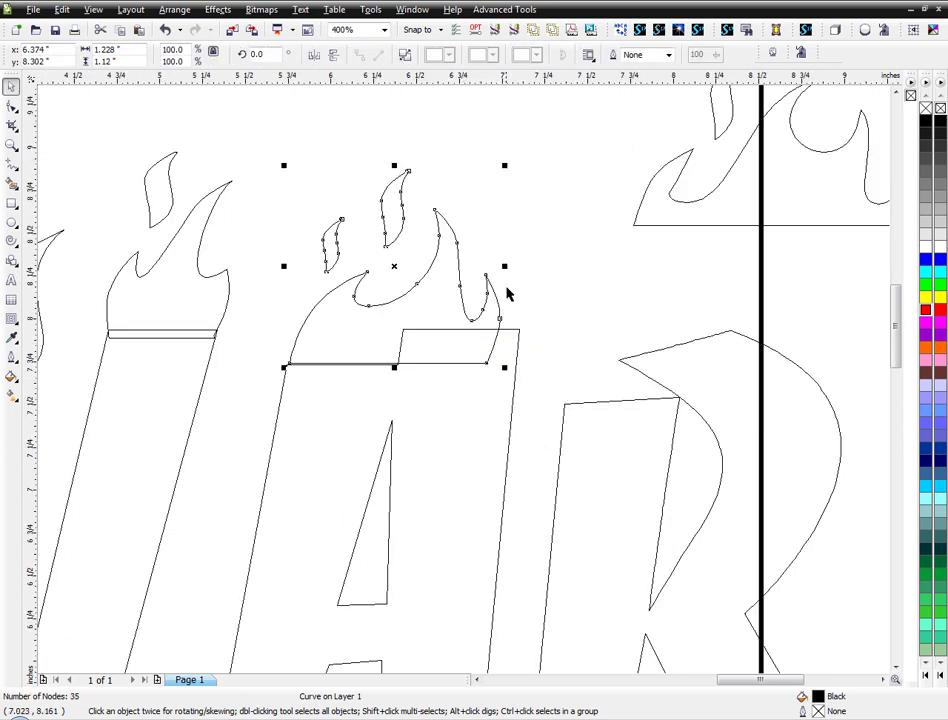
drag(504, 266, 525, 268)
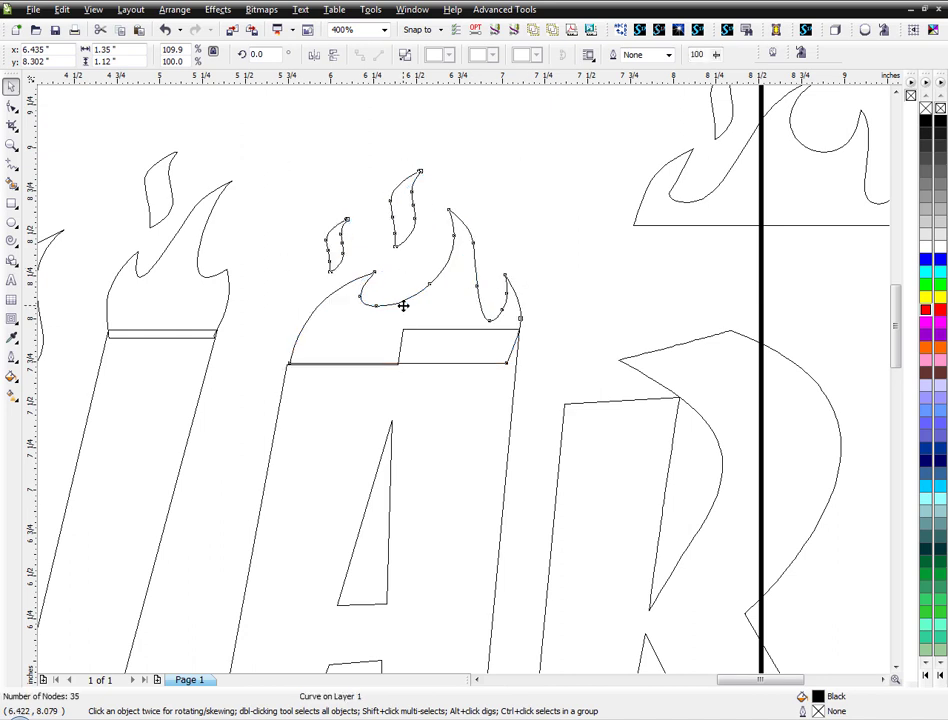
click(13, 105)
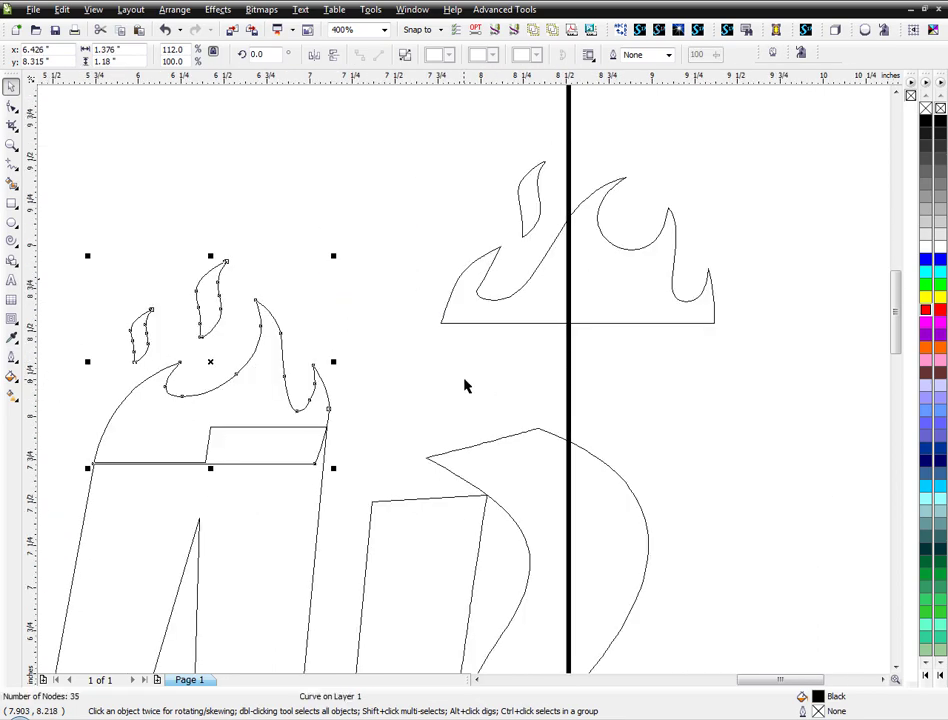
click(334, 29)
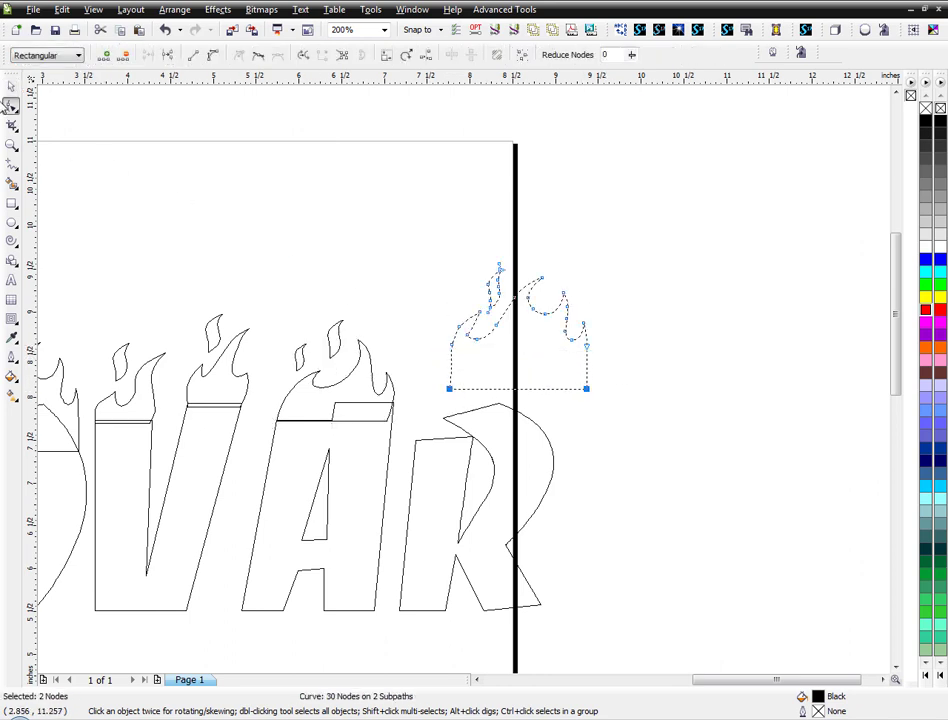
- Pull the R's flame bottom nodes down so it sits across the R's top
drag(517, 335, 490, 388)
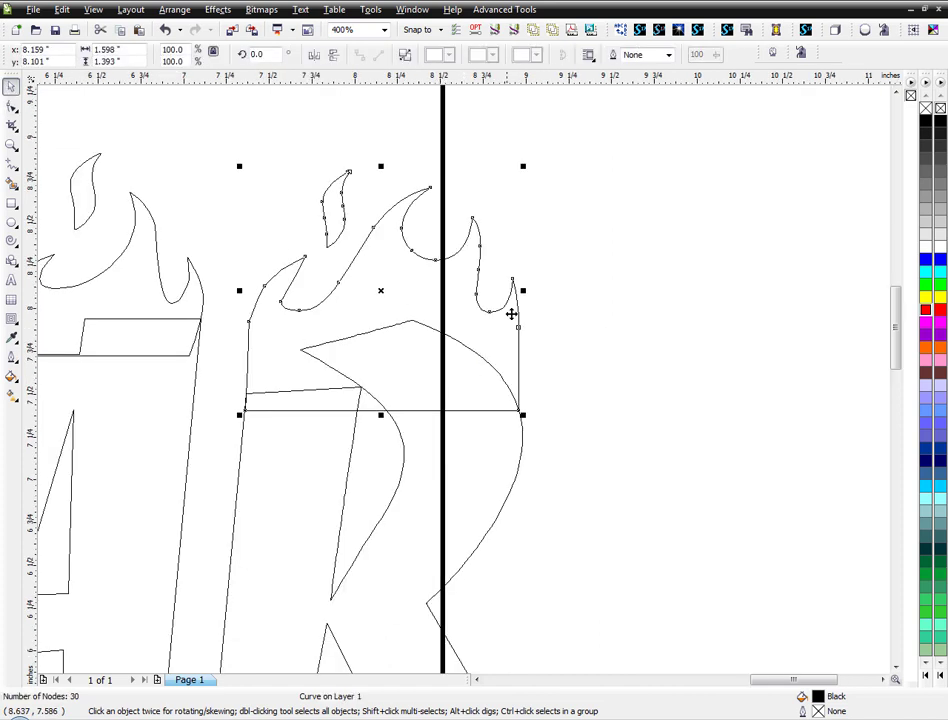
mouse_move(548, 360)
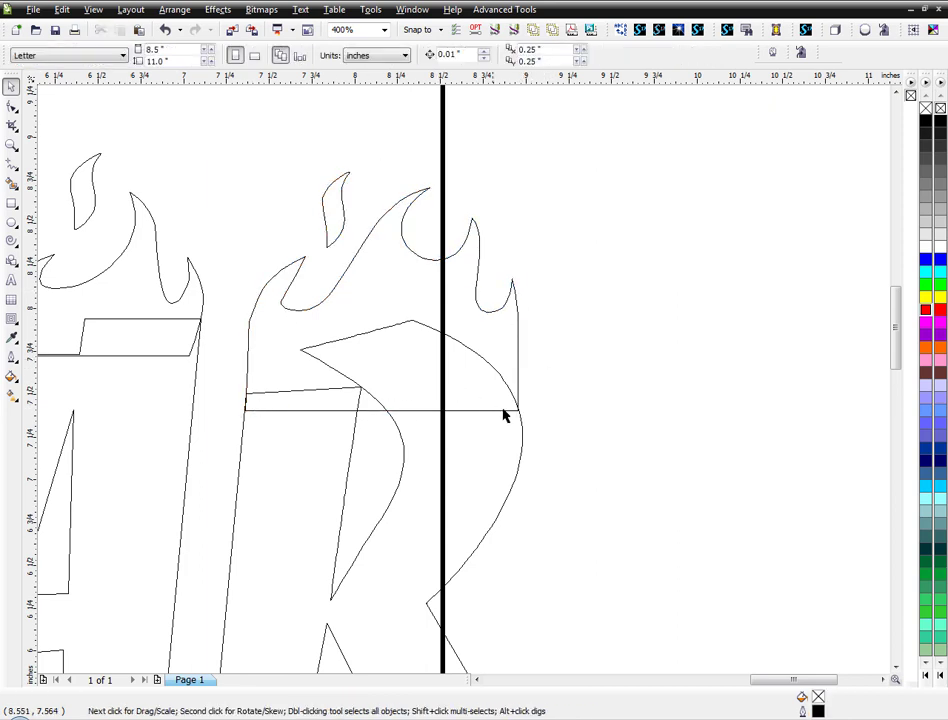
mouse_move(520, 382)
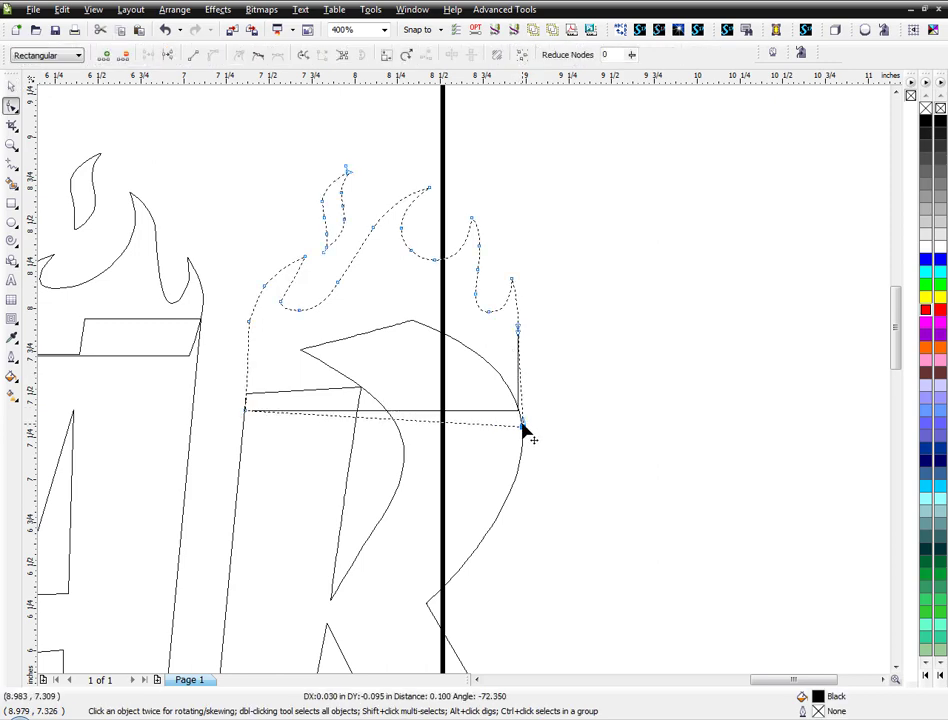
click(383, 29)
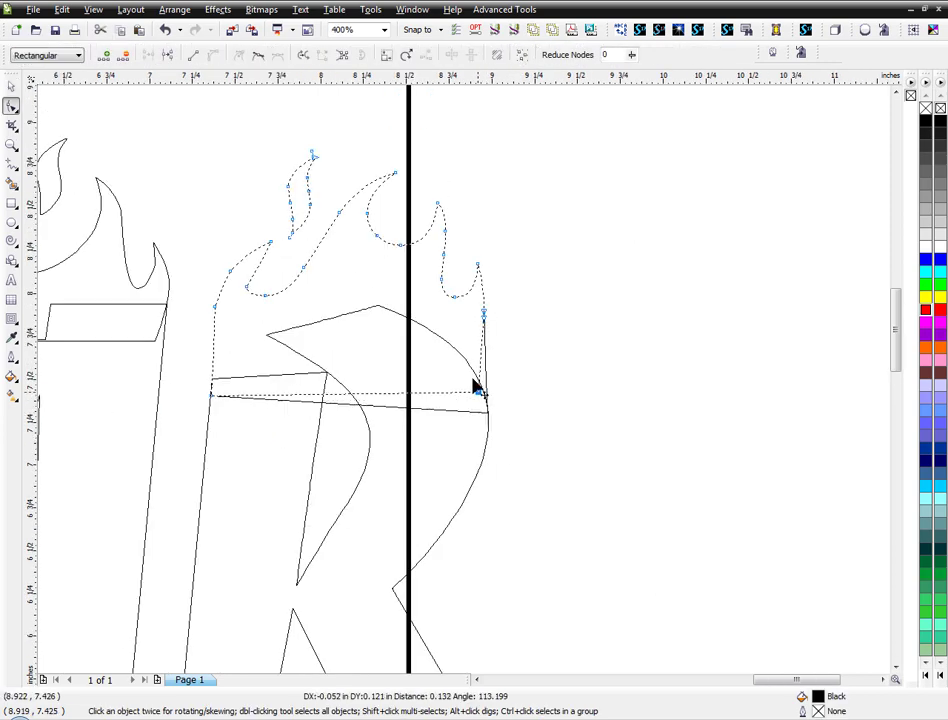
drag(483, 395, 443, 337)
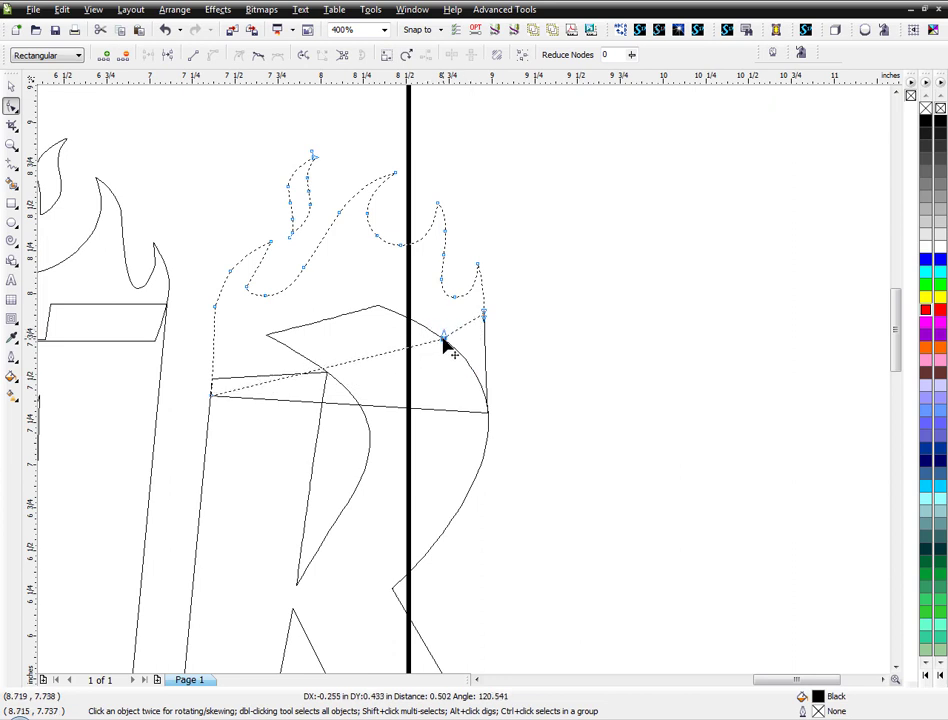
drag(443, 335, 485, 400)
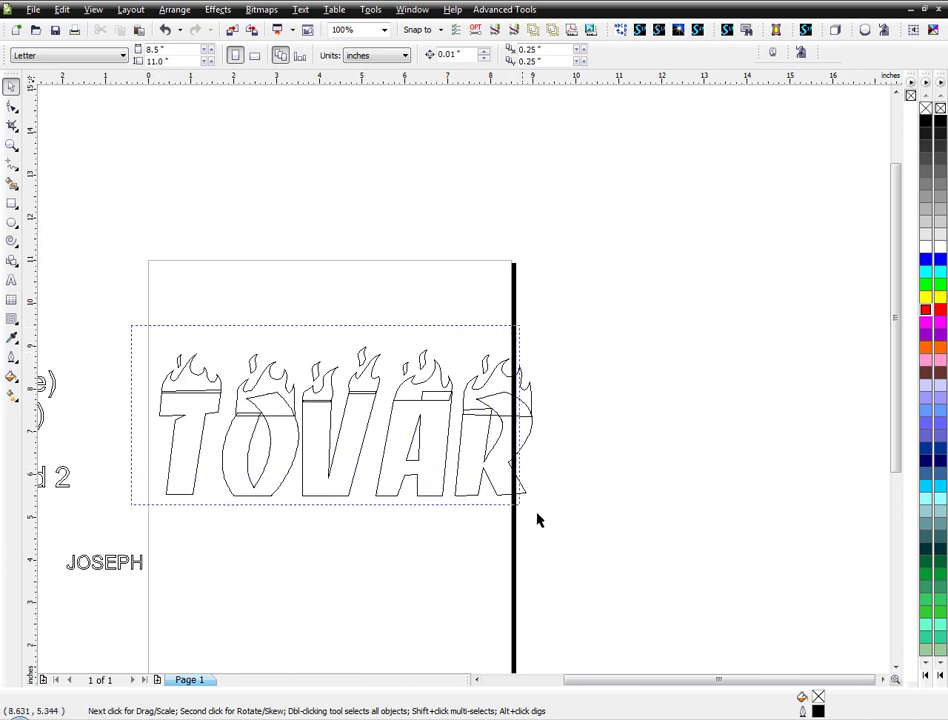
- Fill the logo black and weld letters and flames into one solid curve
click(330, 415)
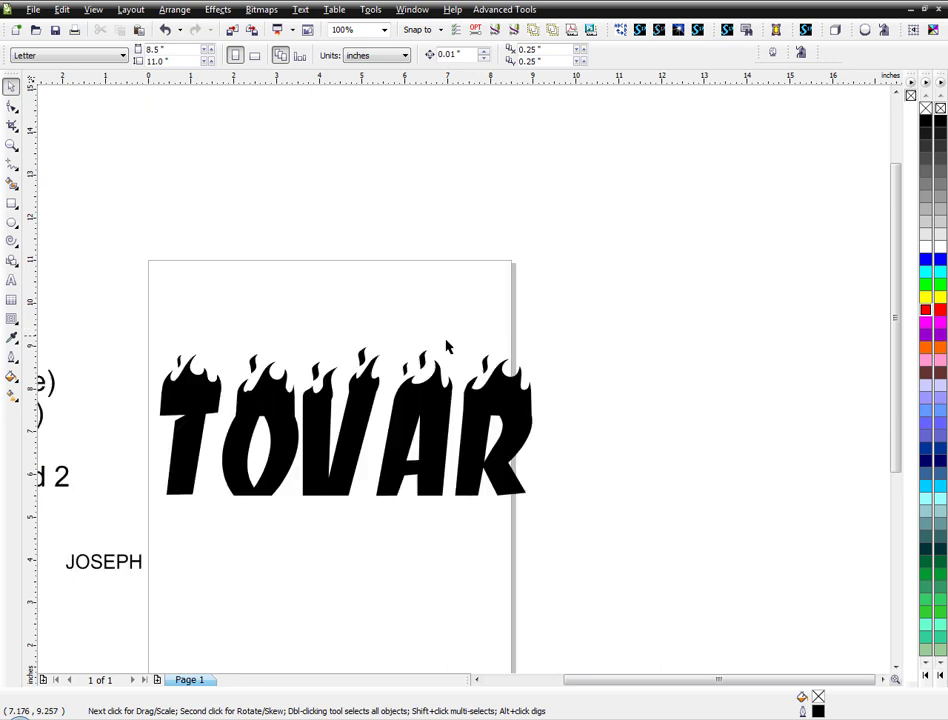
mouse_move(447, 345)
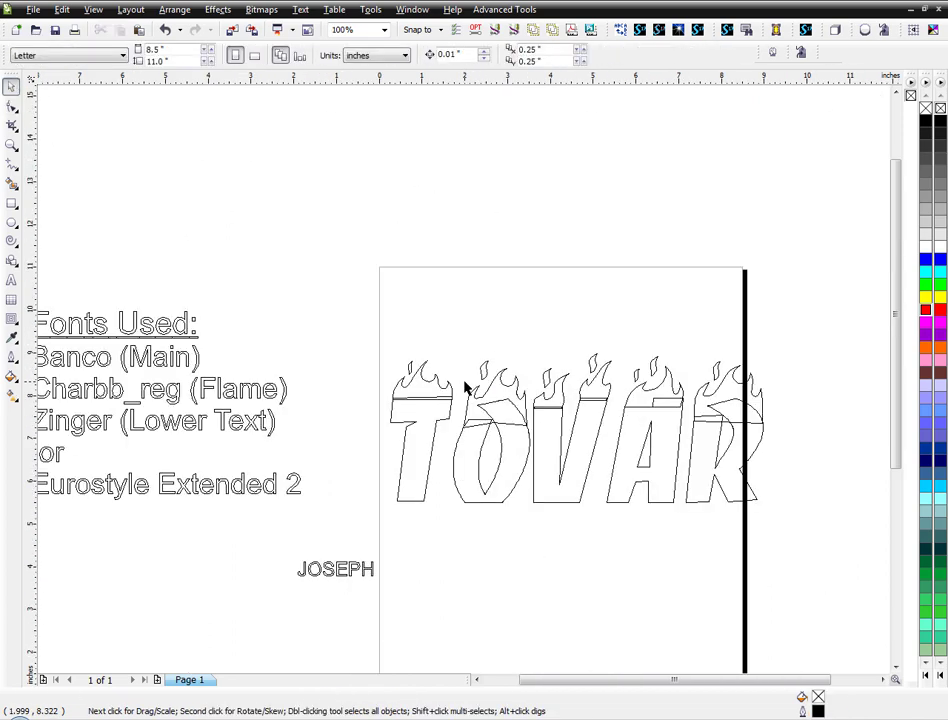
click(575, 428)
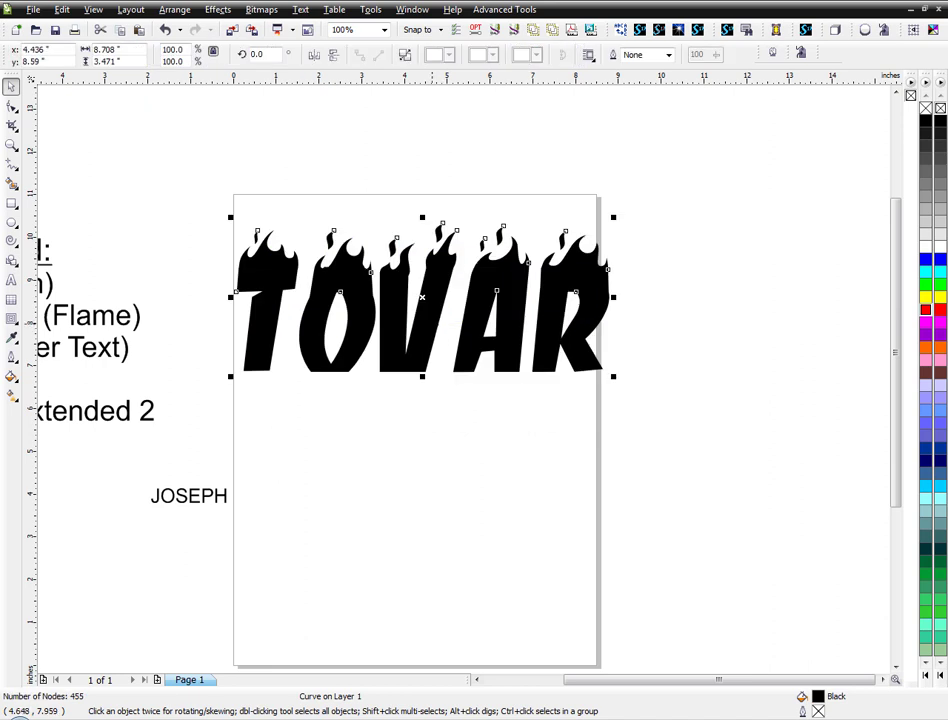
mouse_move(295, 201)
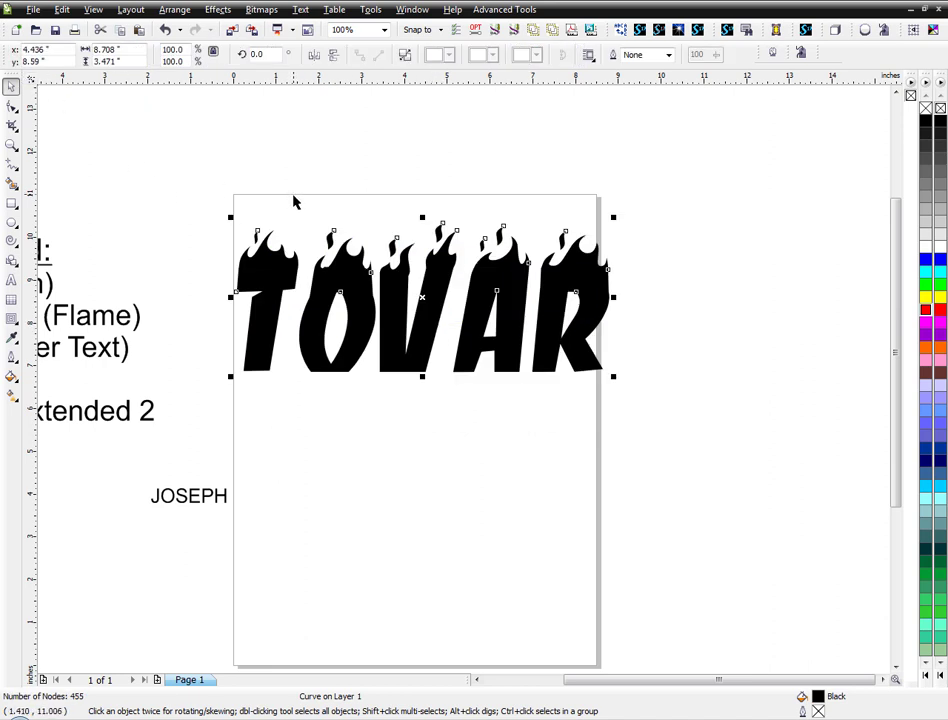
mouse_move(185, 185)
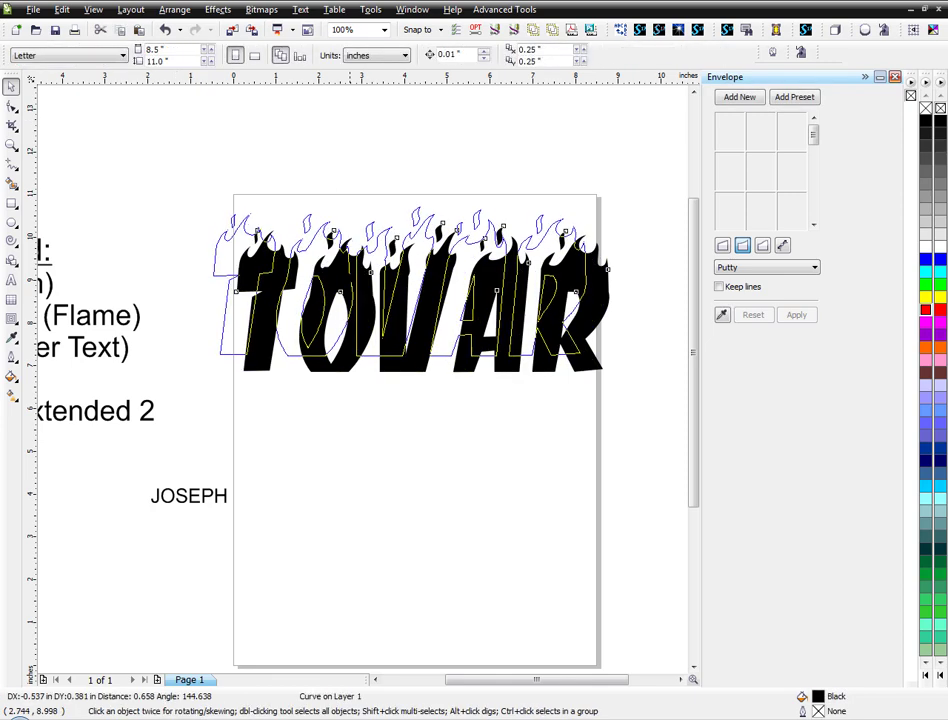
- Bend the merged flaming TOVAR into an upward arch with an envelope
click(743, 245)
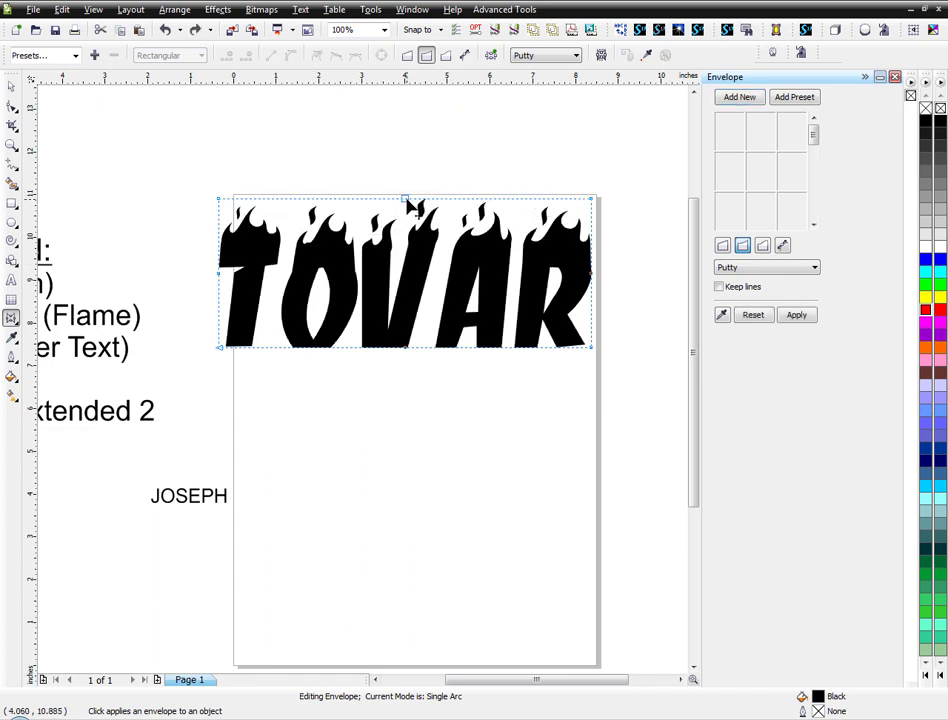
drag(405, 200, 405, 160)
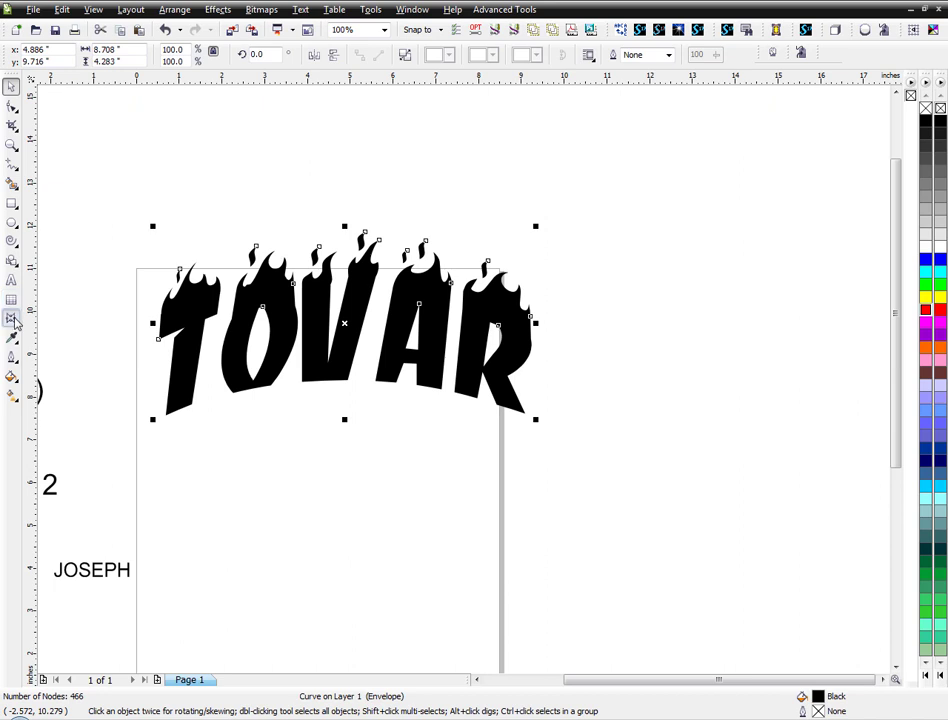
- Apply an outside Contour to the TOVAR logo, giving the arched lettering a thick outer border
click(13, 320)
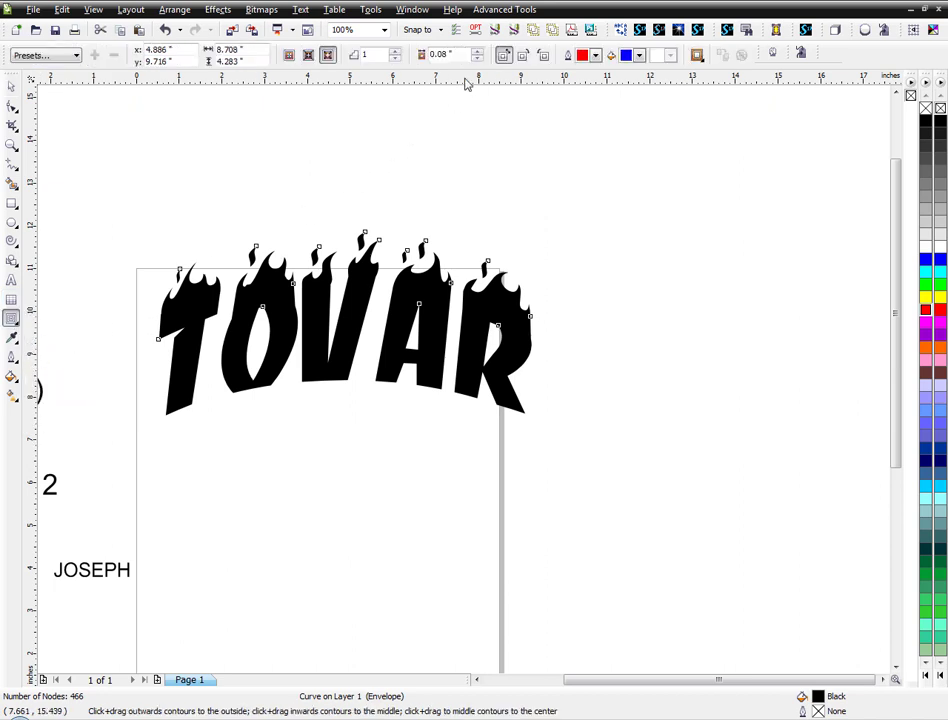
mouse_move(328, 55)
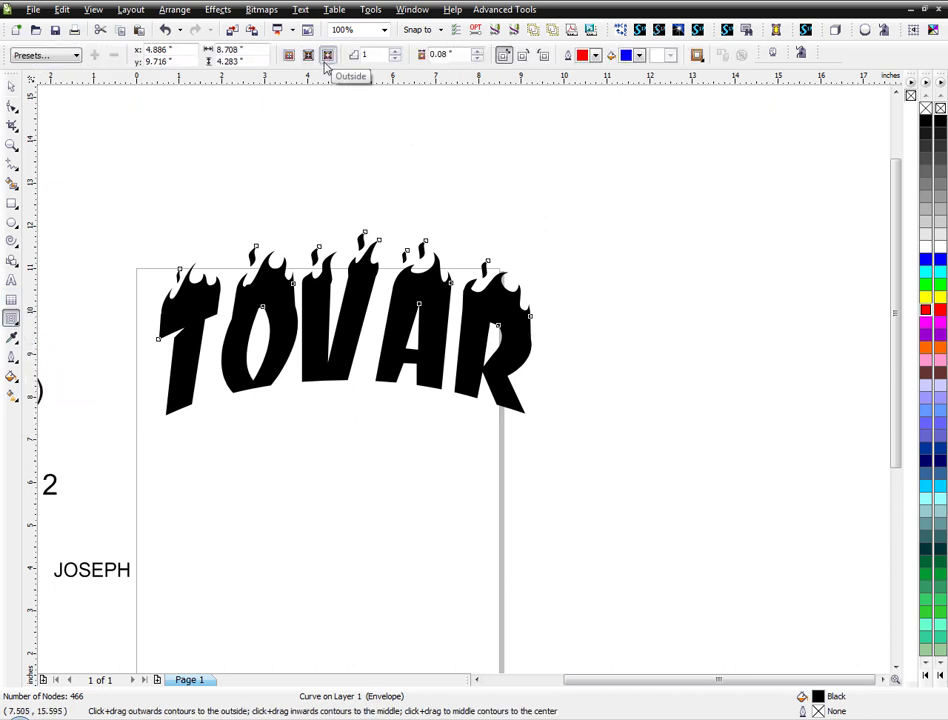
mouse_move(372, 240)
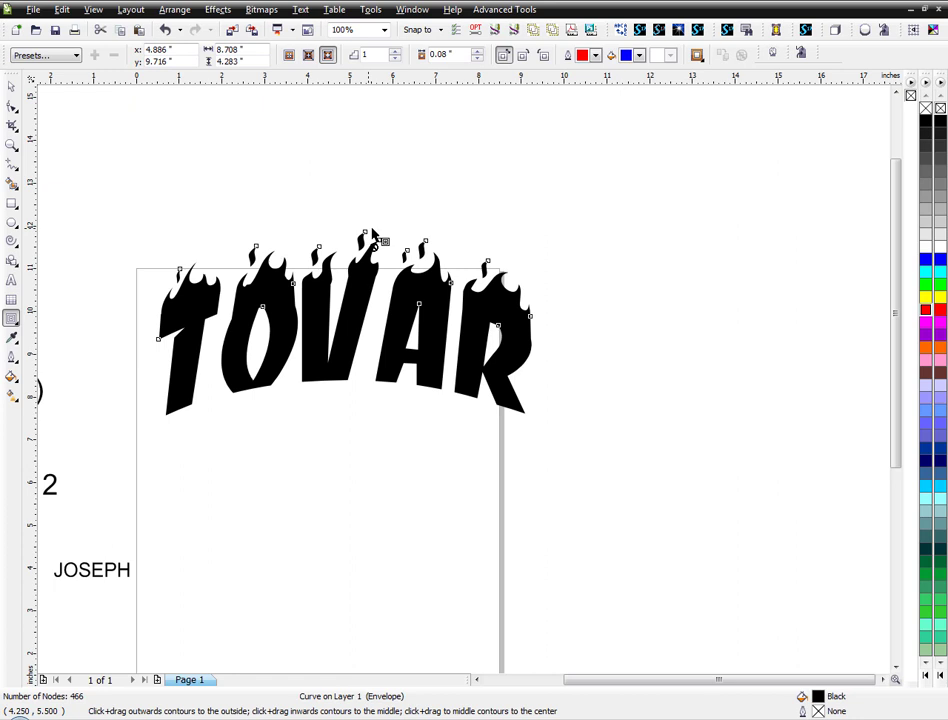
mouse_move(410, 140)
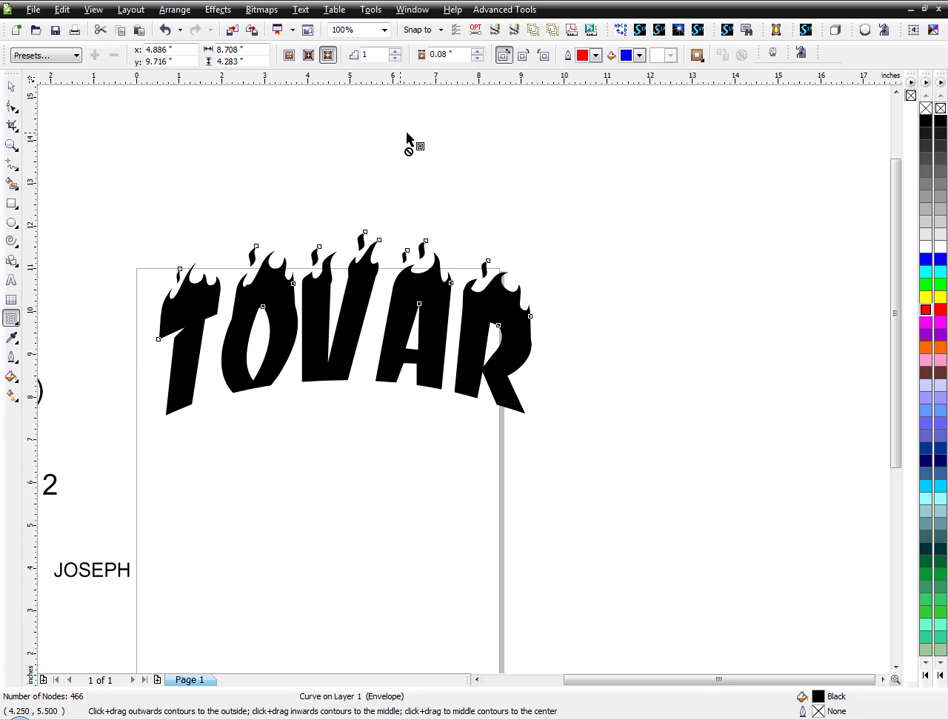
click(328, 55)
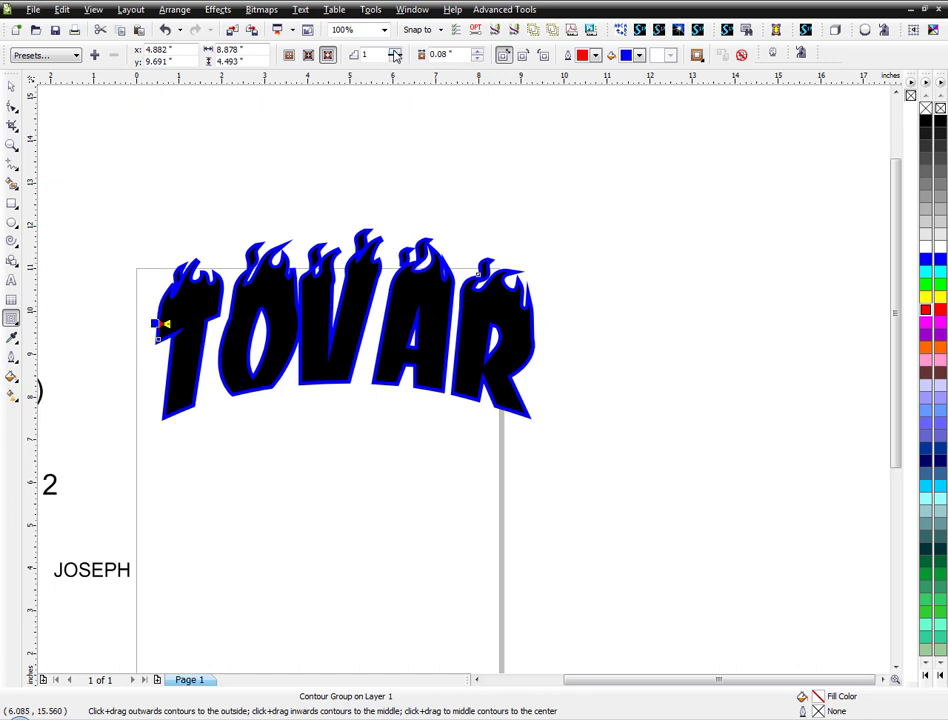
mouse_move(404, 148)
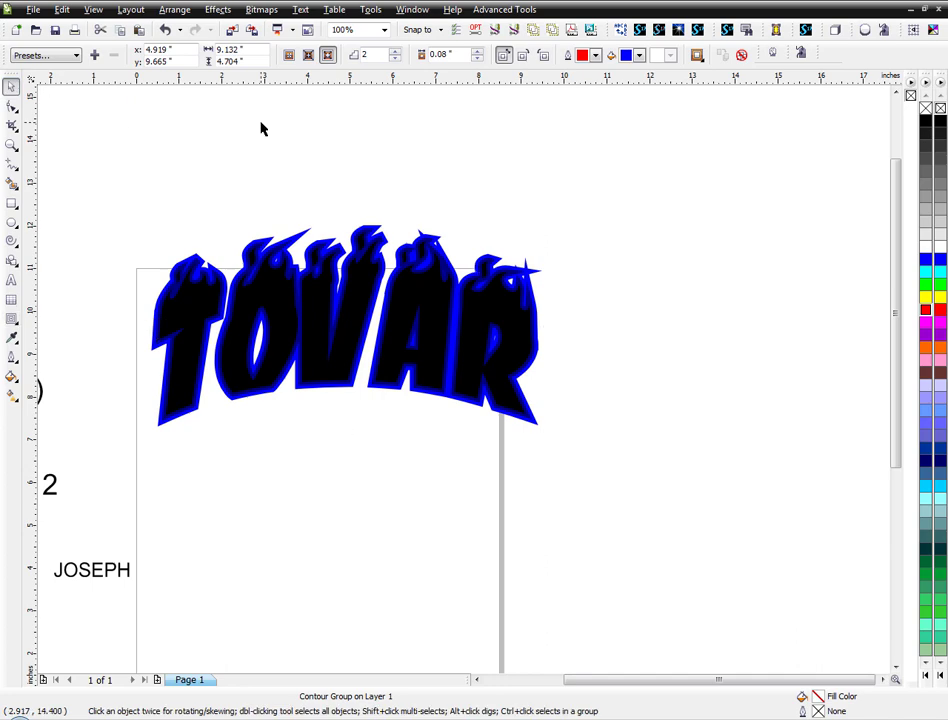
click(345, 324)
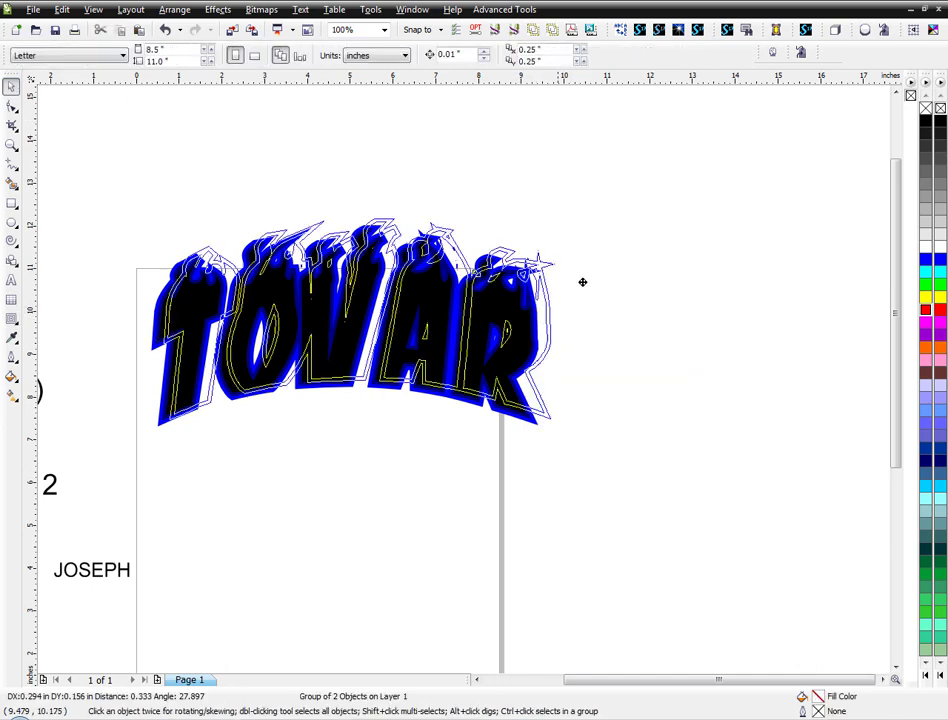
- Recolour the logo from the palette: yellow inner letters, red rim, black outer edge around the flames
click(346, 325)
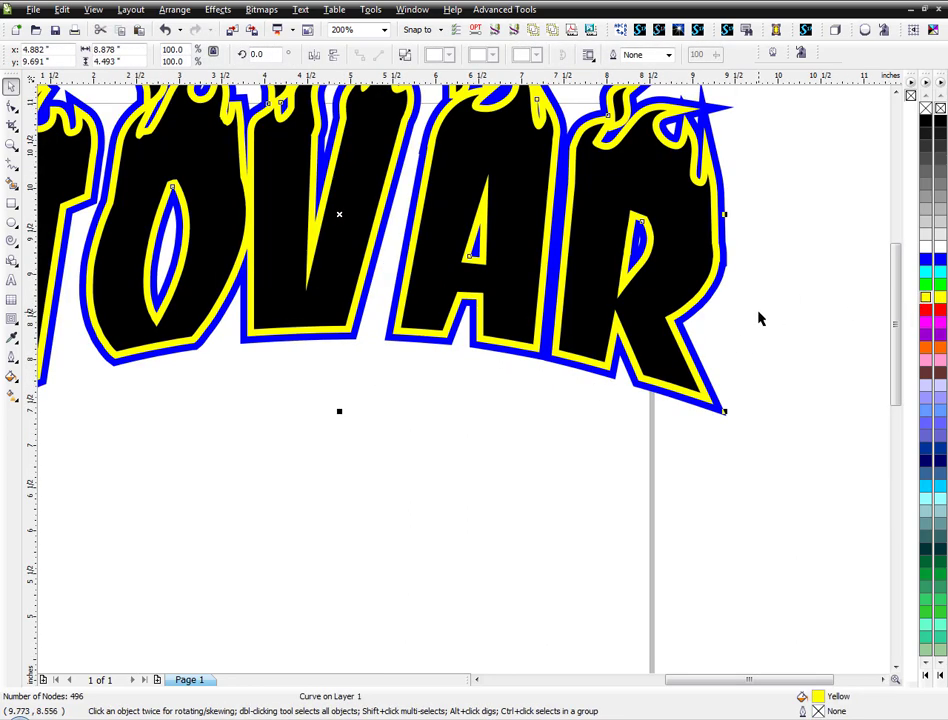
click(925, 310)
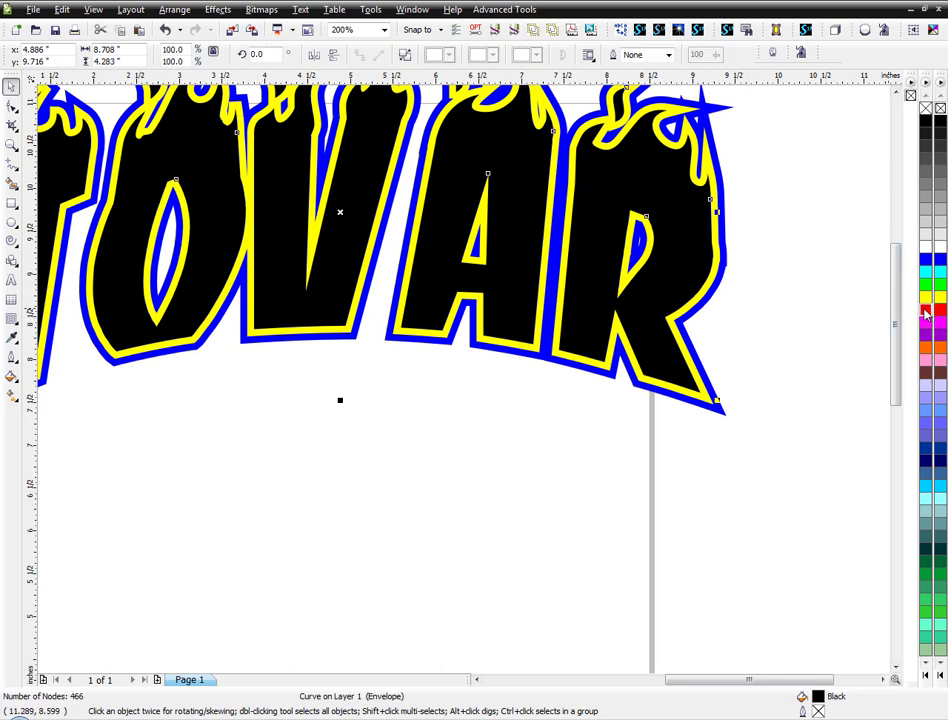
click(924, 310)
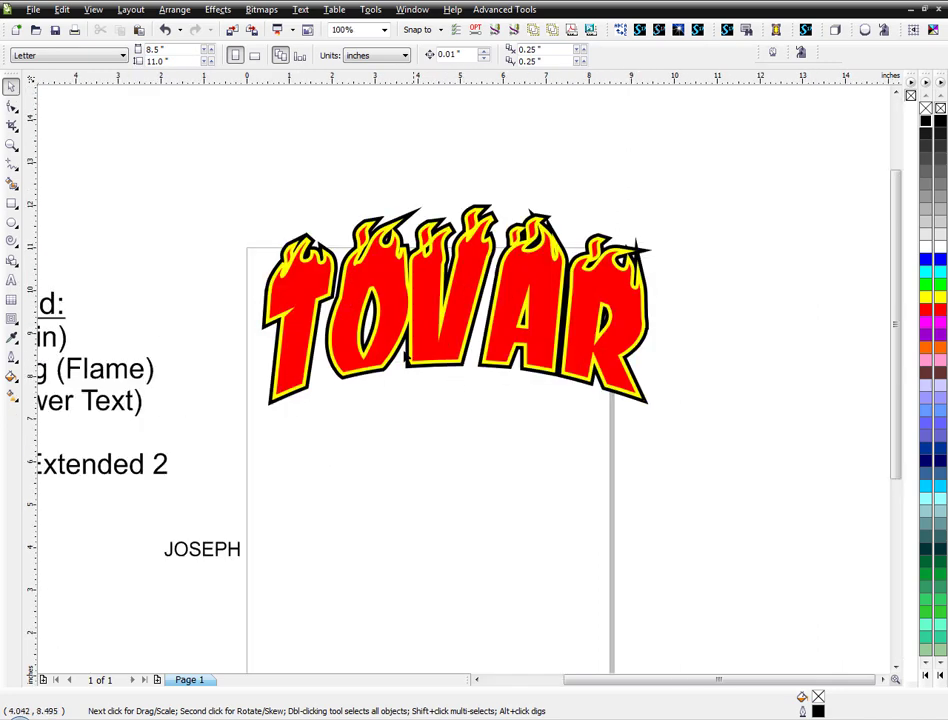
click(457, 303)
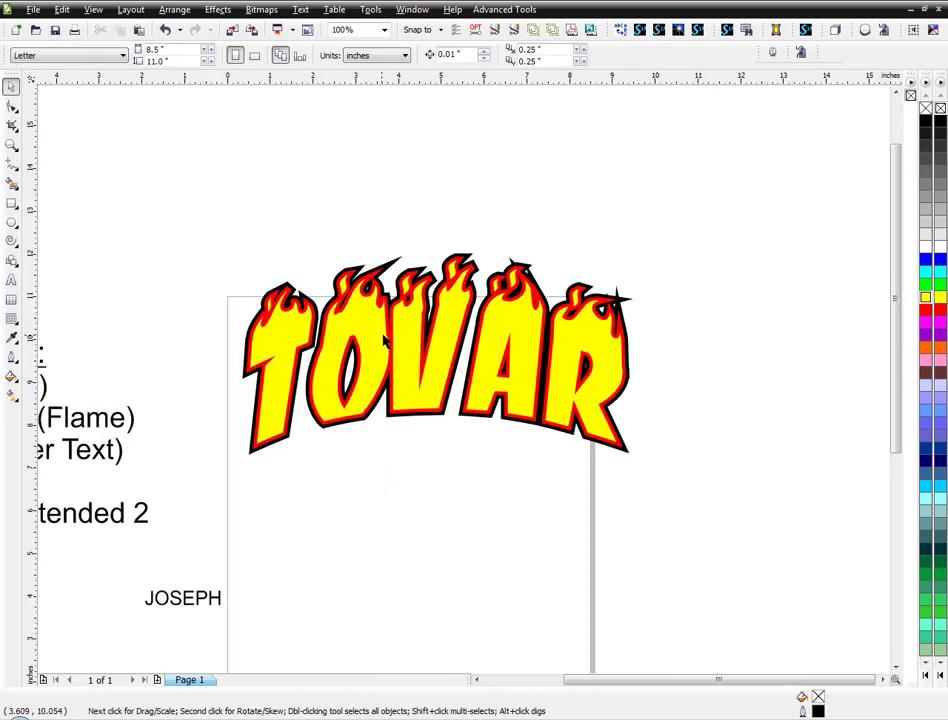
mouse_move(362, 457)
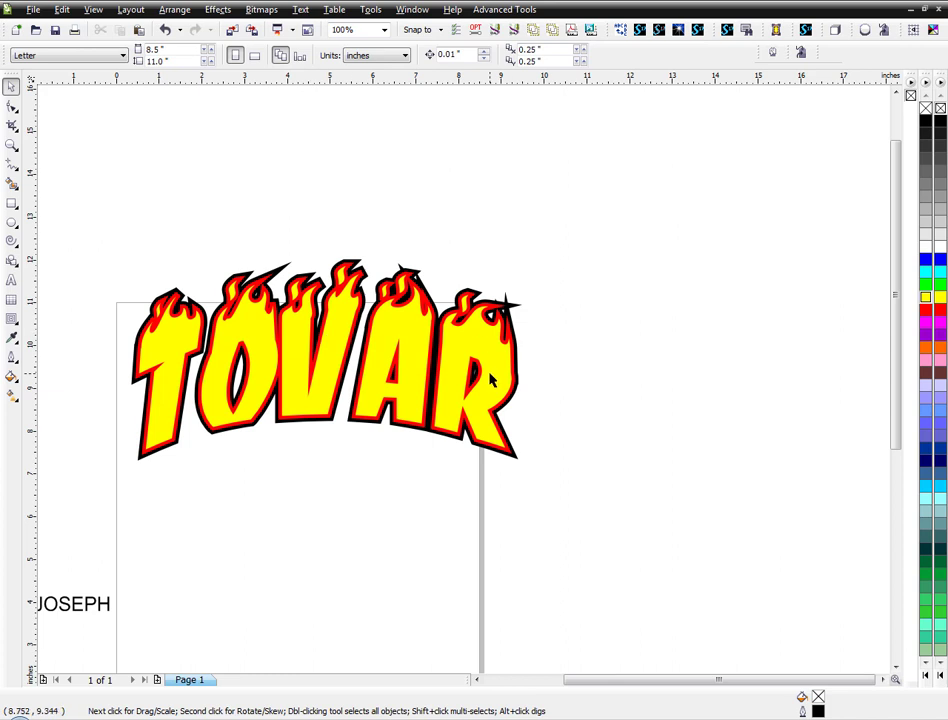
- Move and enlarge JOSEPH under the logo, making one underlined Zinger italic copy and one Eurostyle Extended copy
click(340, 29)
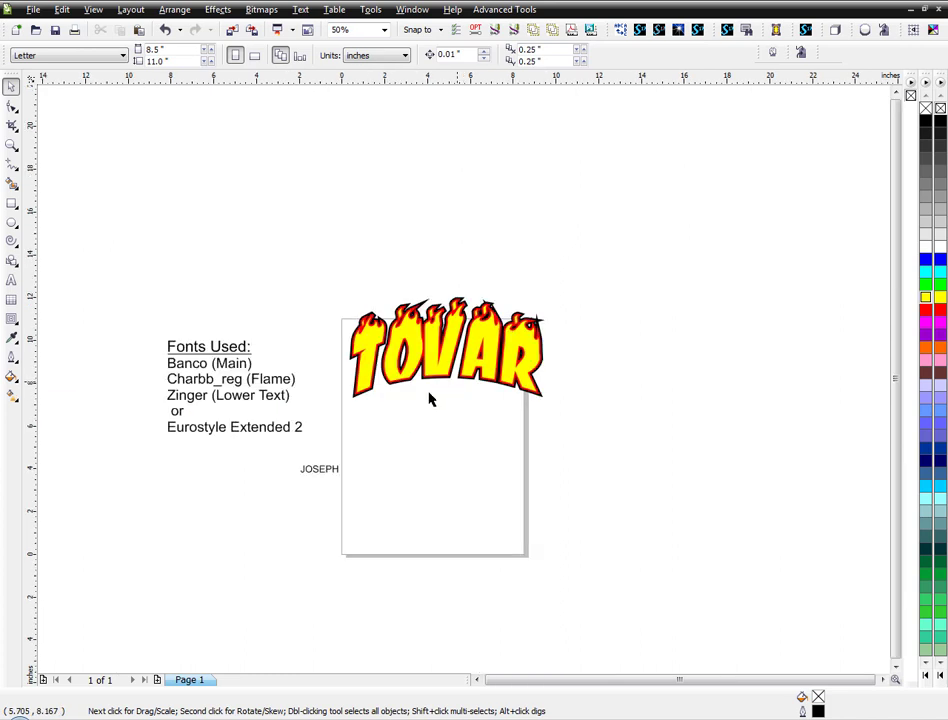
drag(319, 468, 399, 405)
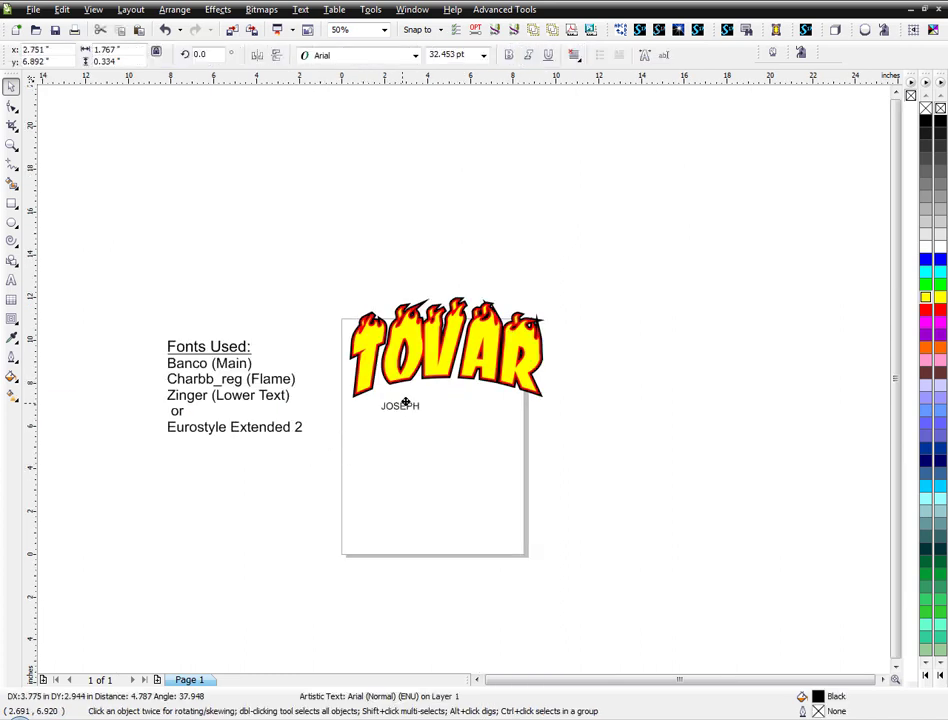
click(400, 405)
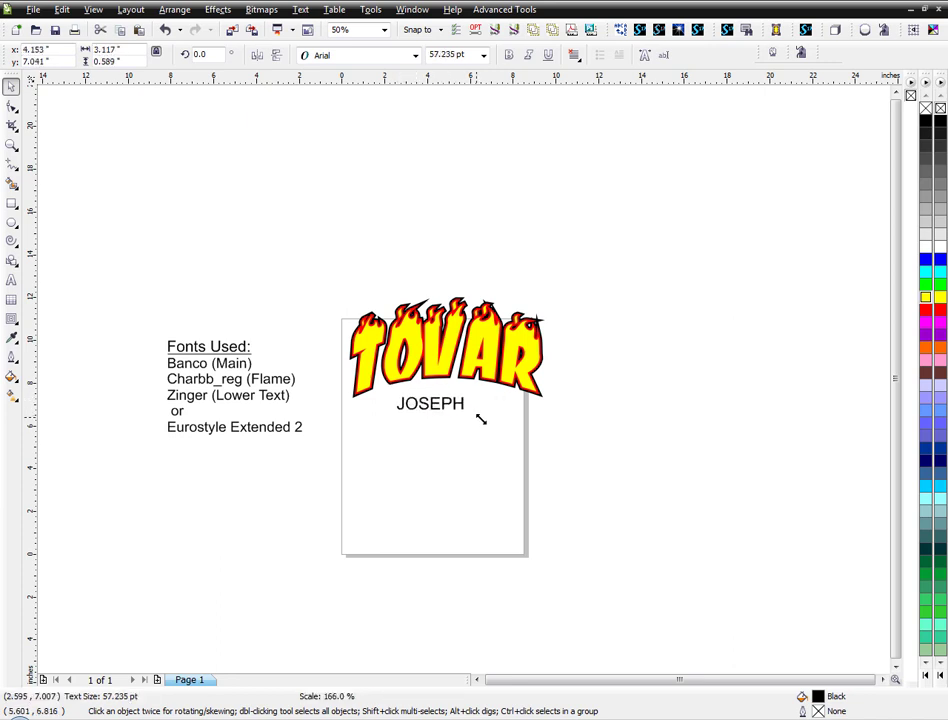
click(341, 29)
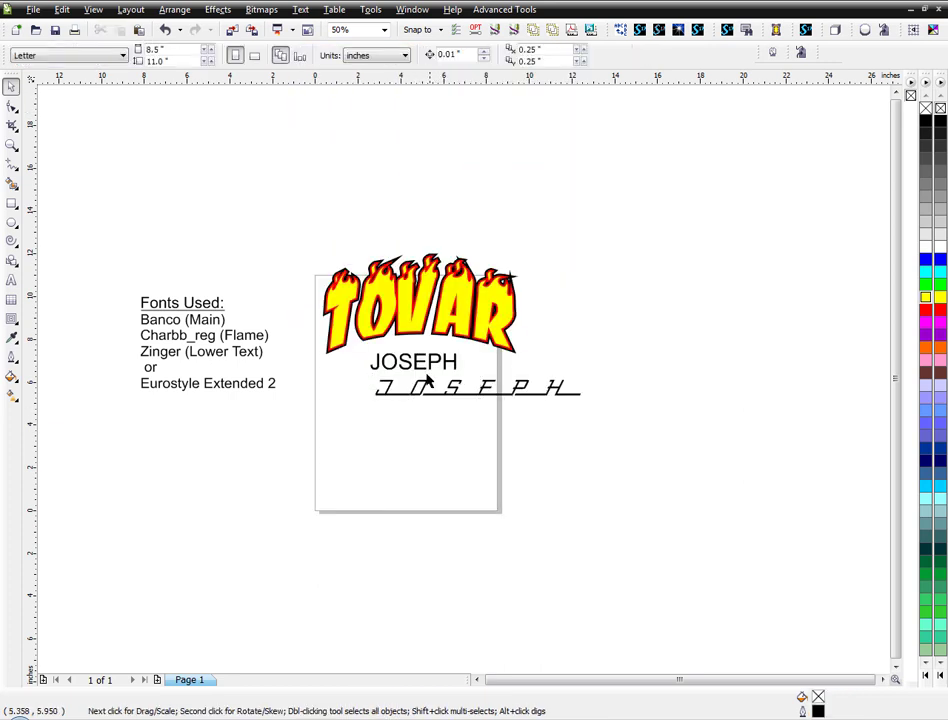
click(413, 362)
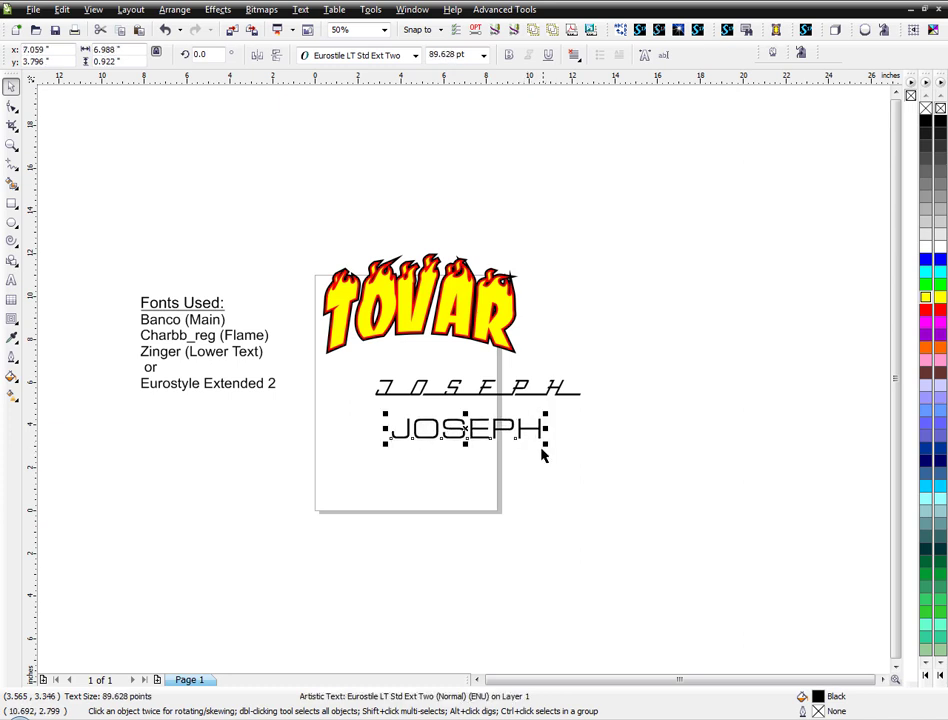
mouse_move(400, 400)
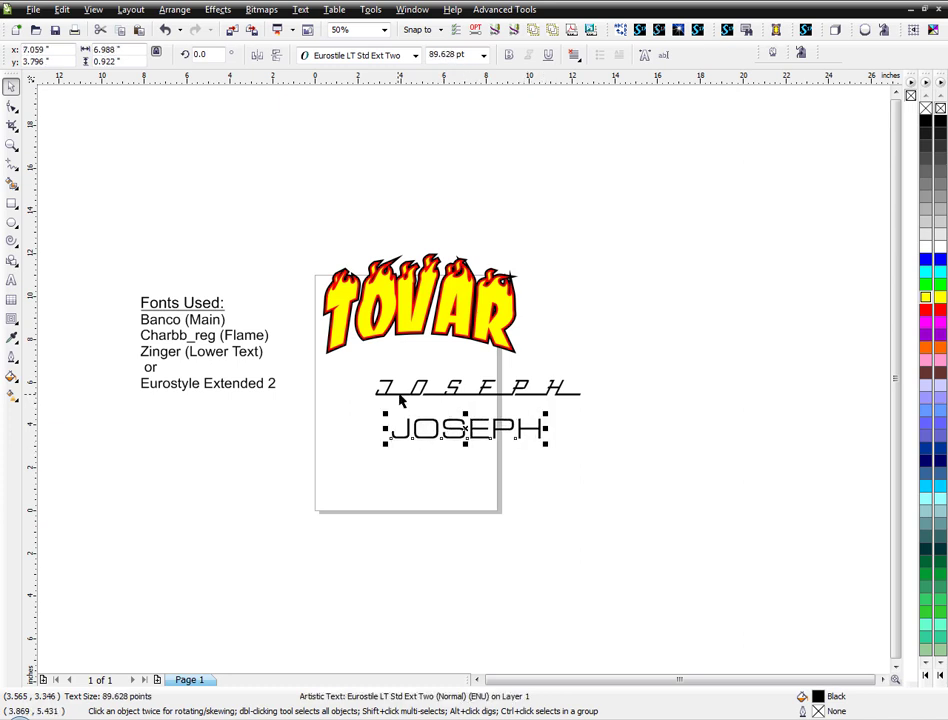
mouse_move(363, 400)
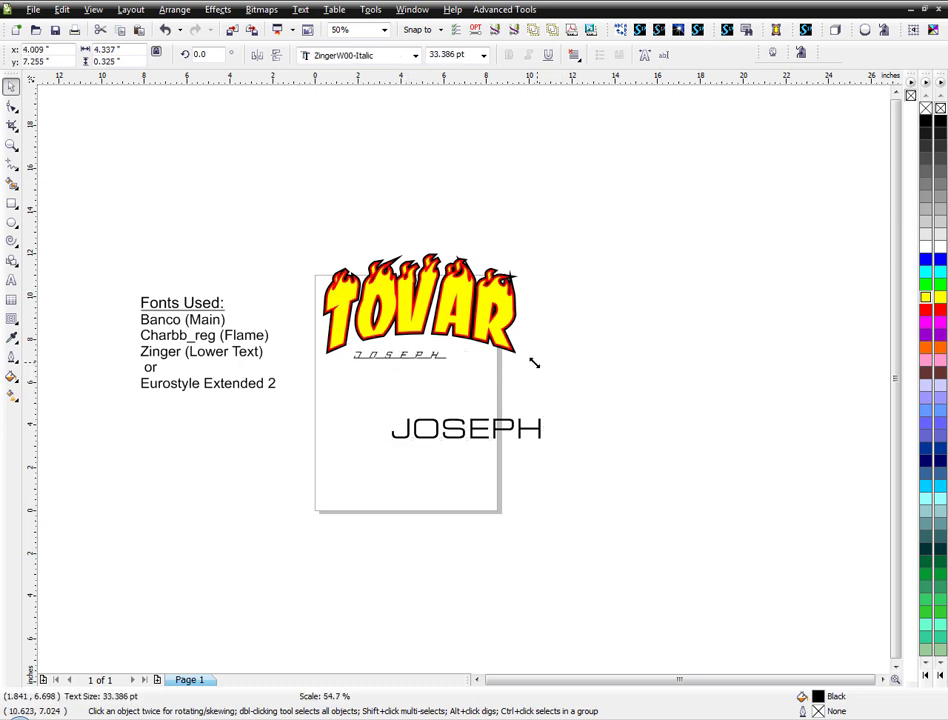
- Scale down the Zinger JOSEPH and tuck it directly beneath the TOVAR arch
click(420, 310)
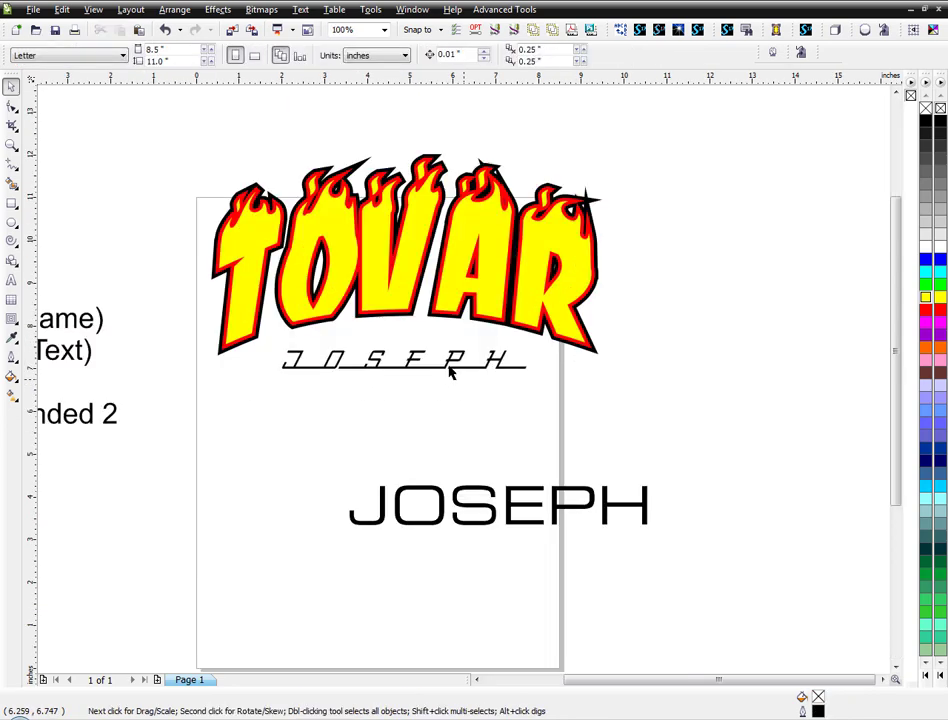
right_click(400, 360)
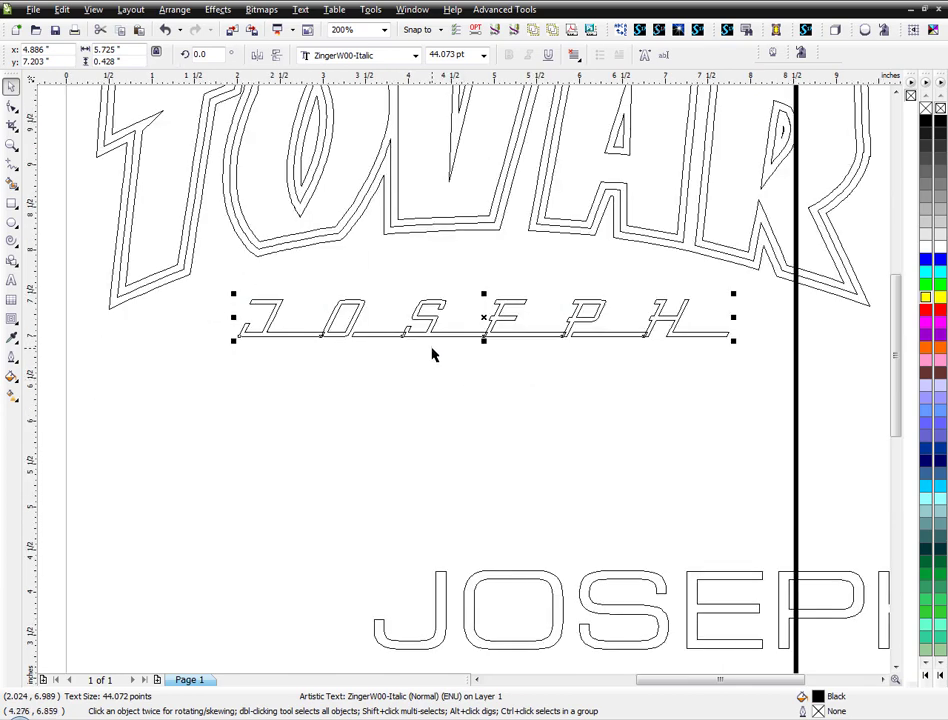
- Convert the Zinger JOSEPH to curves and break it apart into separate letter shapes
right_click(433, 355)
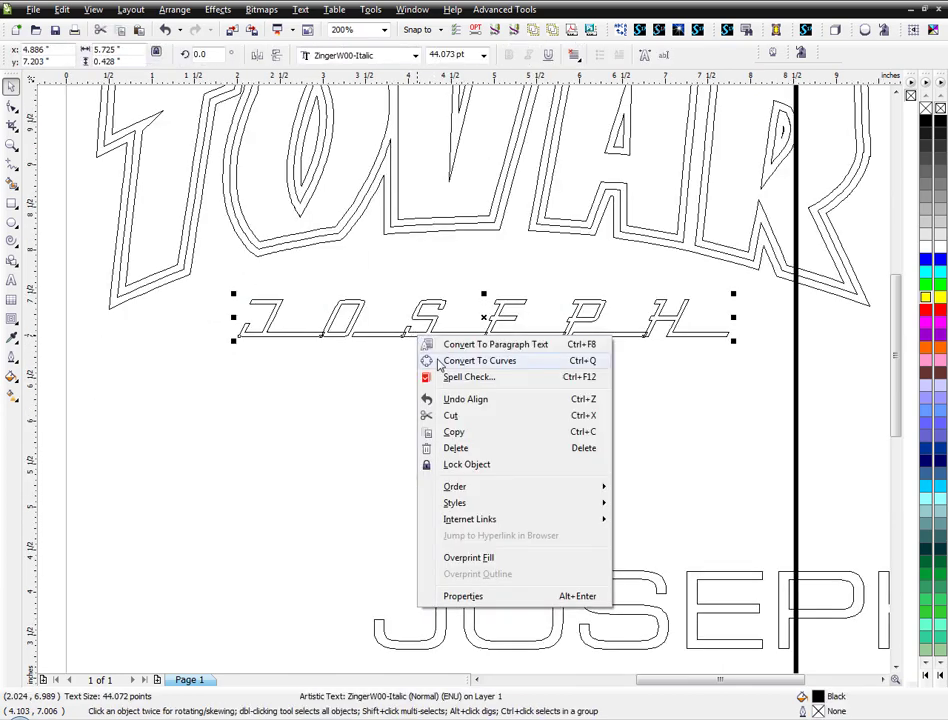
click(479, 360)
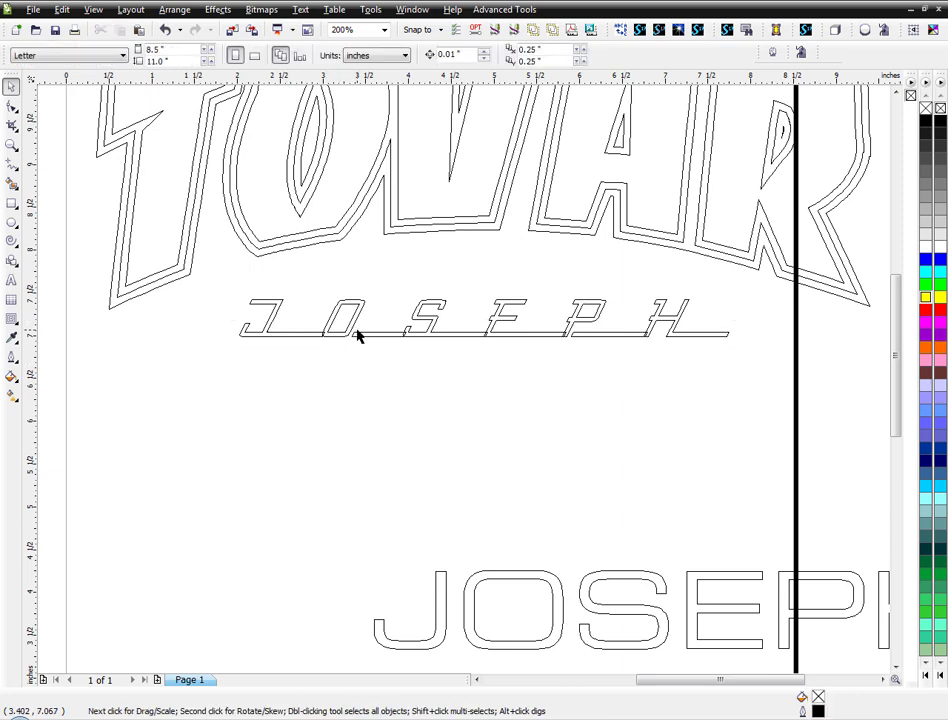
mouse_move(308, 318)
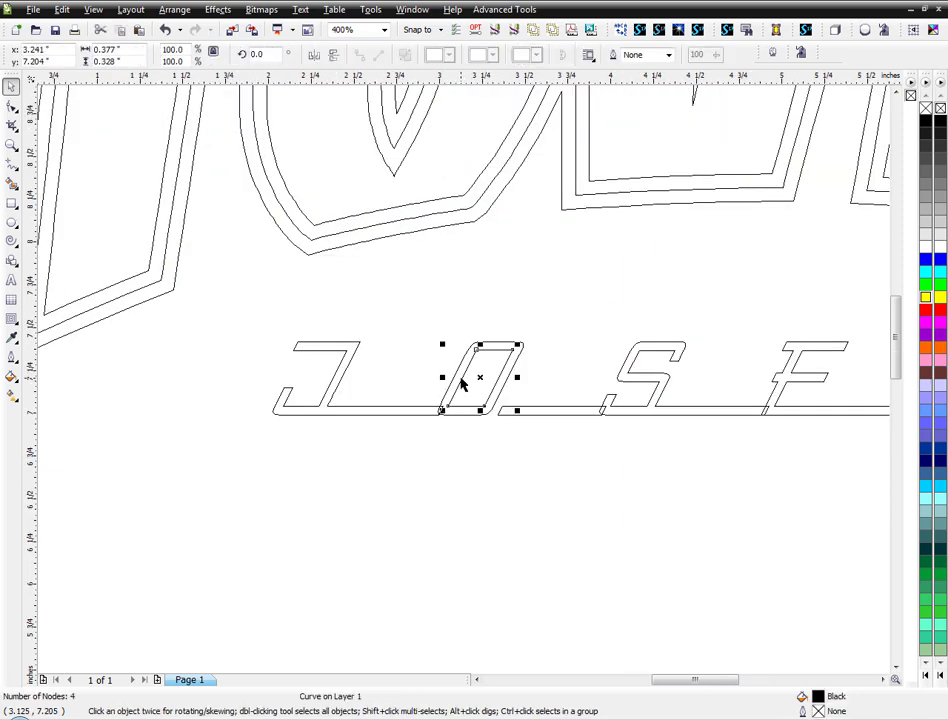
click(480, 377)
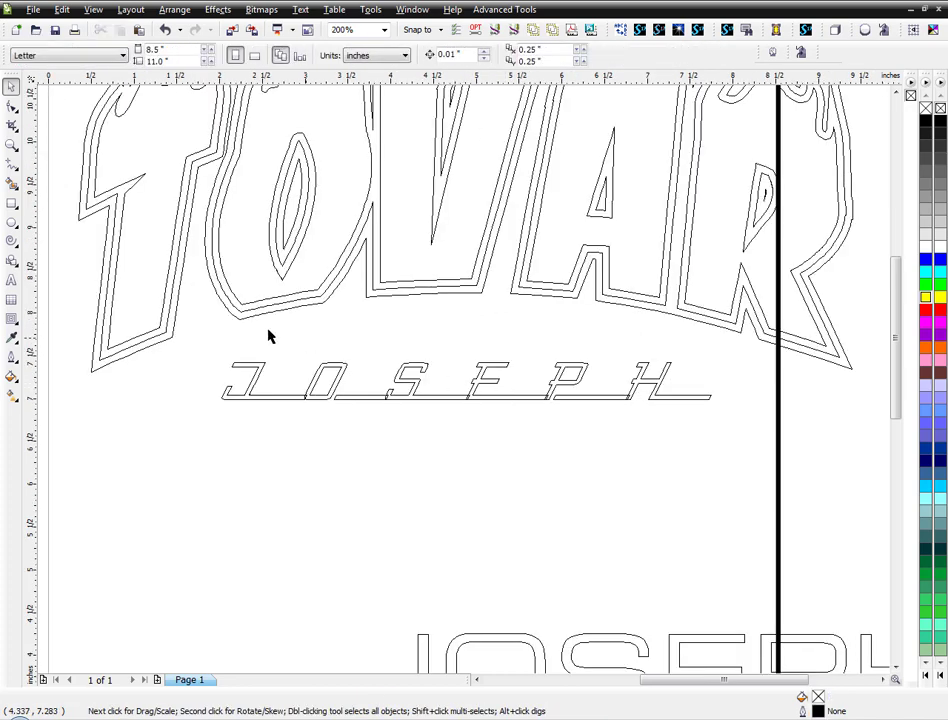
mouse_move(577, 393)
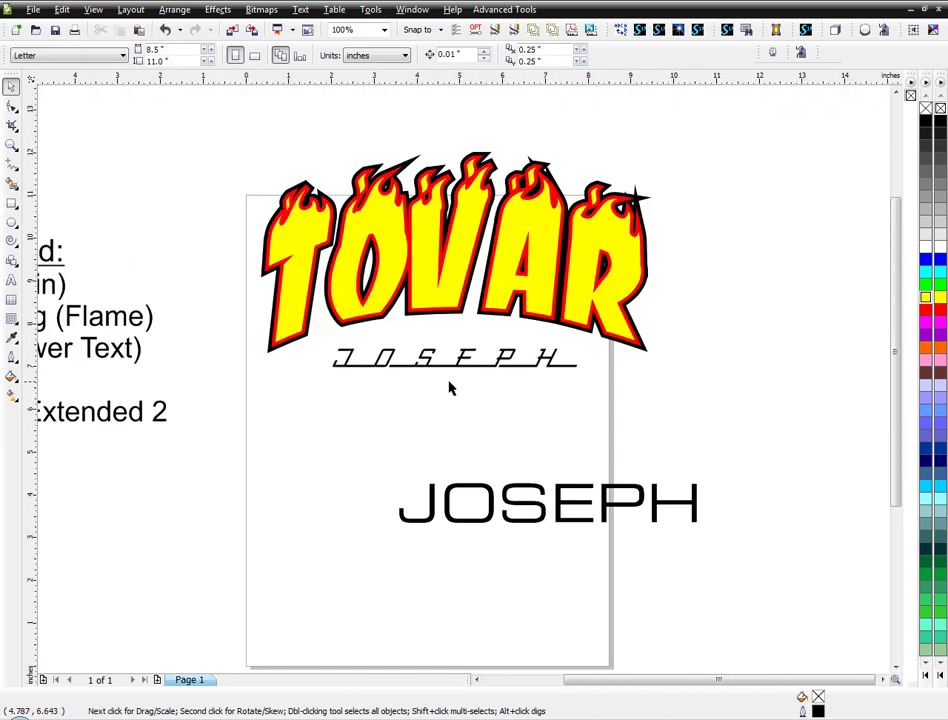
mouse_move(446, 372)
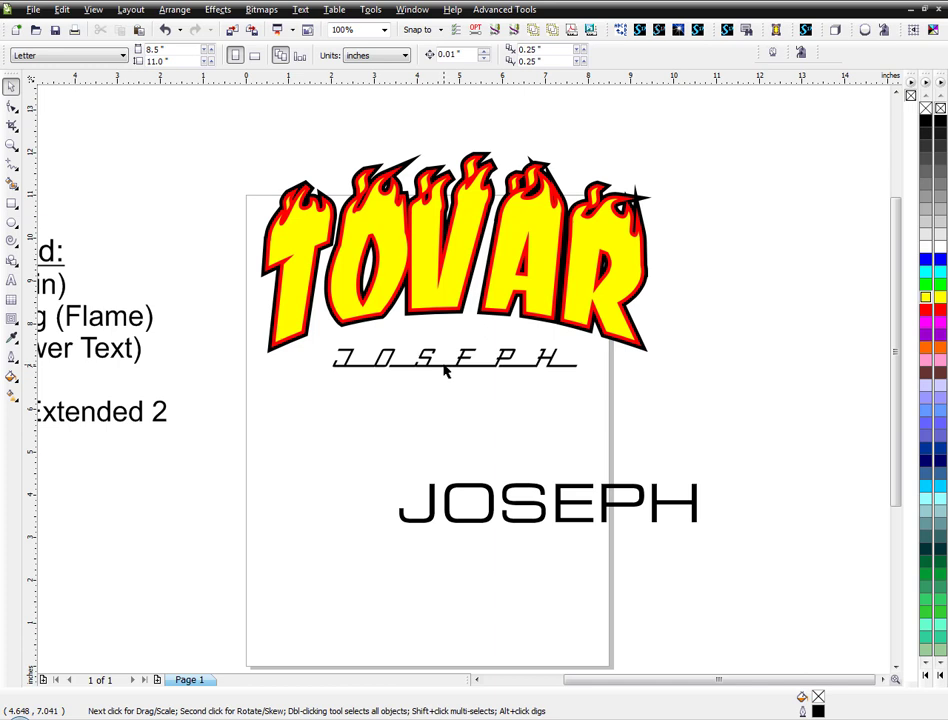
- Widen the Eurostyle JOSEPH's letter spacing and skew it forward into an italic slant
click(452, 358)
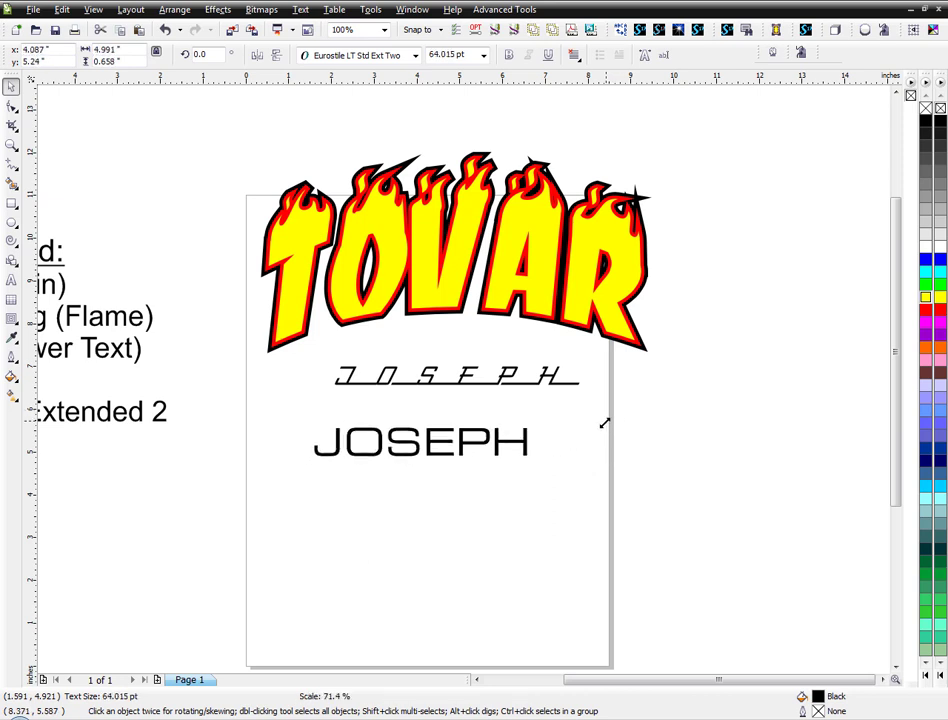
click(420, 442)
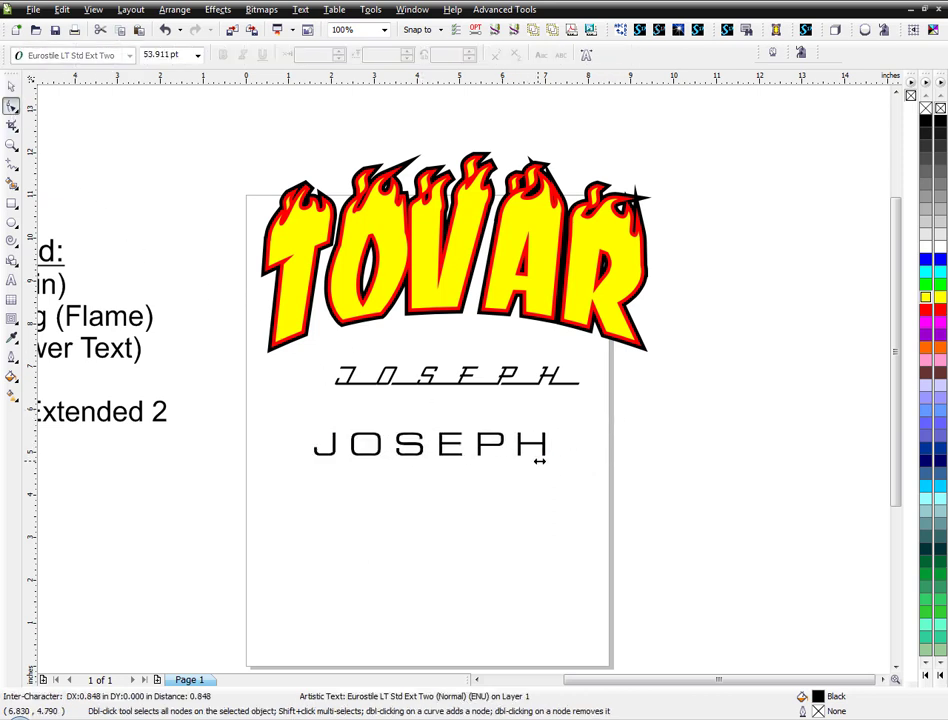
click(430, 443)
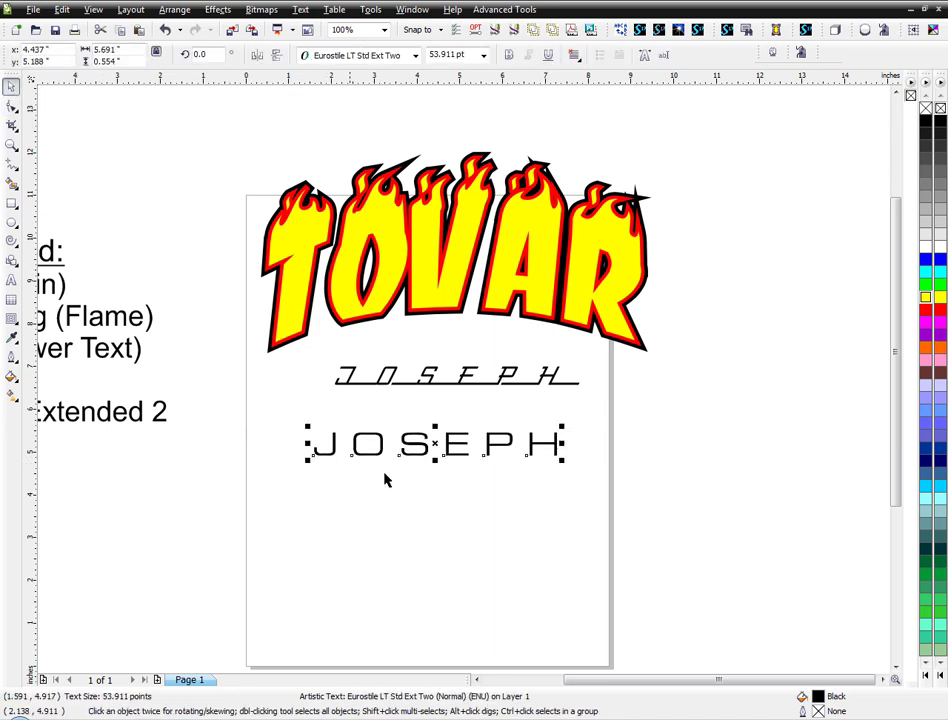
click(435, 443)
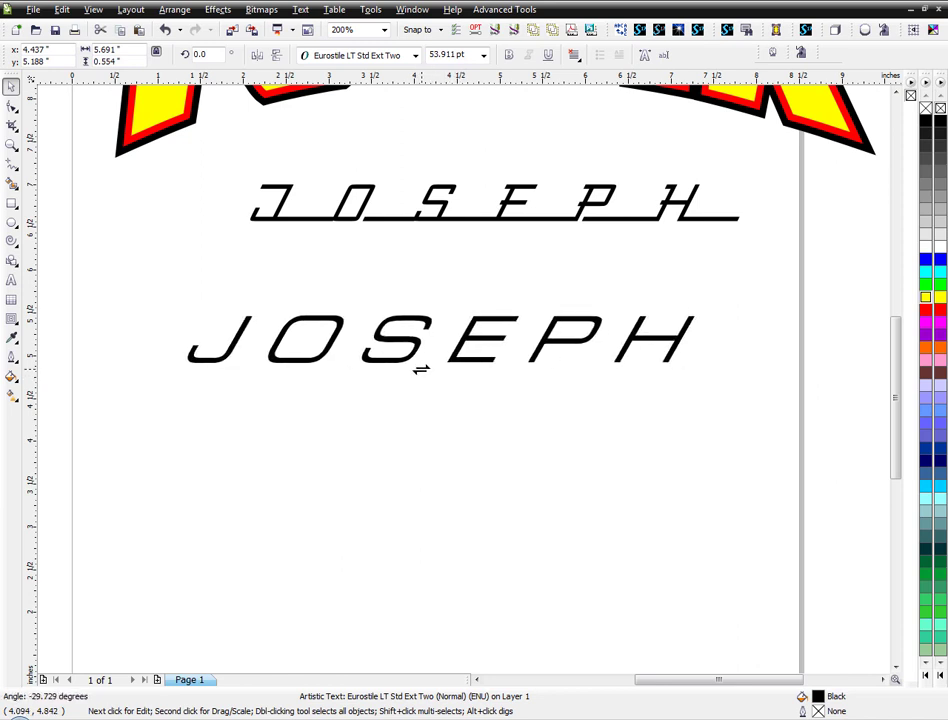
click(438, 343)
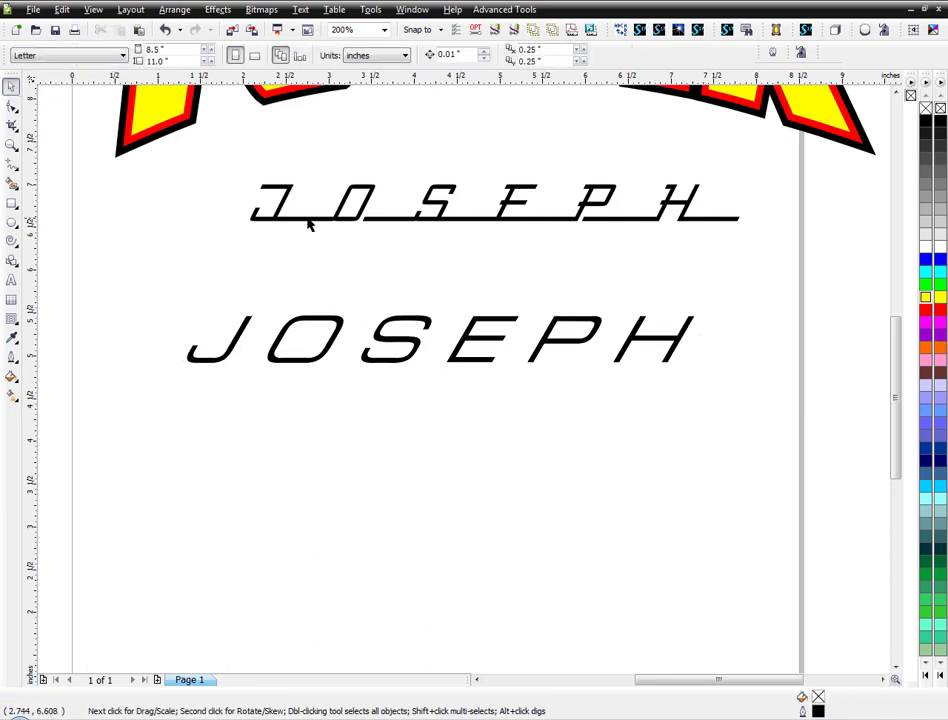
- Draw a thin black-filled rectangle bar under the slanted JOSEPH, extending past its left edge
click(13, 202)
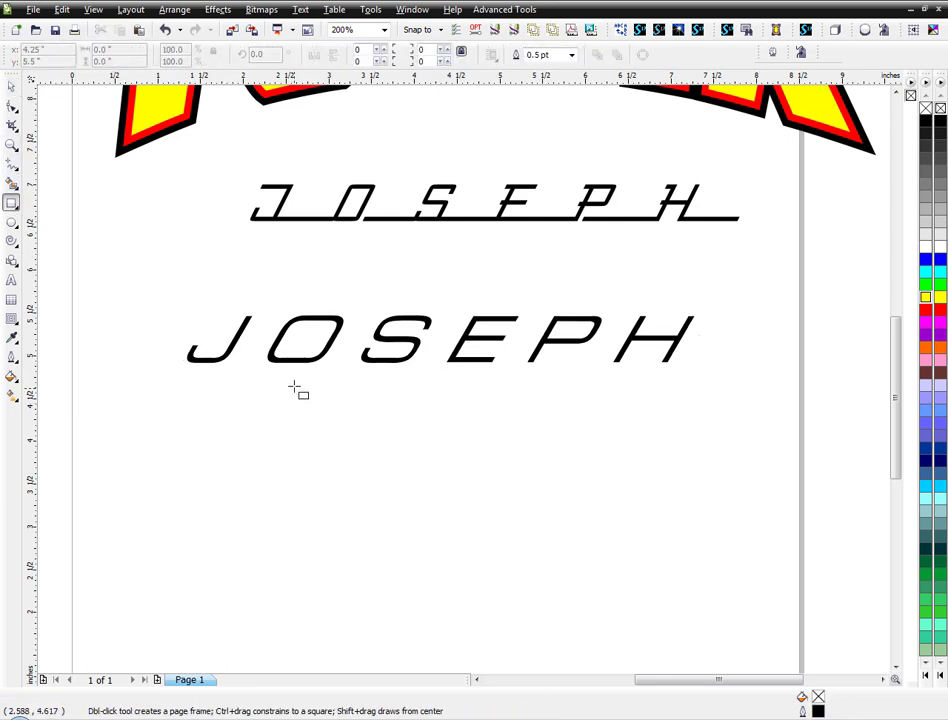
drag(183, 379, 660, 380)
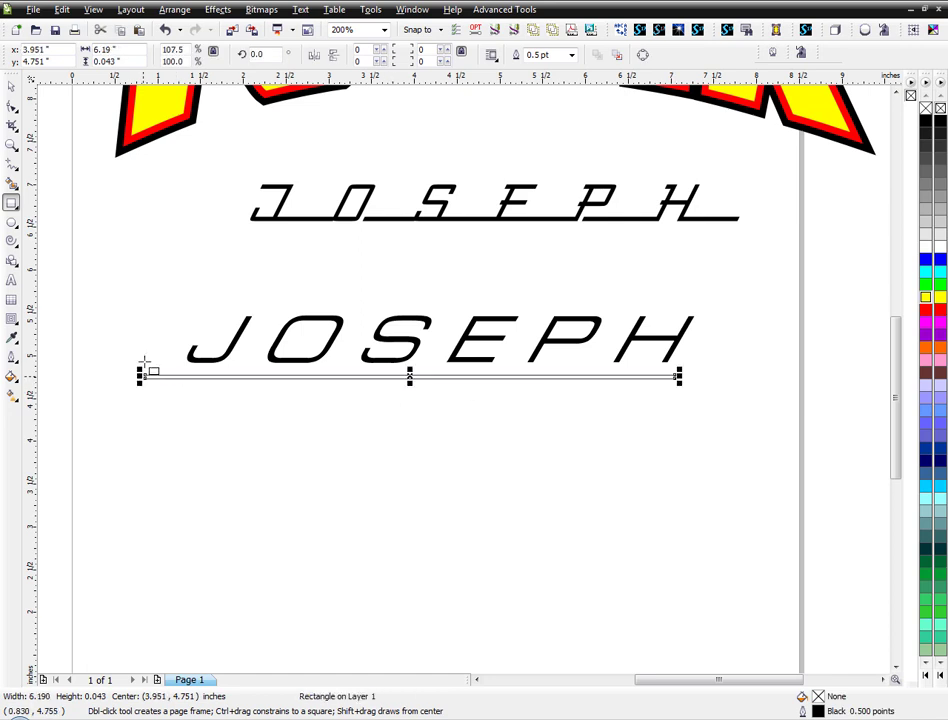
click(13, 86)
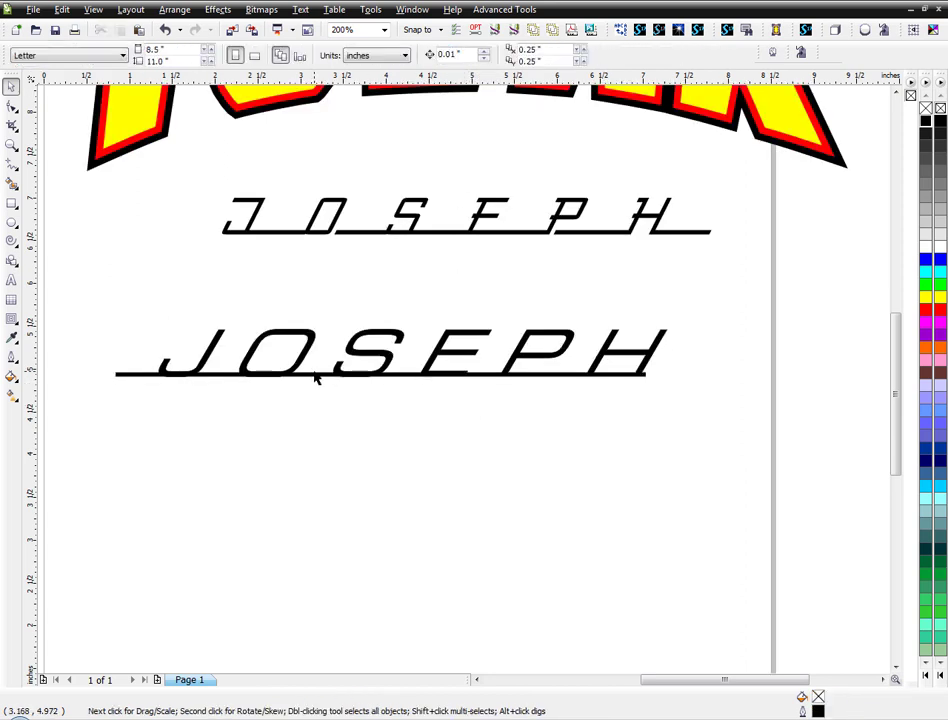
mouse_move(225, 375)
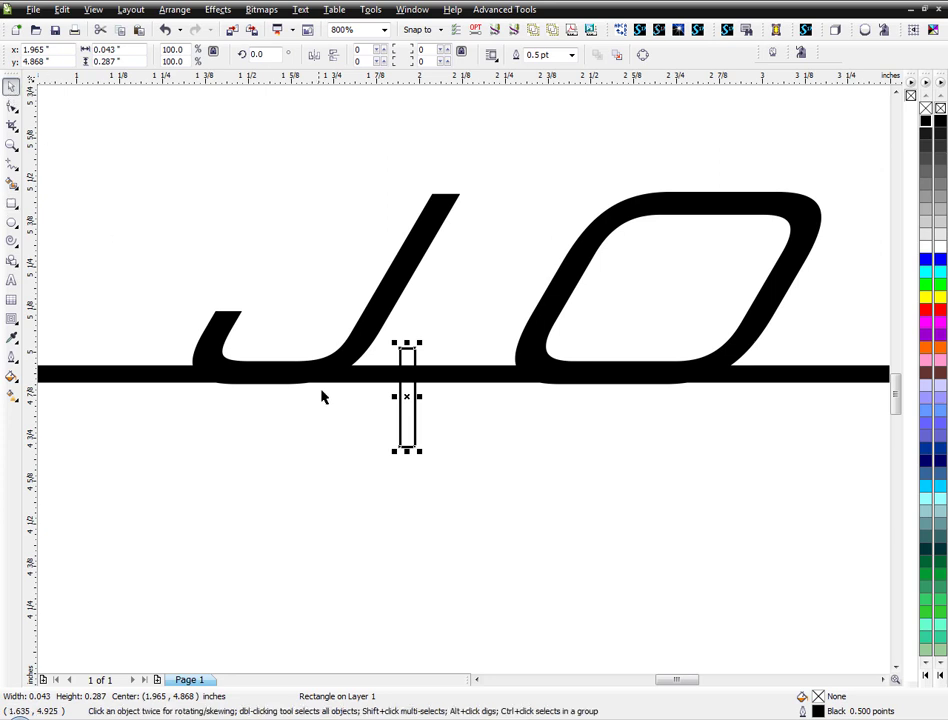
- Place a small bar under the J's tail, fill it red and remove its outline
drag(406, 398, 368, 406)
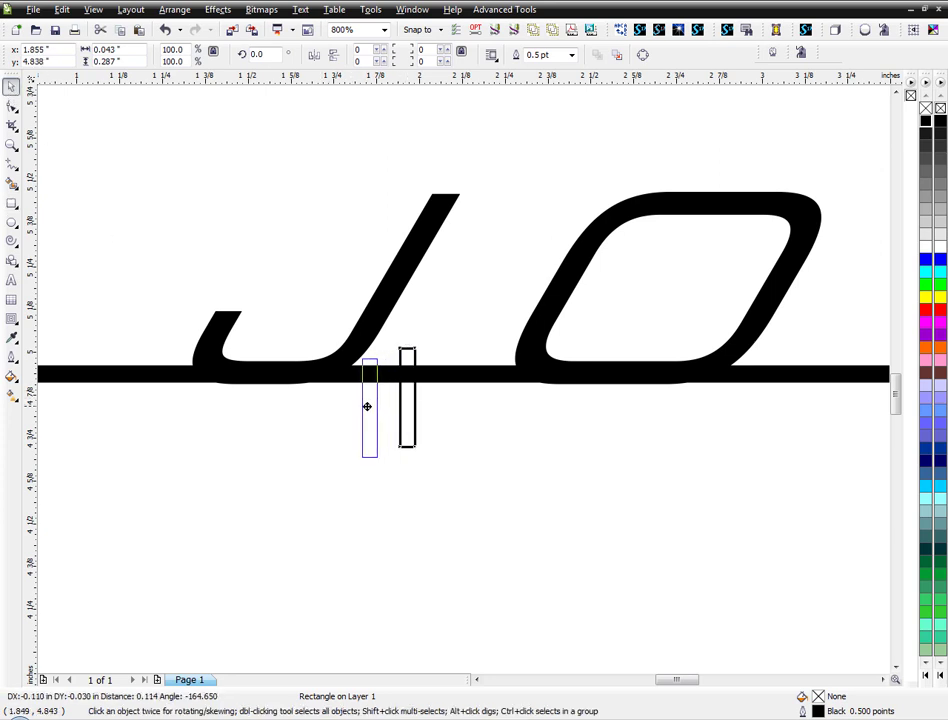
drag(367, 407, 362, 410)
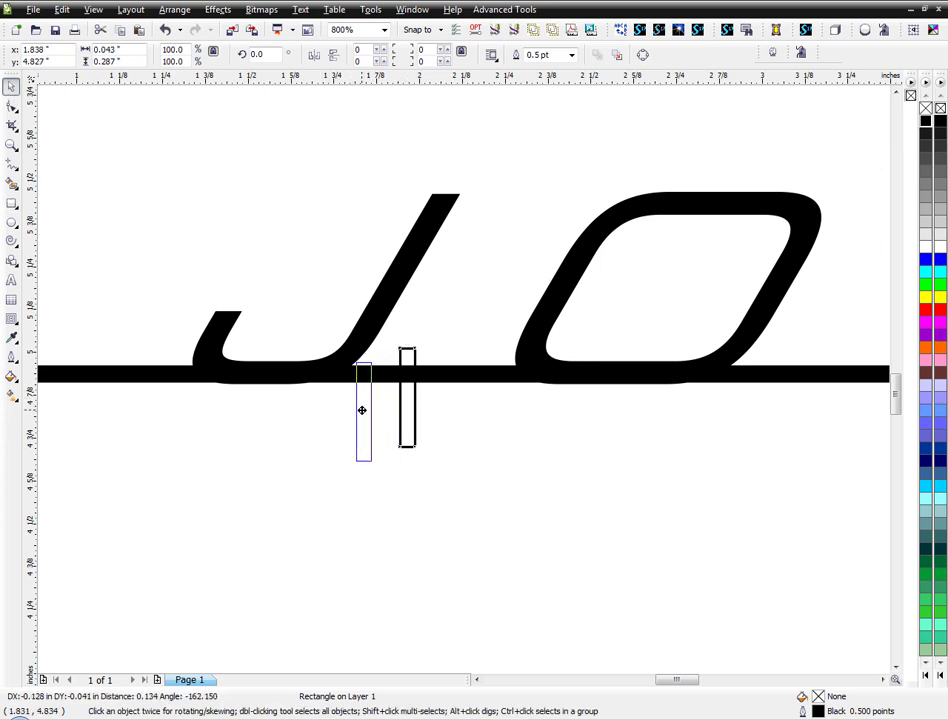
click(363, 410)
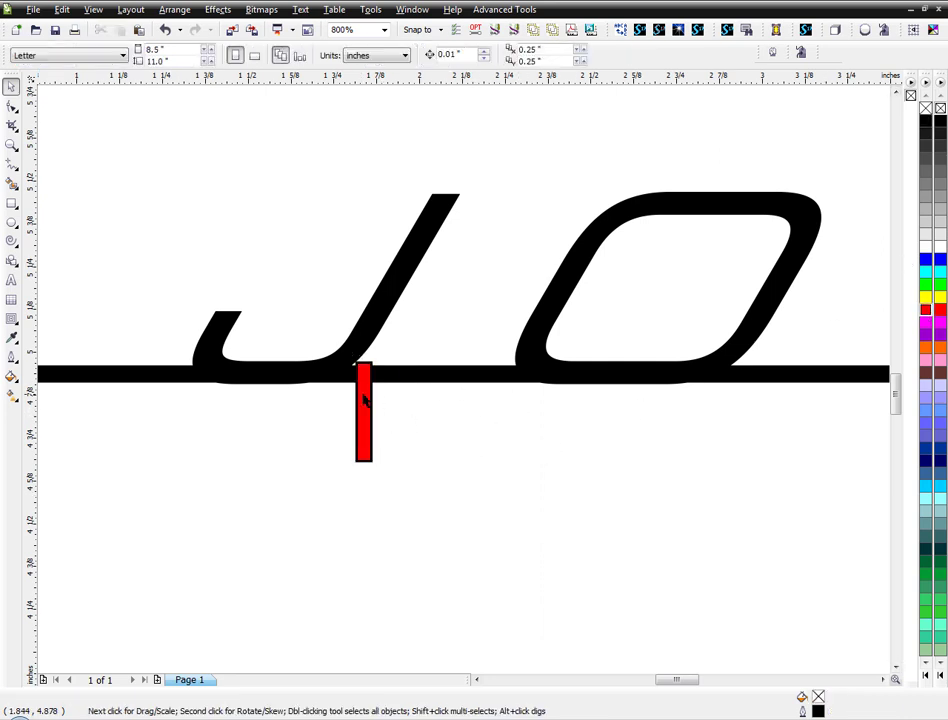
click(363, 410)
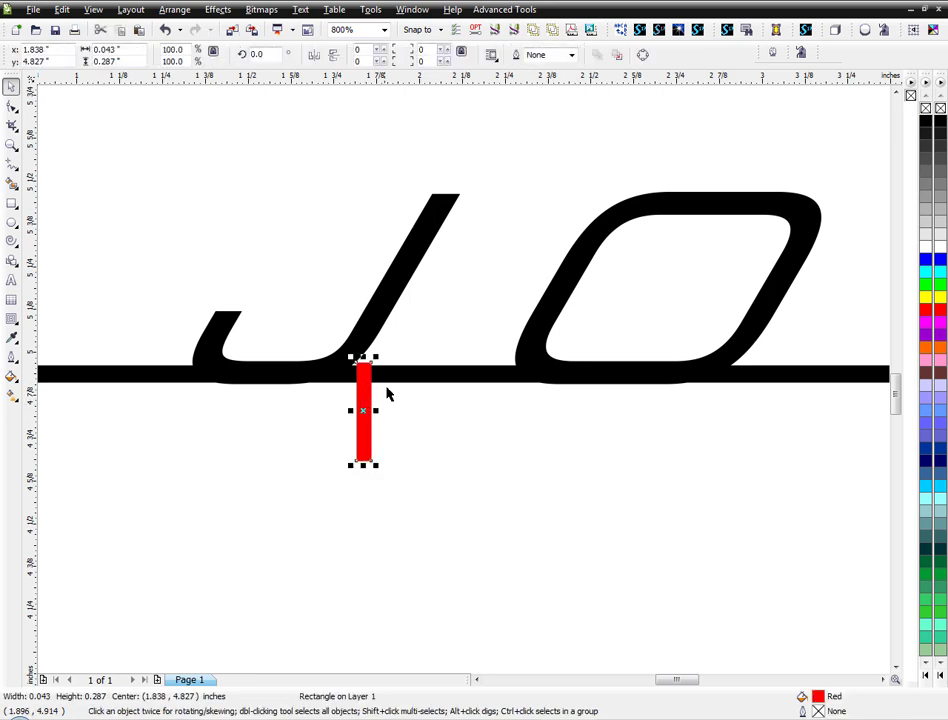
scroll(down, 3)
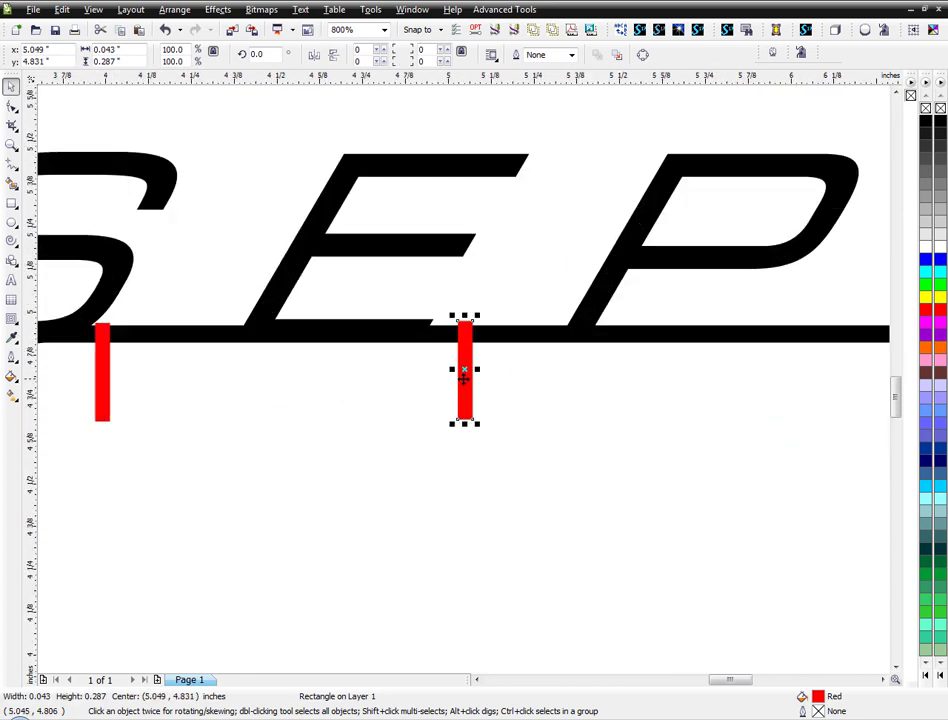
- Duplicate the red tick along the underline beneath the E, P and further letters
drag(464, 375, 440, 375)
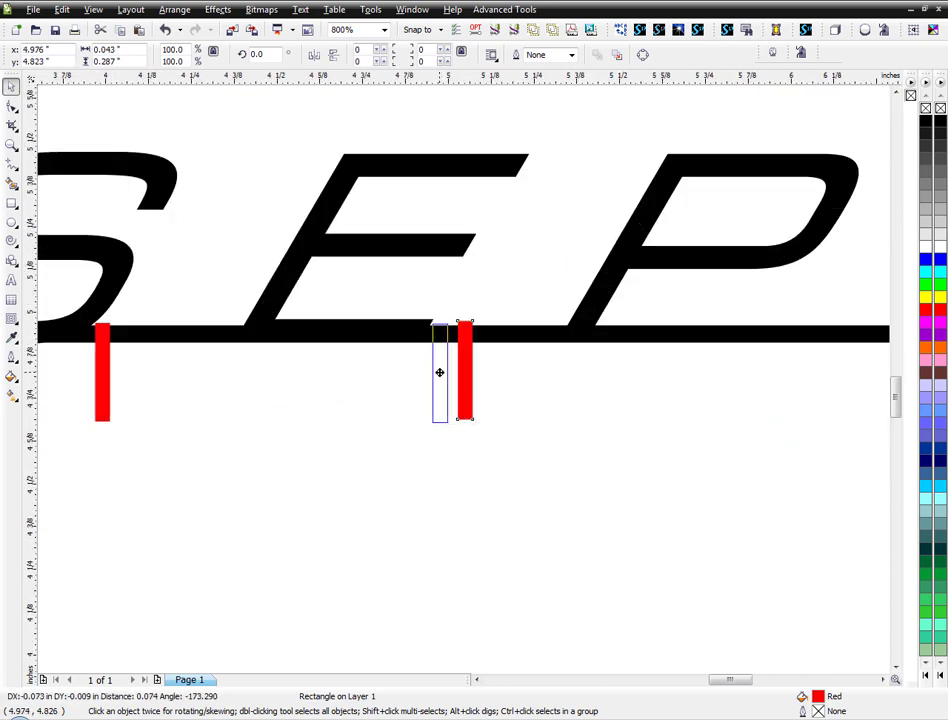
drag(450, 370, 775, 370)
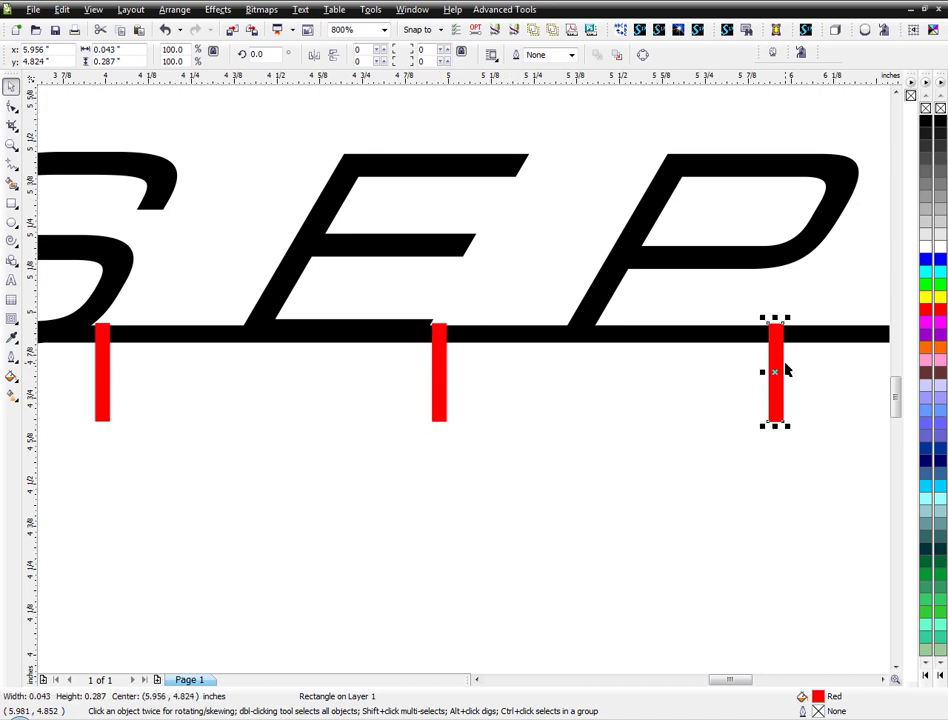
drag(775, 370, 608, 375)
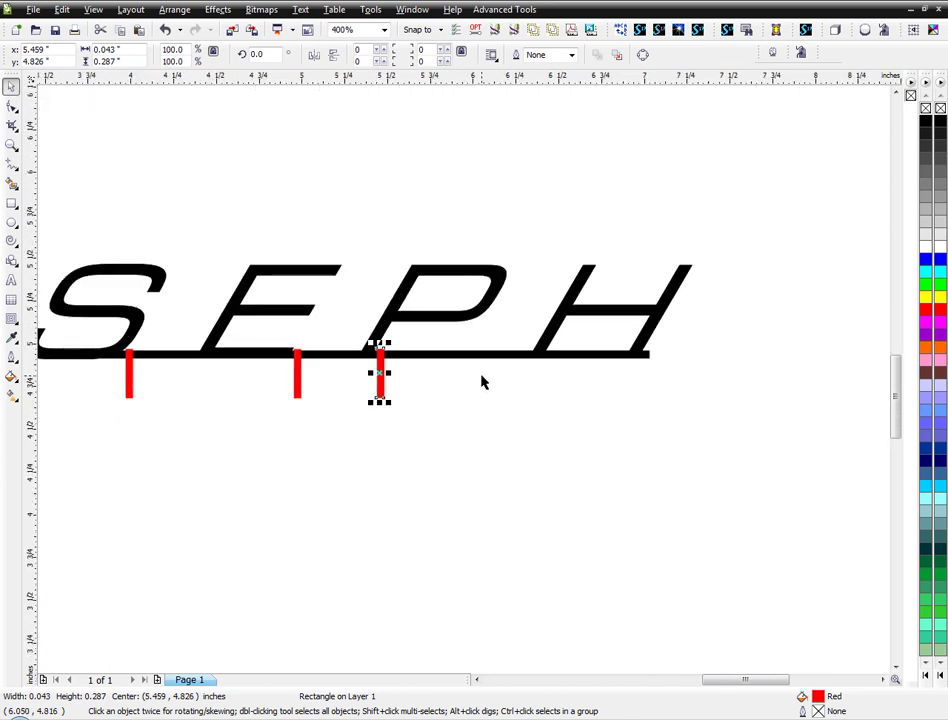
mouse_move(485, 368)
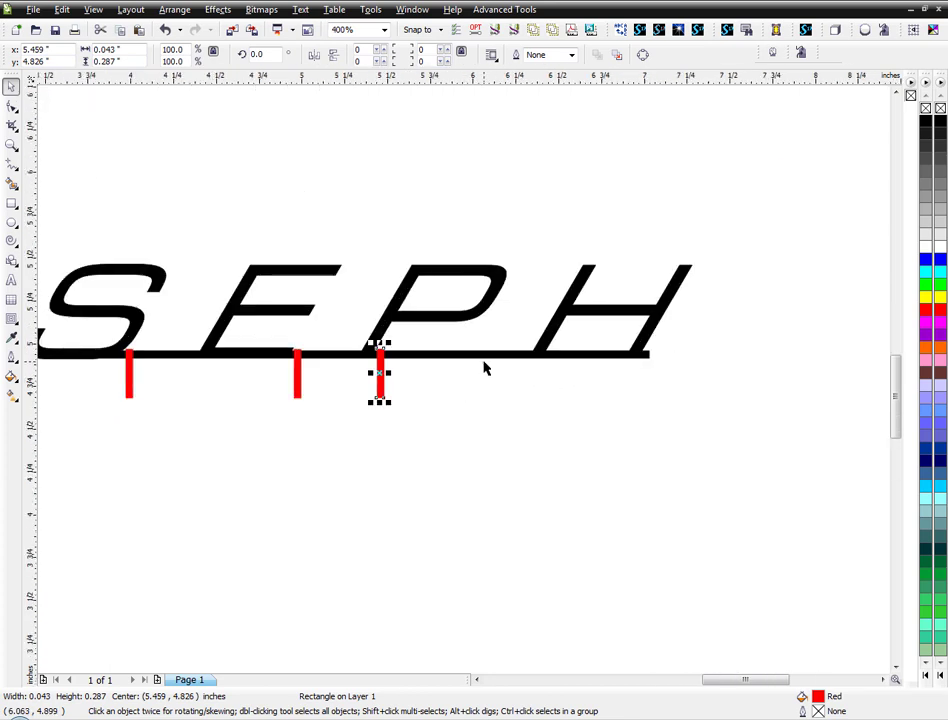
drag(378, 375, 650, 375)
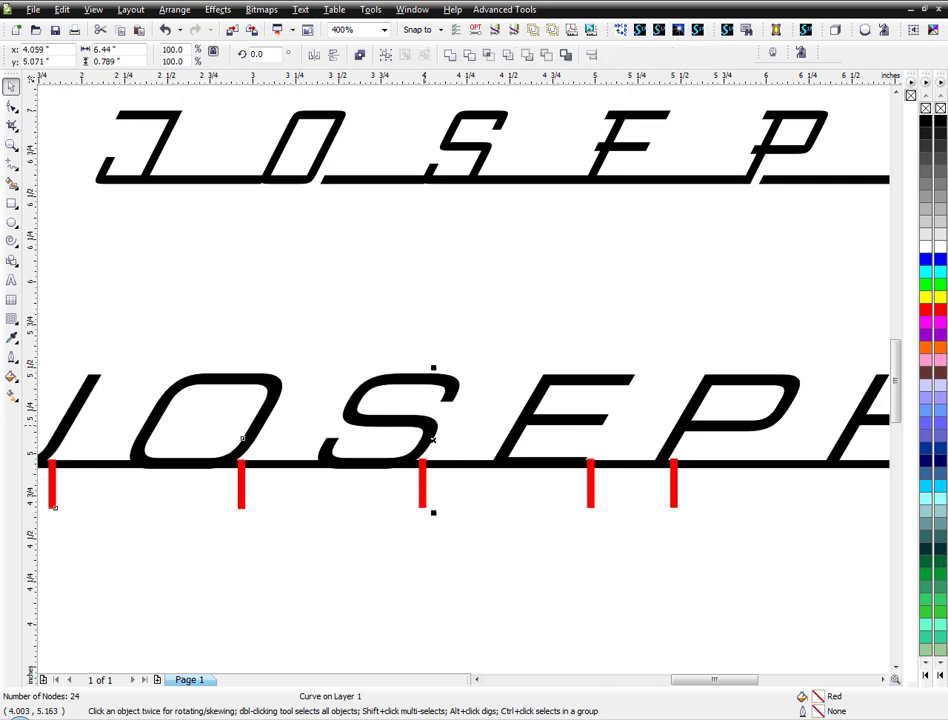
- Drop the red ticks, shrink the lower JOSEPH and nudge the upper JOSEPH slightly downward
click(547, 55)
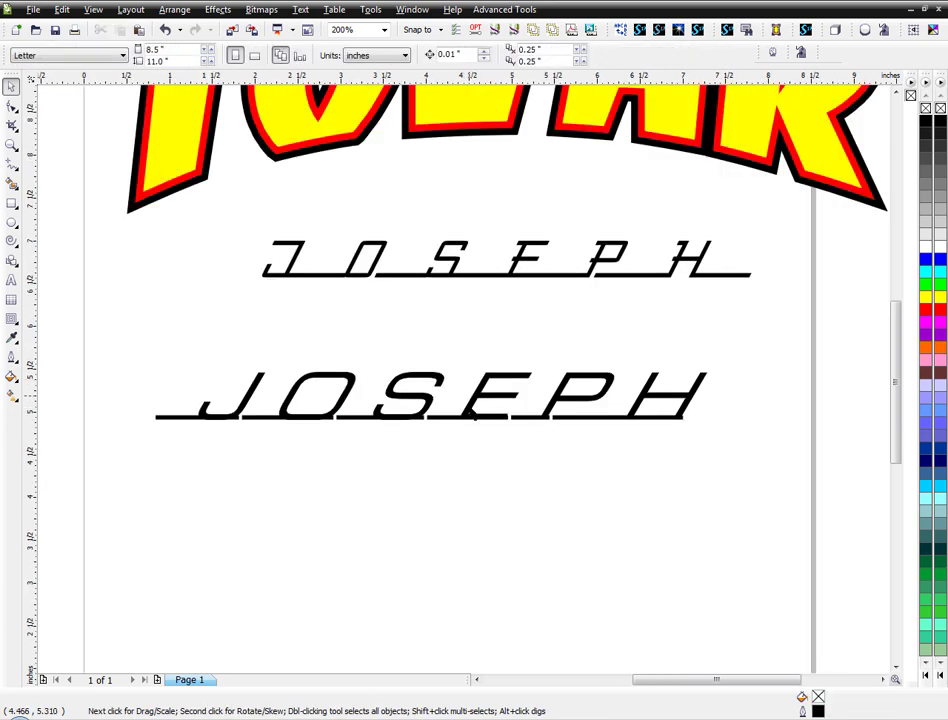
mouse_move(422, 425)
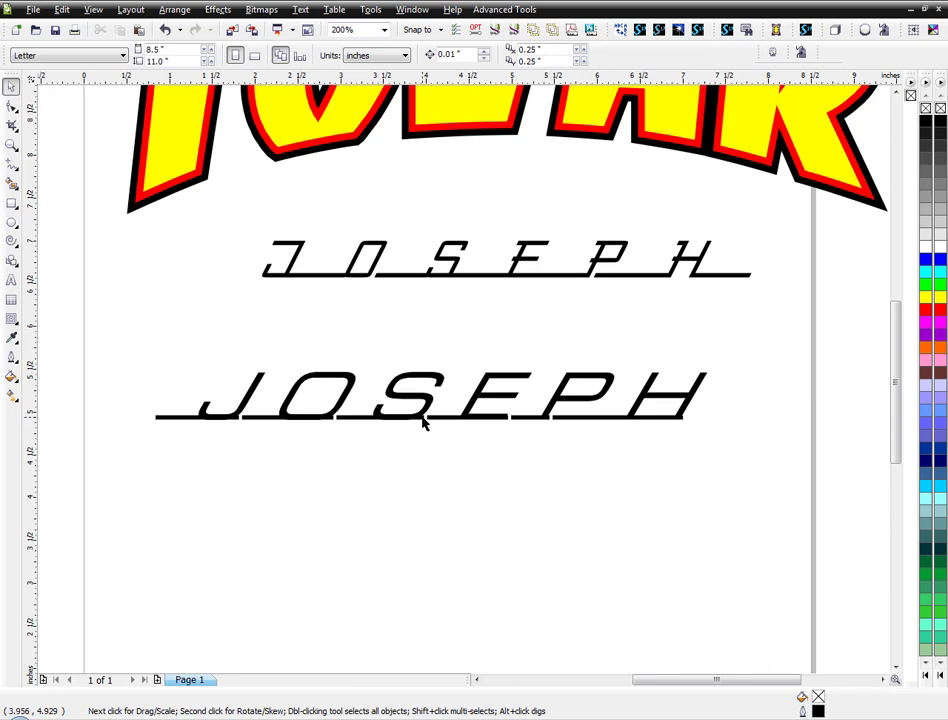
mouse_move(491, 437)
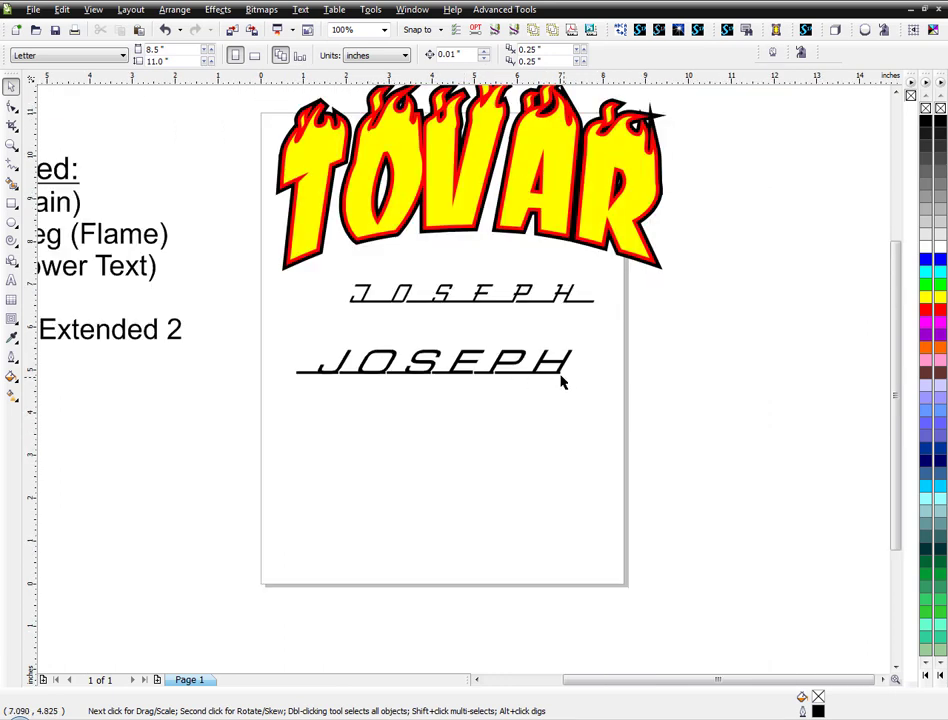
mouse_move(310, 380)
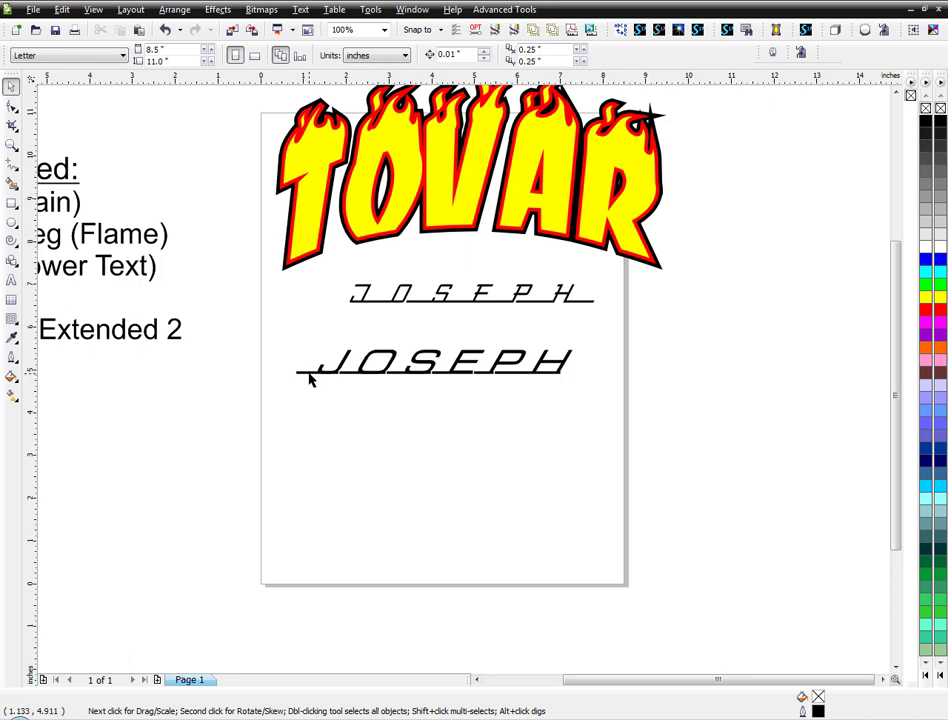
mouse_move(442, 378)
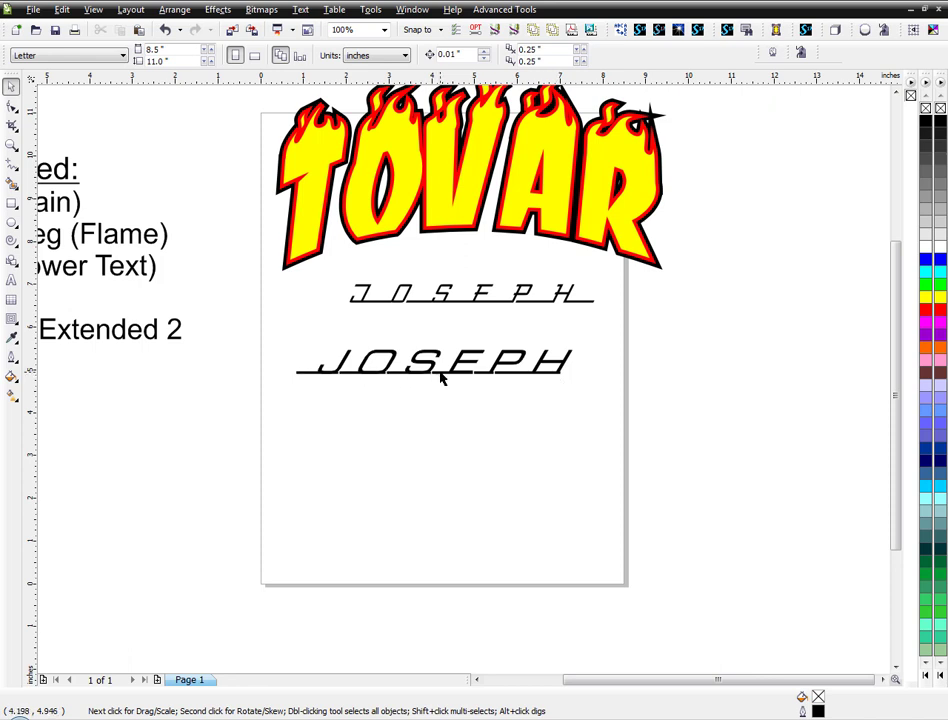
mouse_move(478, 378)
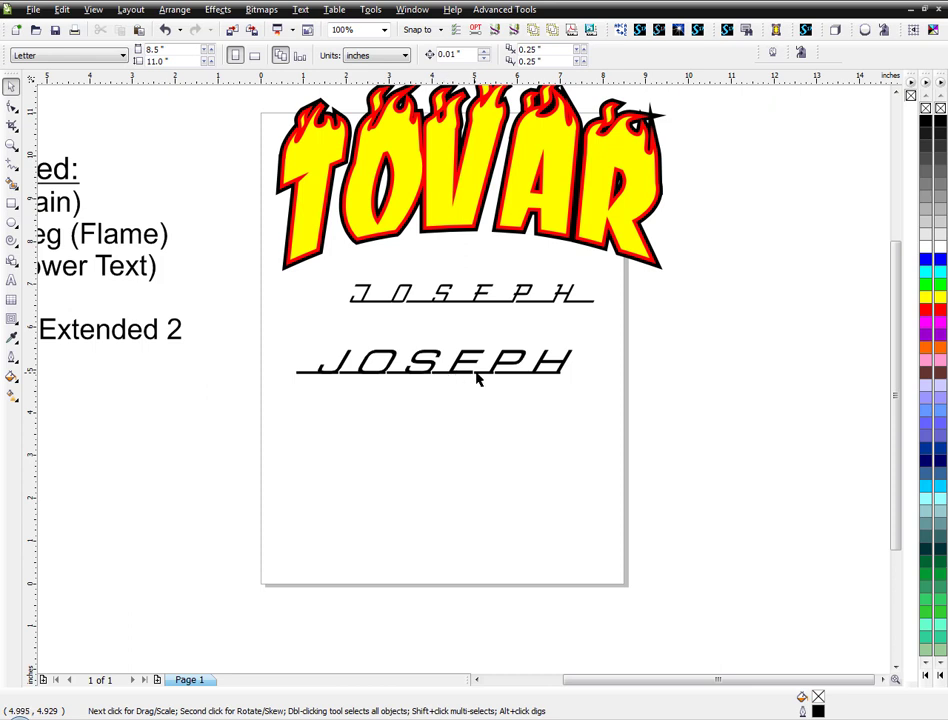
mouse_move(558, 381)
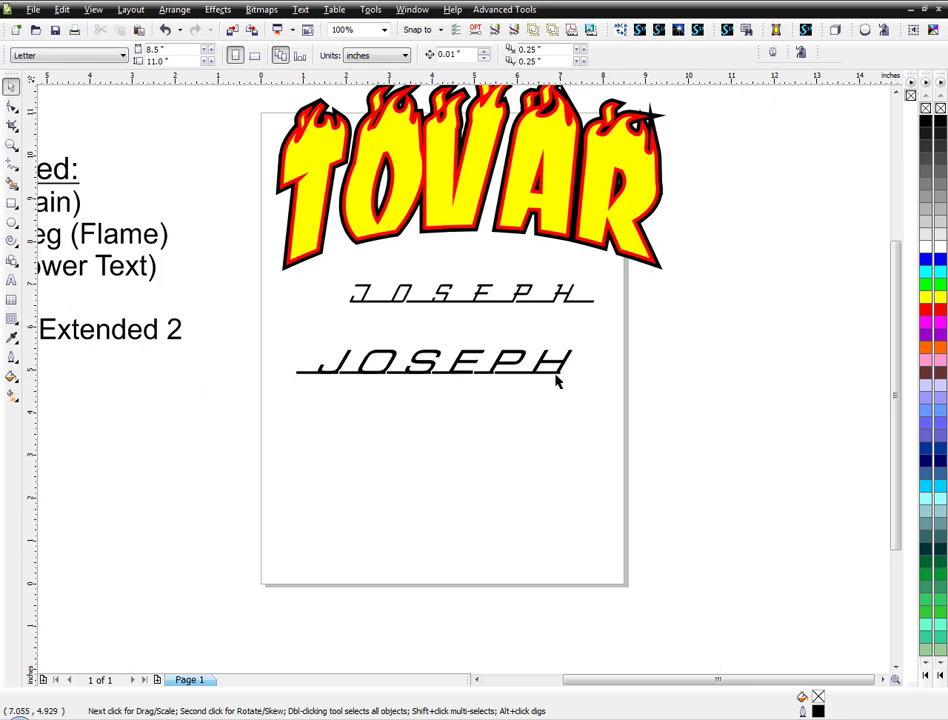
mouse_move(485, 381)
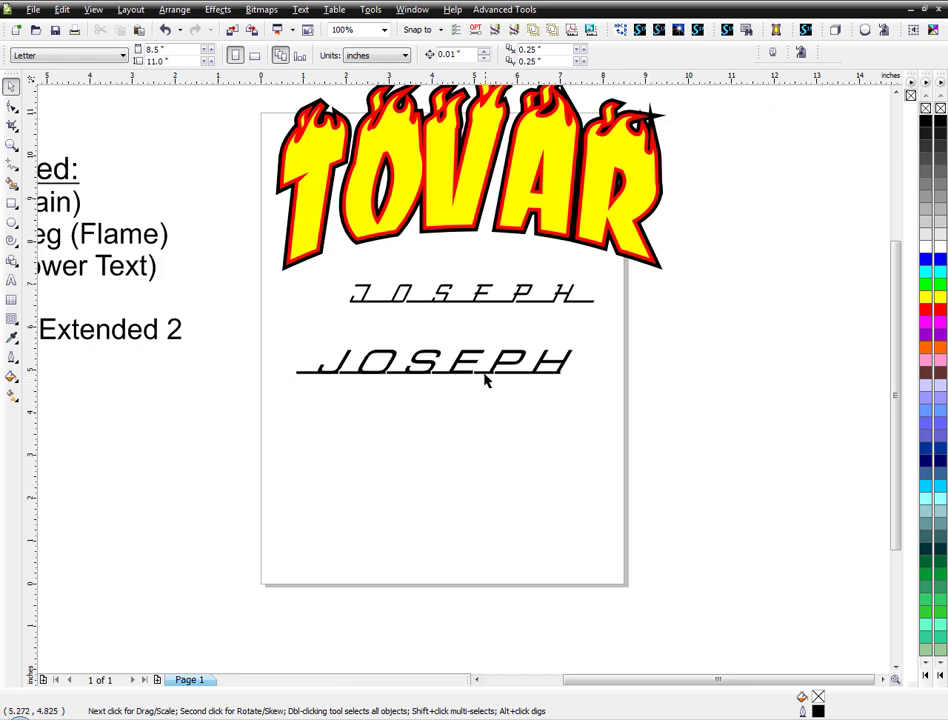
click(435, 362)
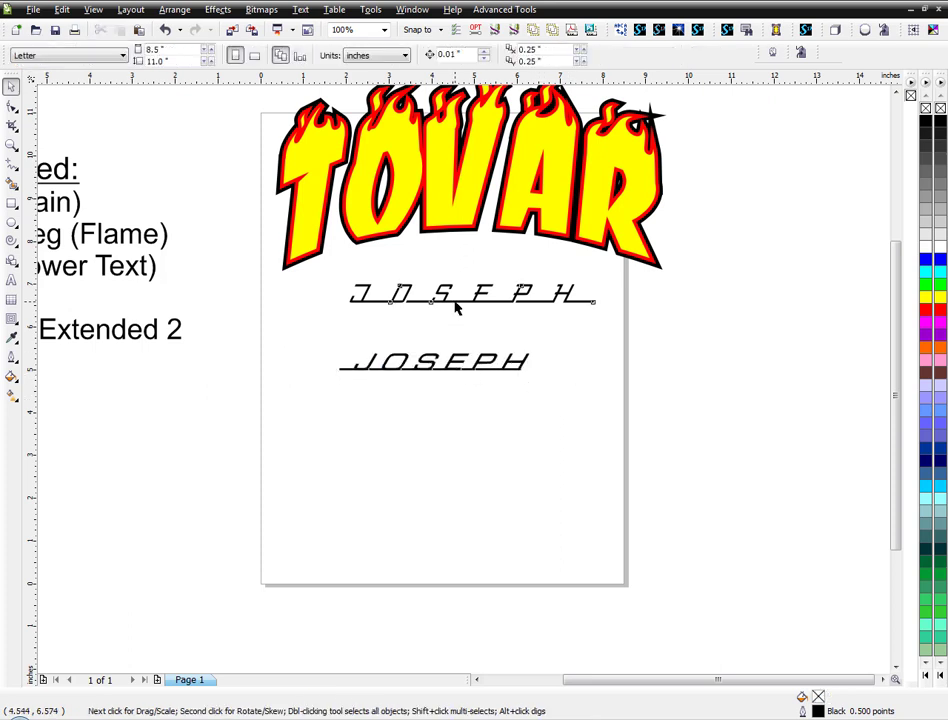
click(470, 297)
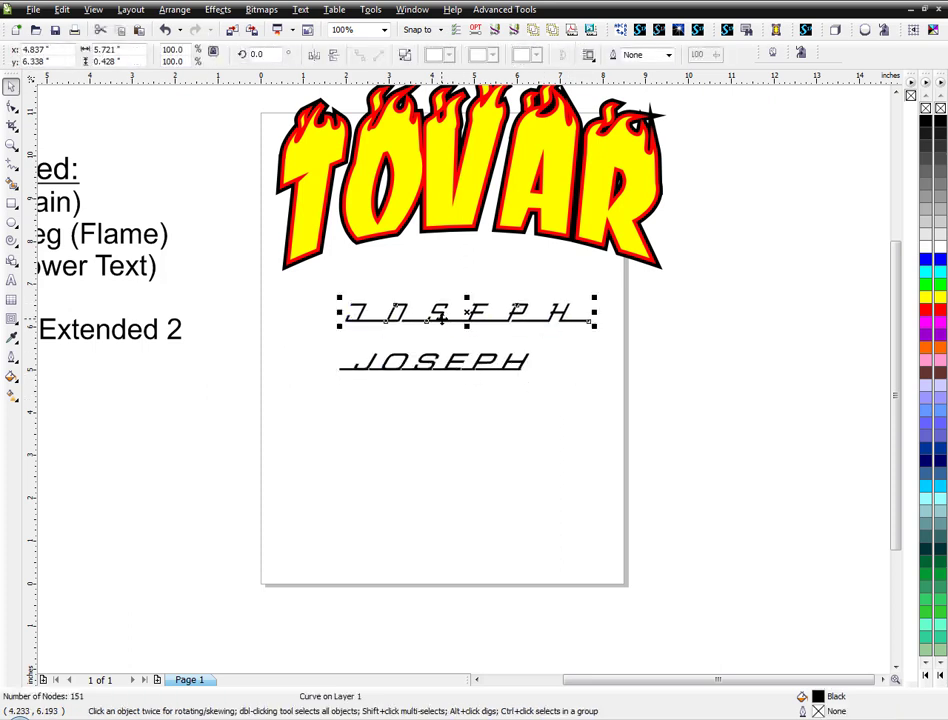